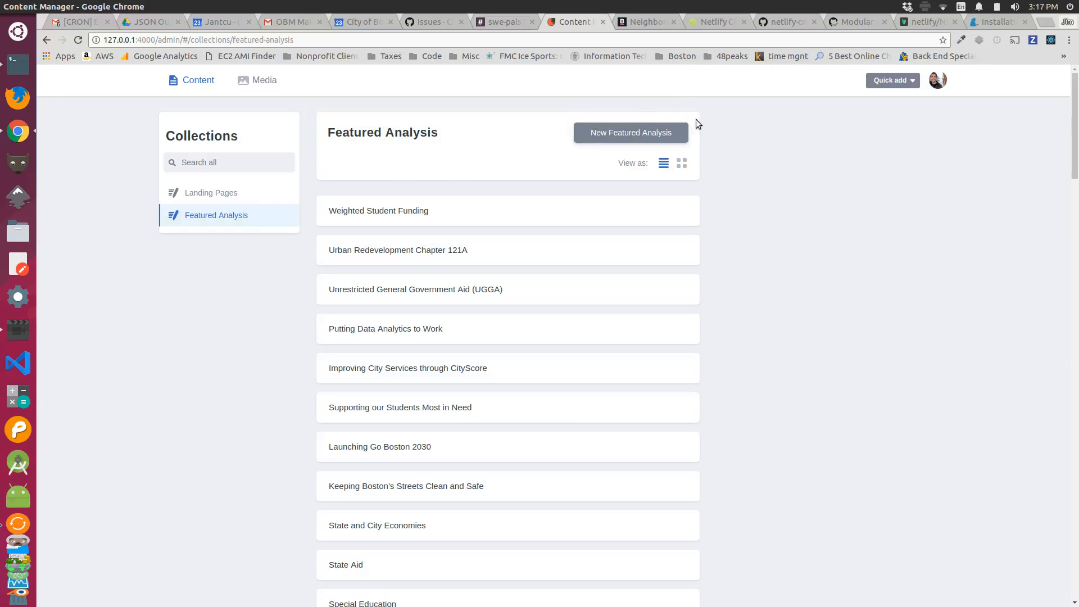
Start a new Featured Analysis entry and add two components to it
left_click(631, 132)
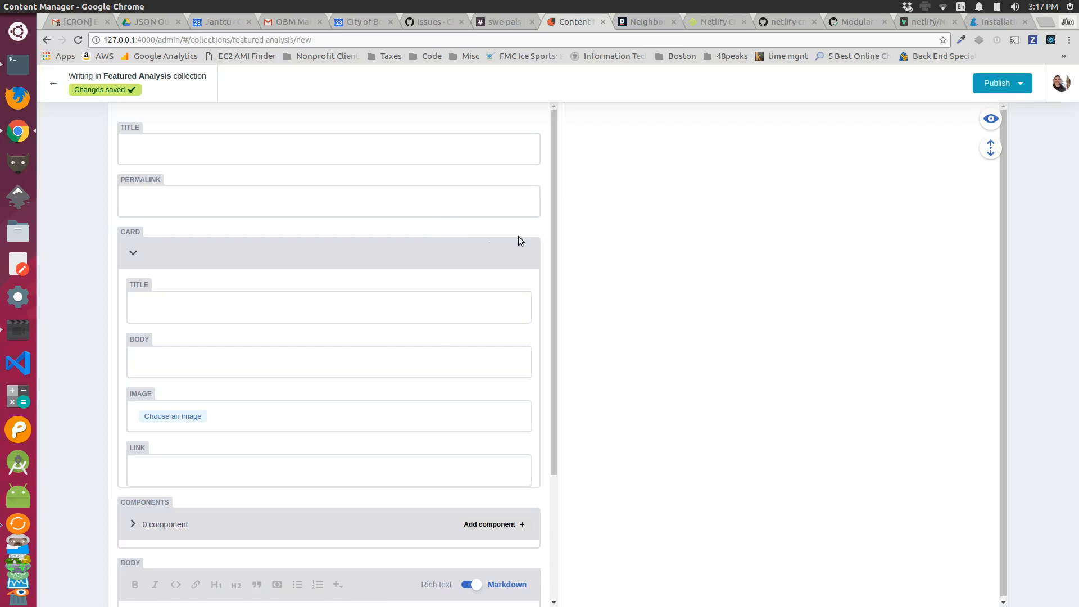
scroll("down", 3)
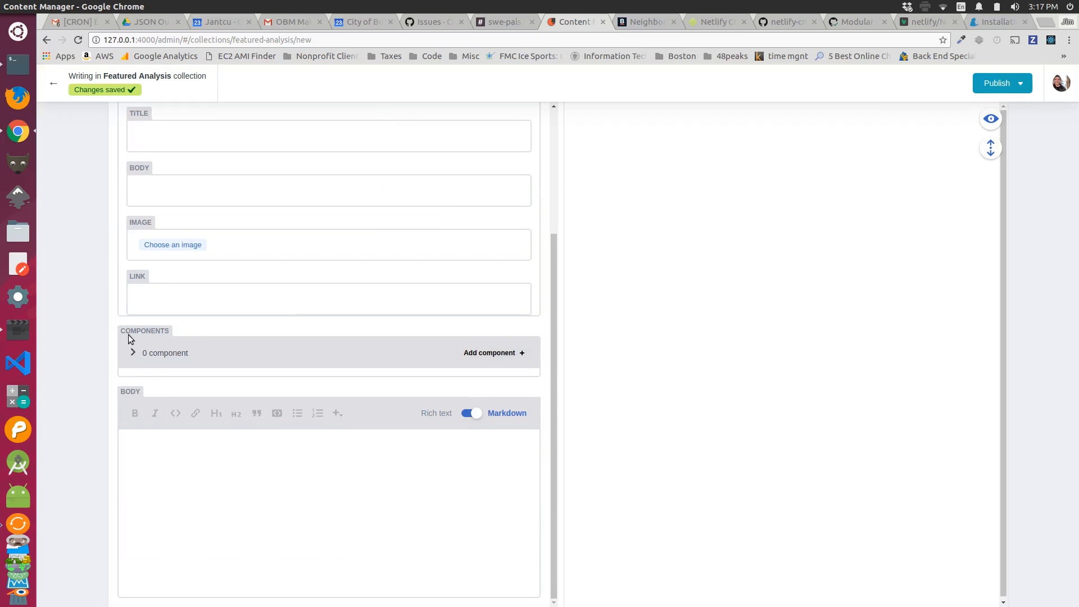
mouse_move(392, 346)
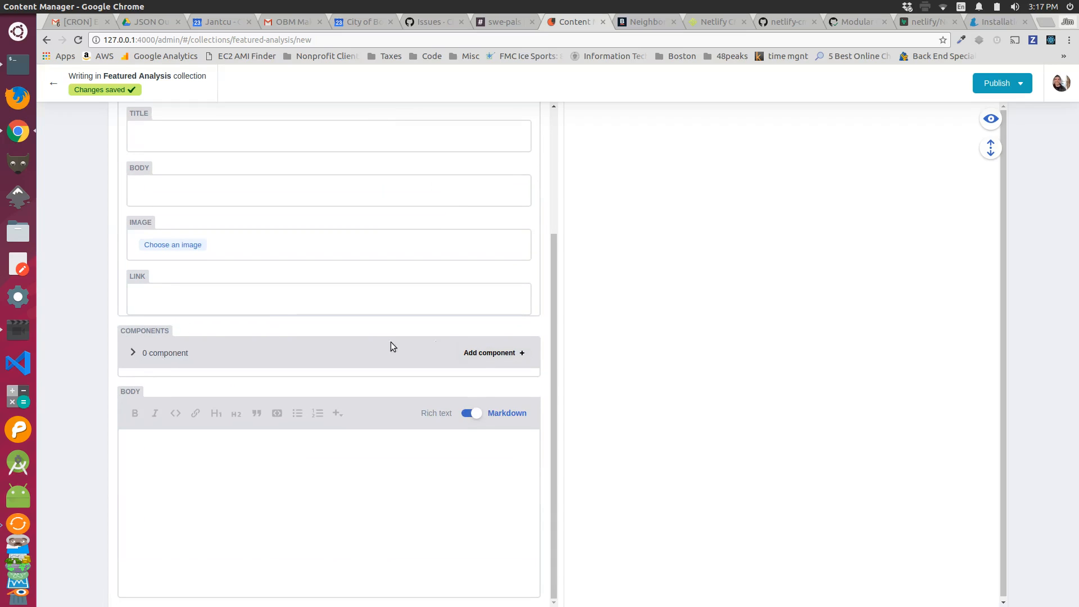
left_click(494, 352)
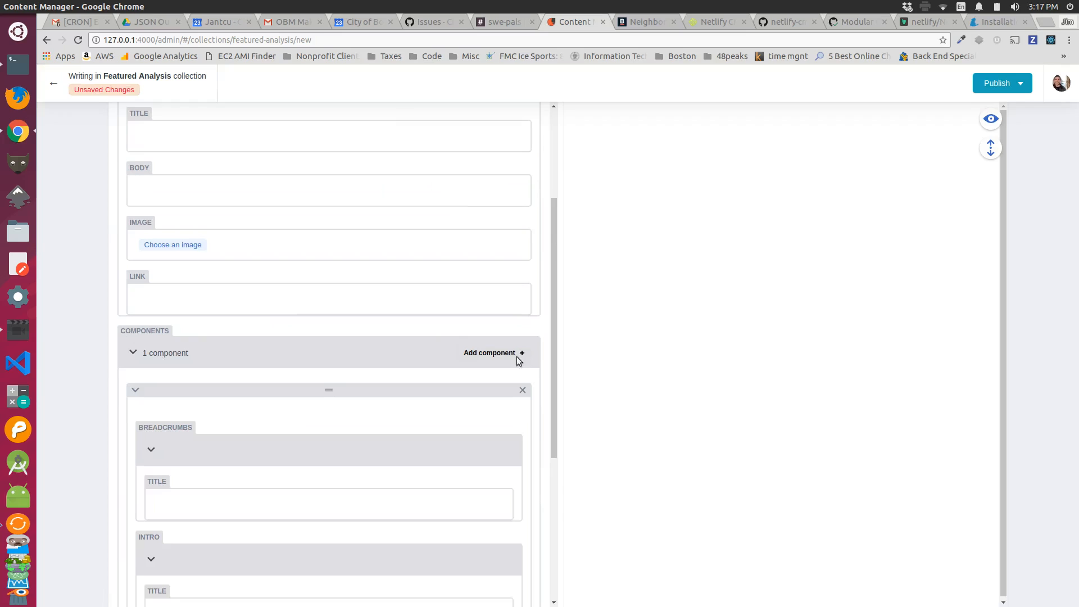
left_click(521, 352)
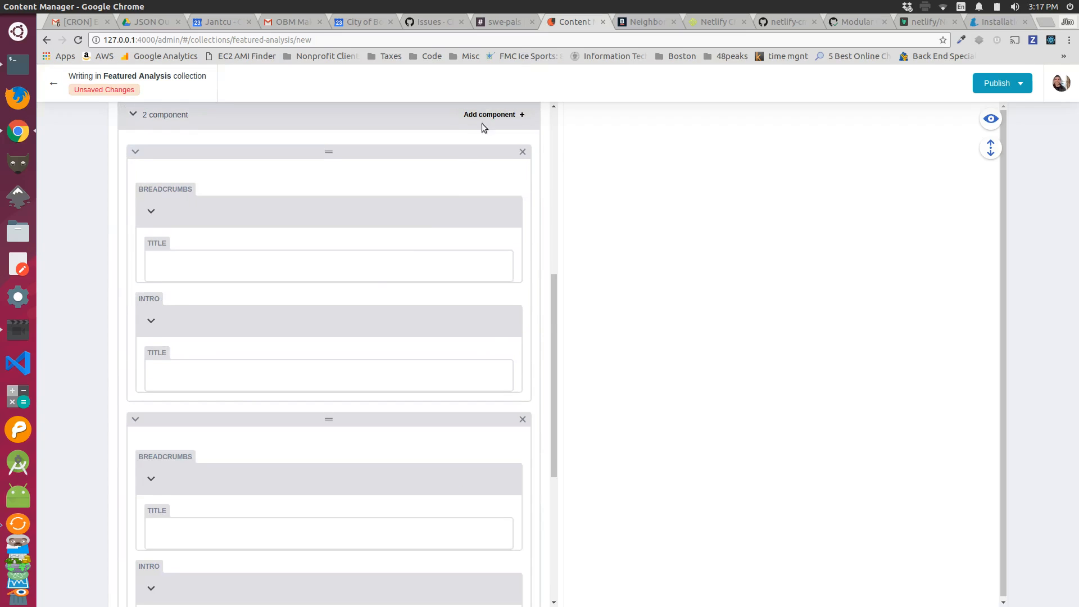
scroll("down", 3)
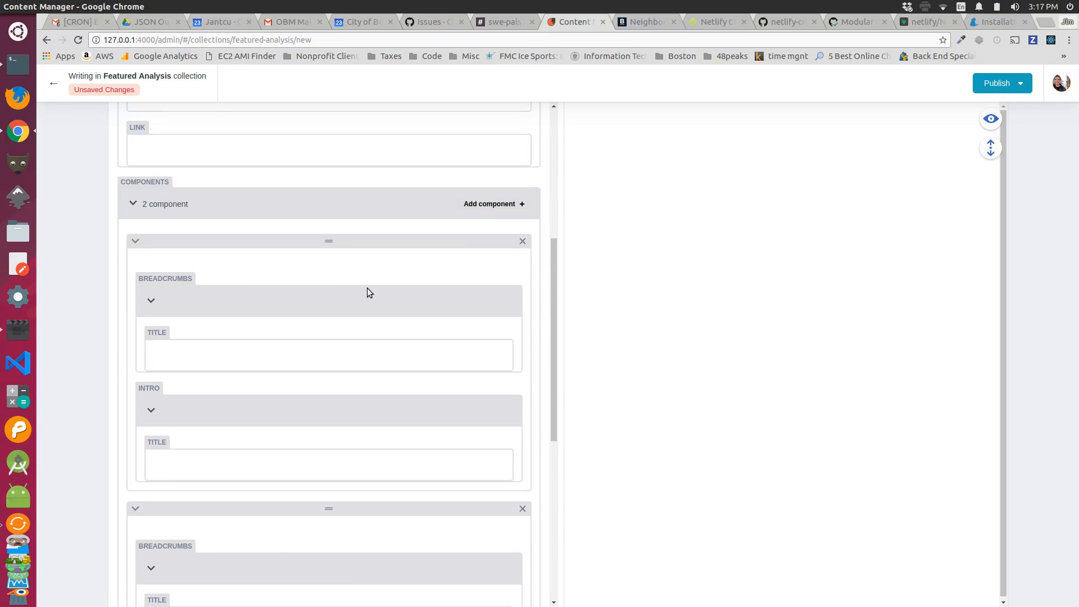
mouse_move(298, 393)
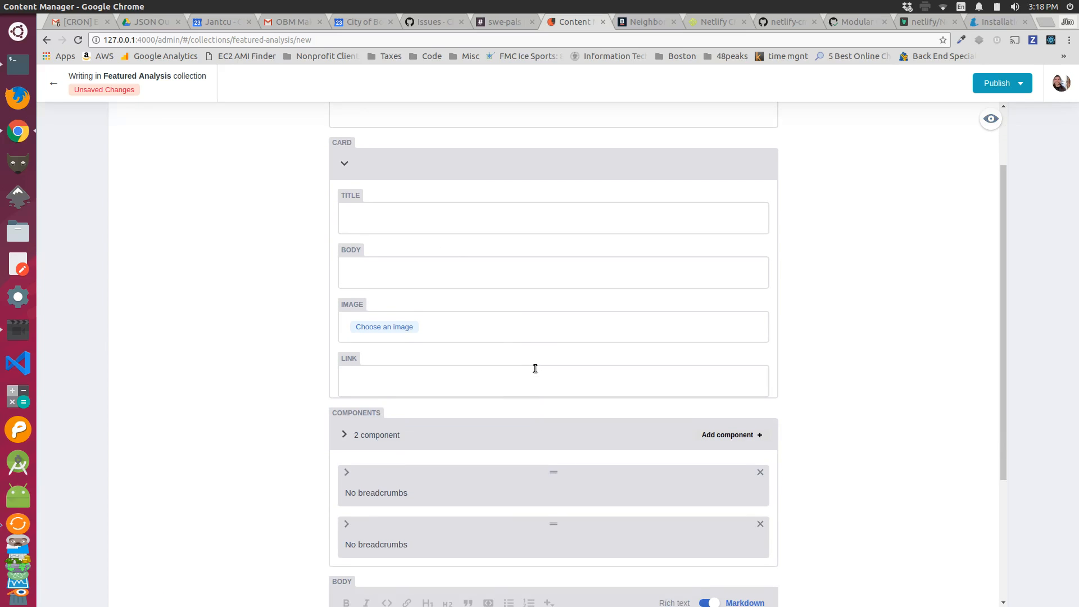
mouse_move(296, 163)
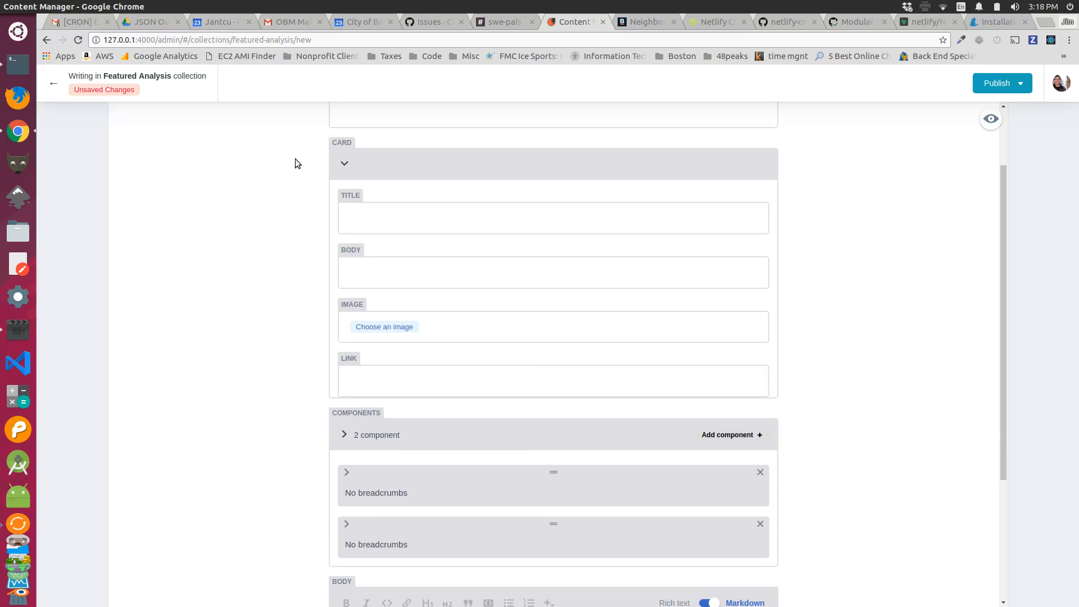
scroll("down", 3)
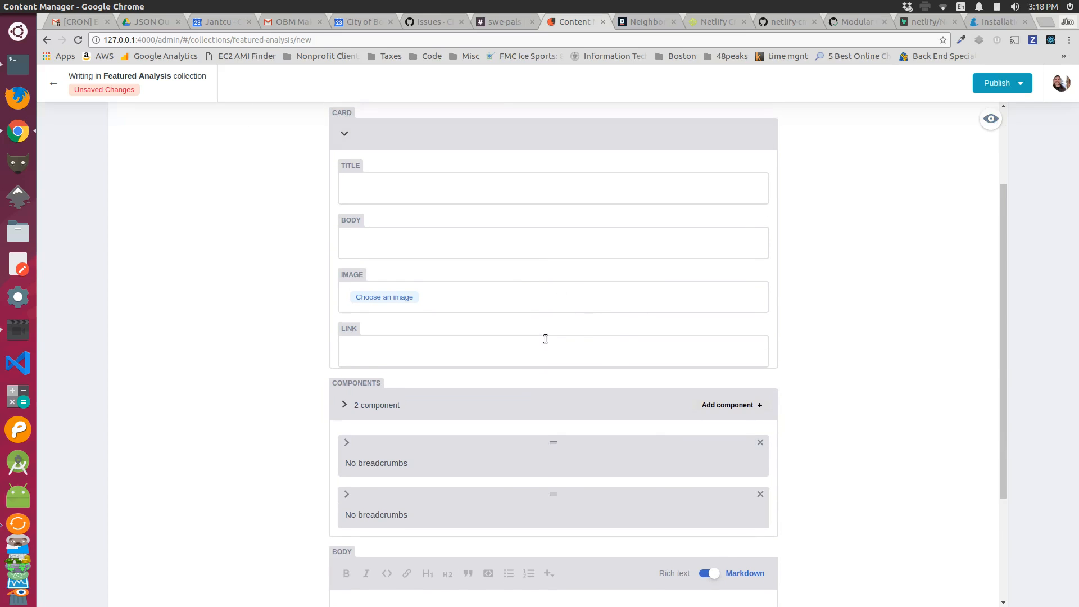
left_click(346, 442)
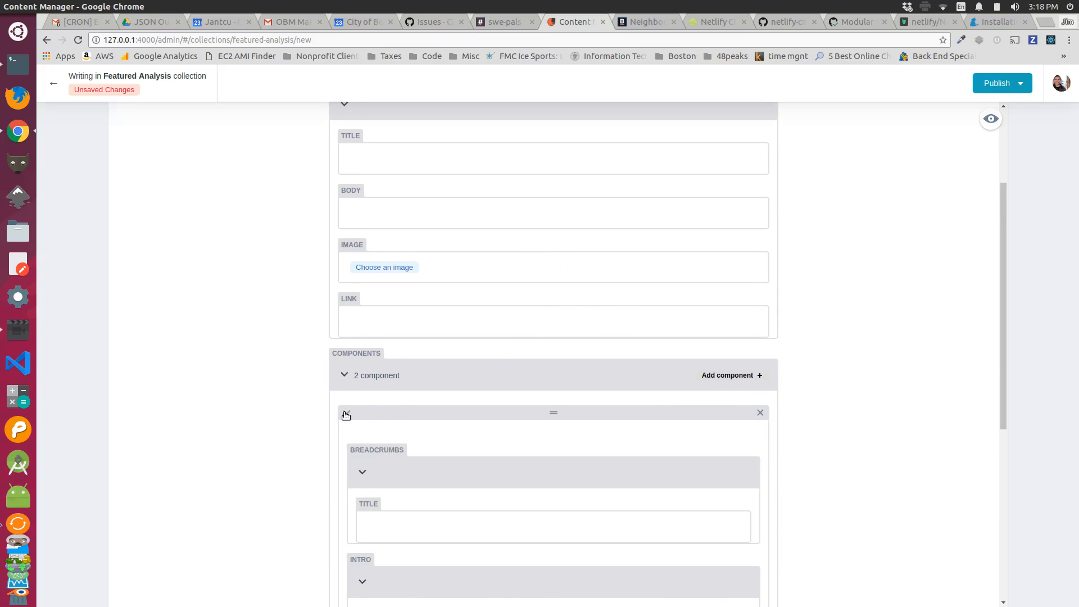
scroll("down", 3)
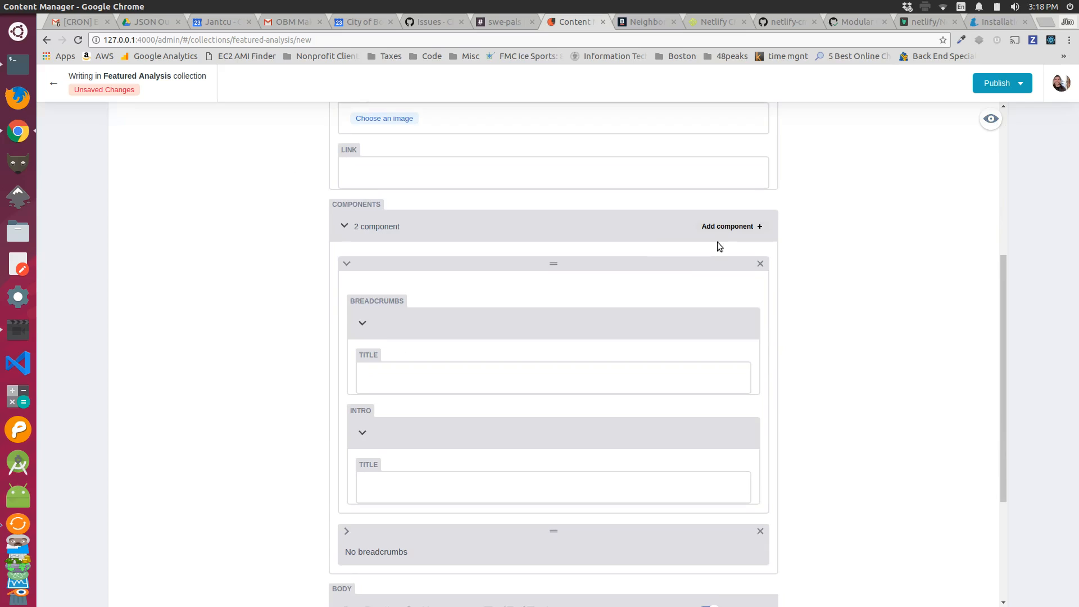
scroll("down", 3)
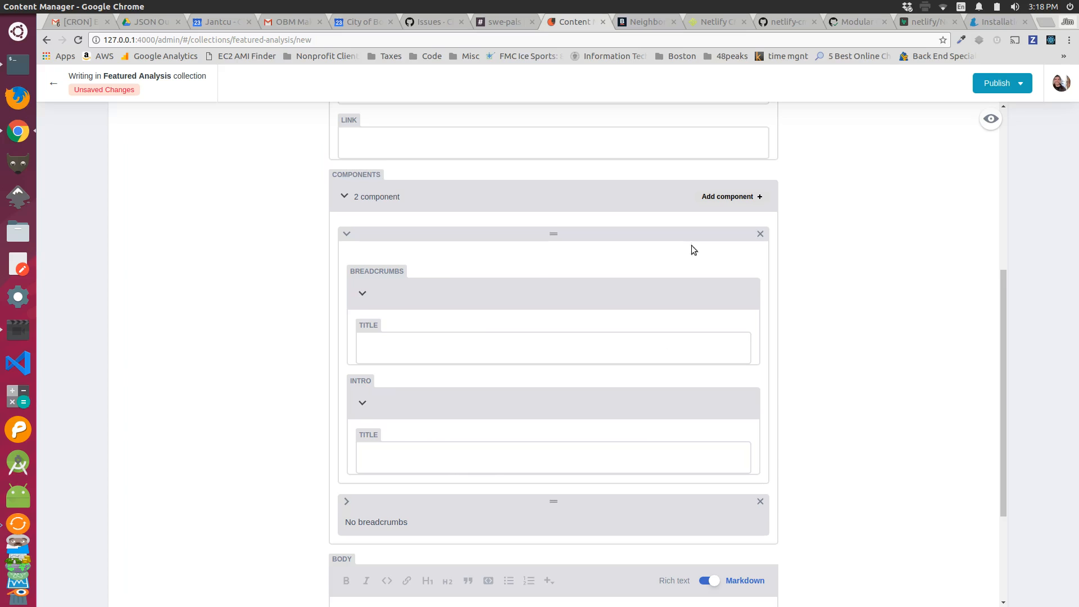
mouse_move(494, 299)
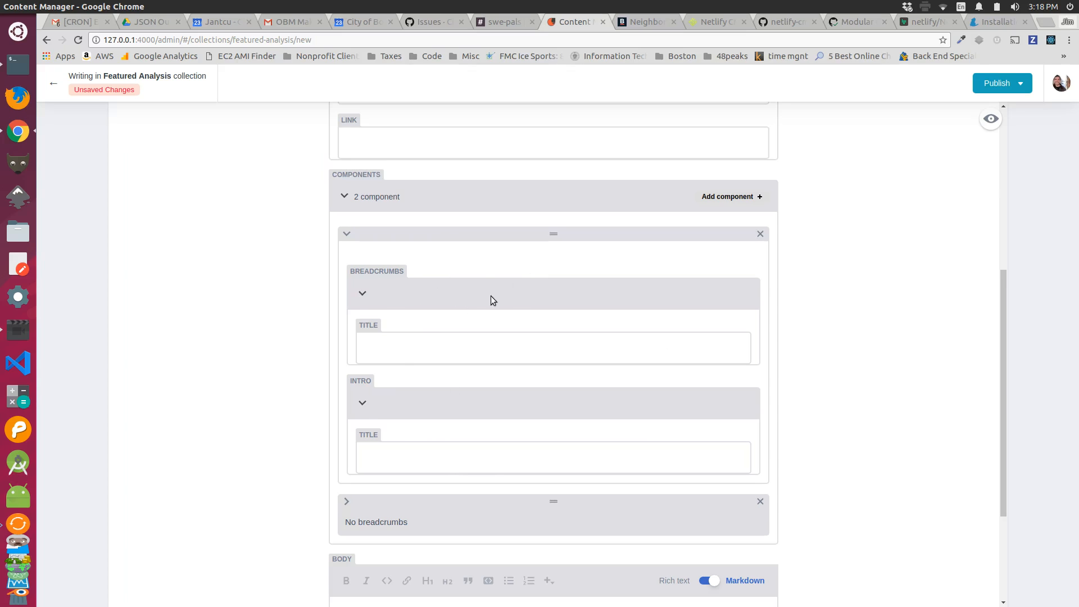
mouse_move(528, 333)
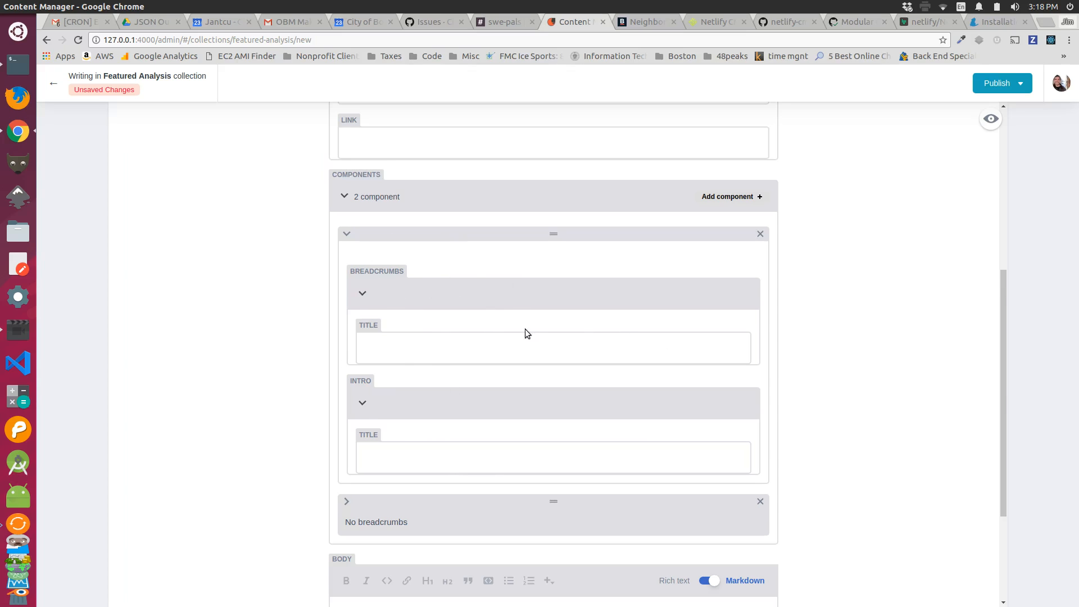
left_click(347, 233)
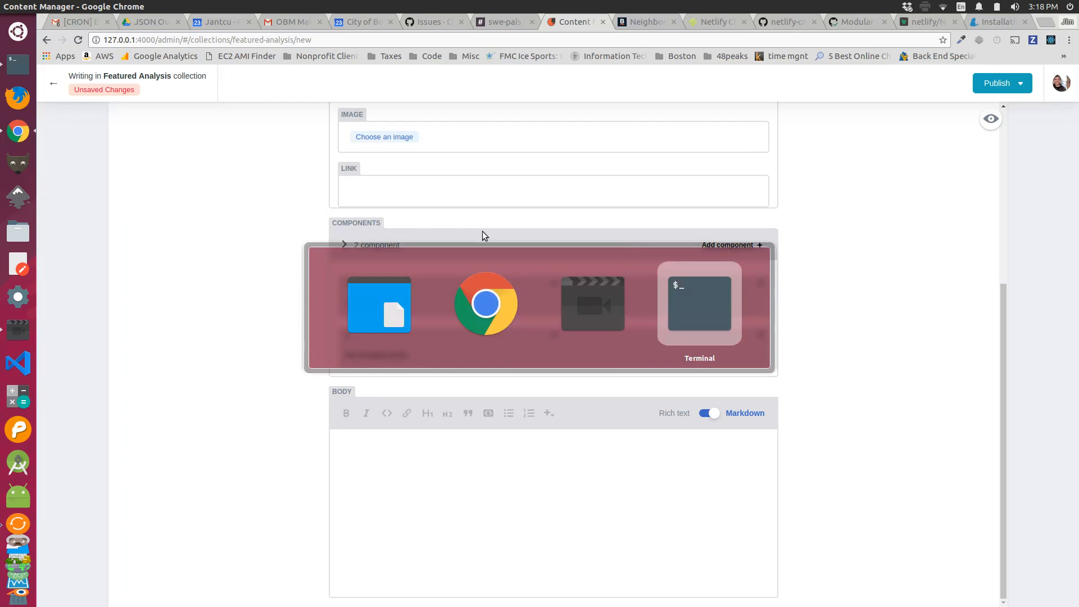
left_click(699, 304)
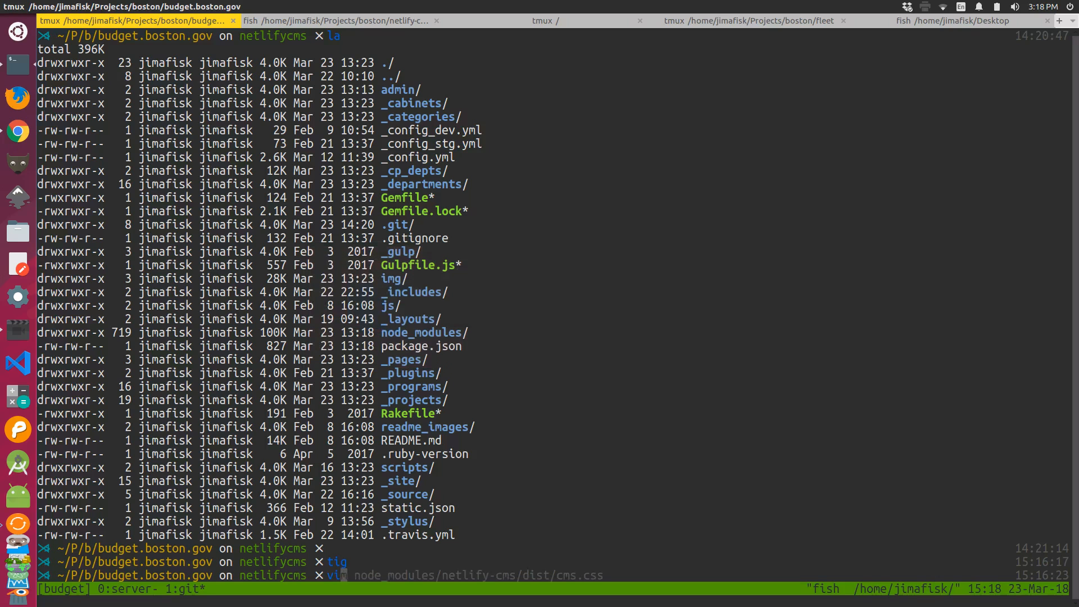
type("admin/index.html")
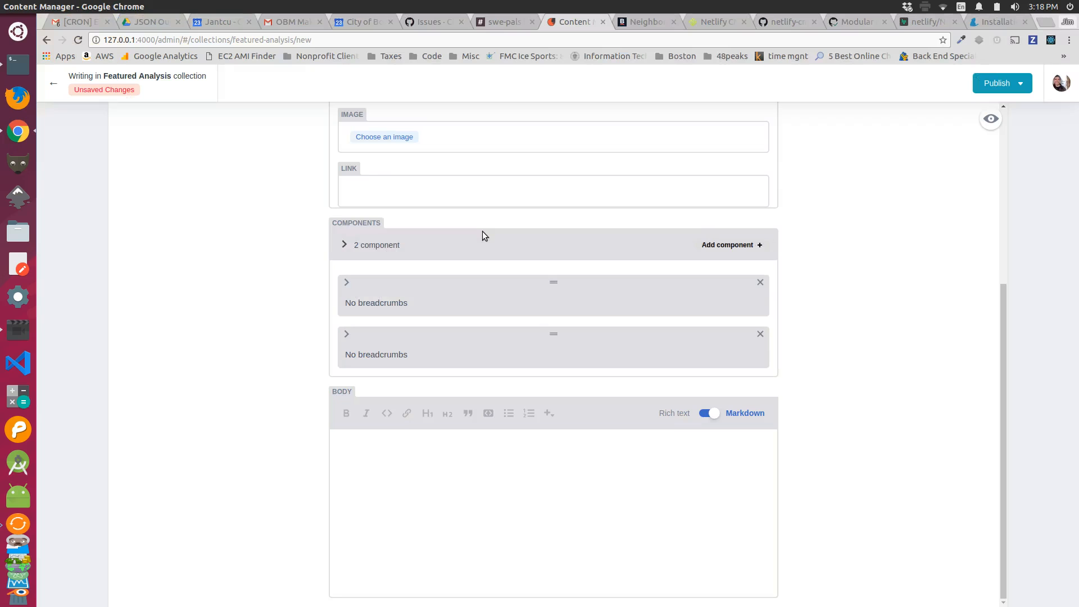
mouse_move(572, 21)
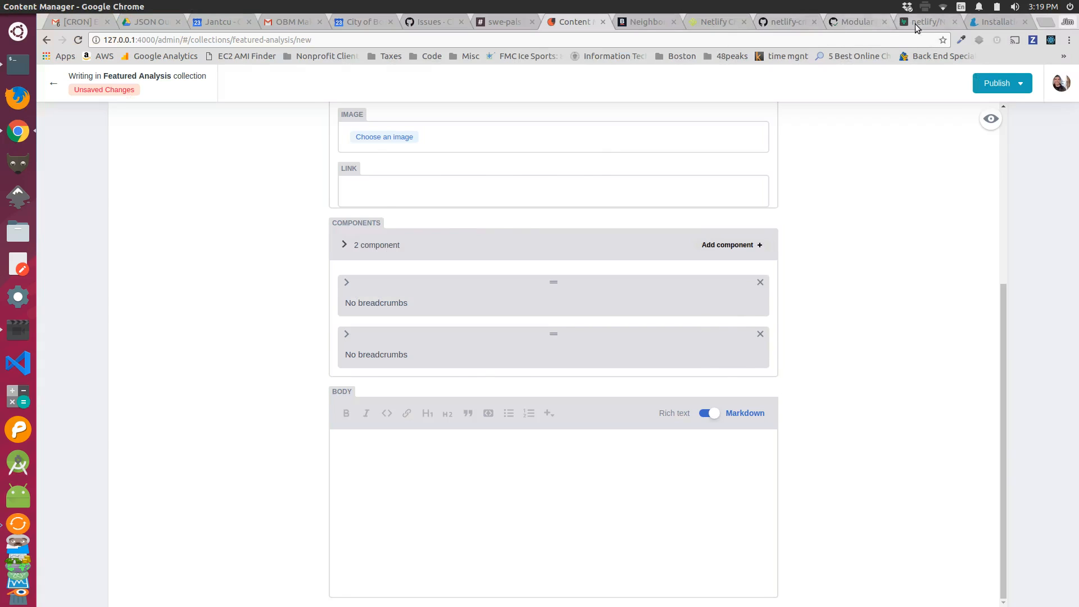
Read the NetlifyCMS Gitter room, then return to the netlify-cms GitHub tab
left_click(925, 21)
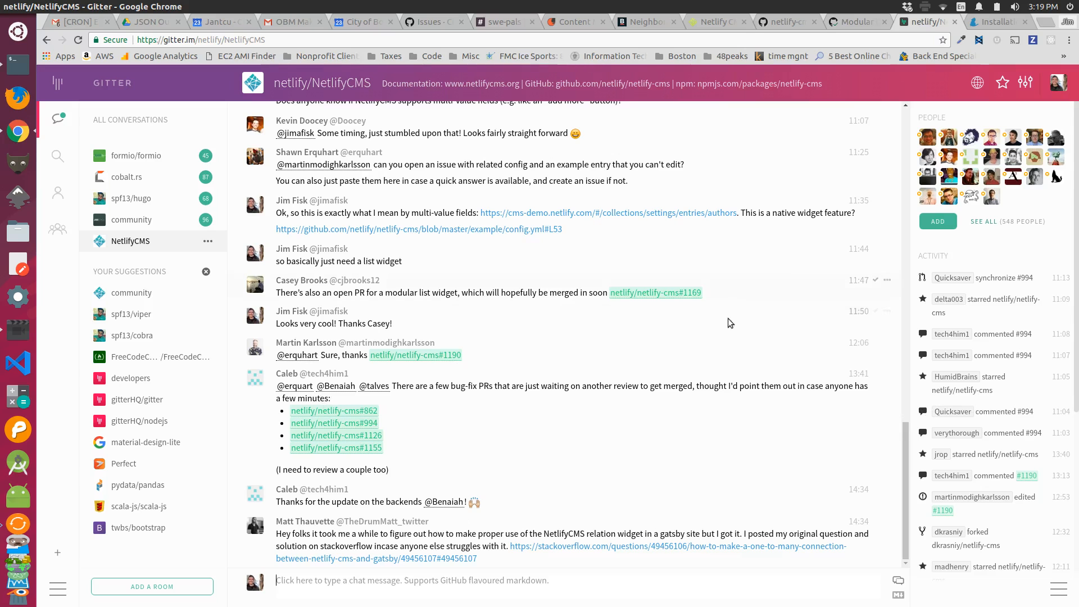
mouse_move(338, 280)
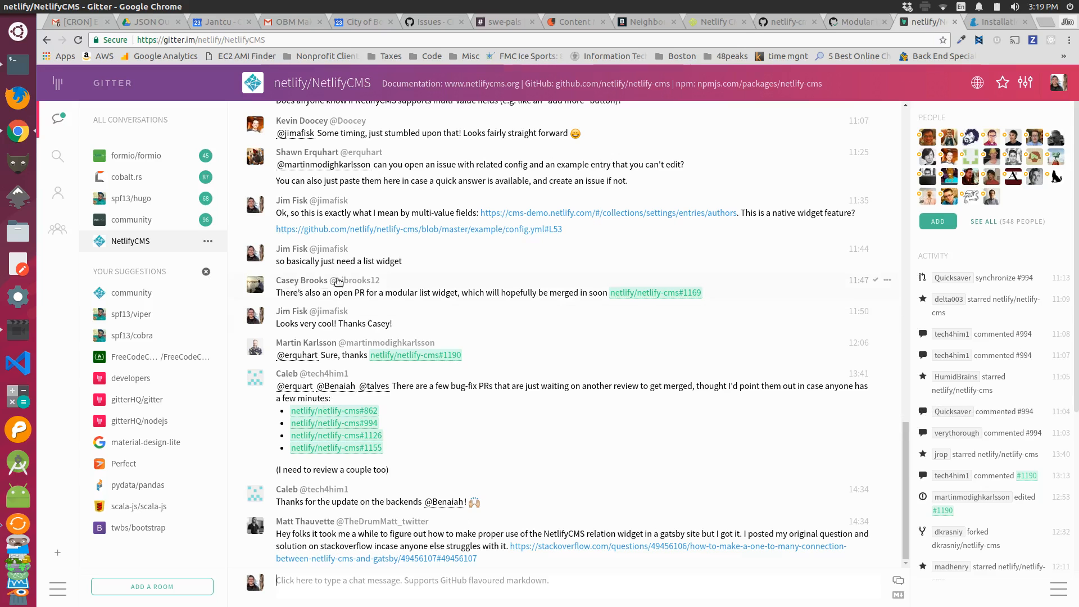
mouse_move(671, 294)
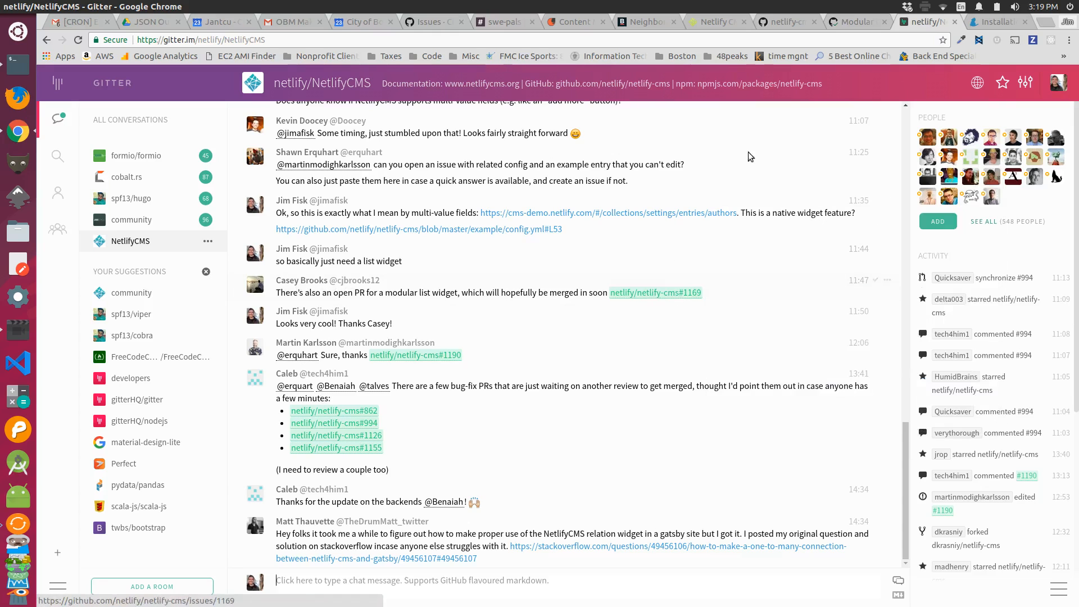
left_click(779, 22)
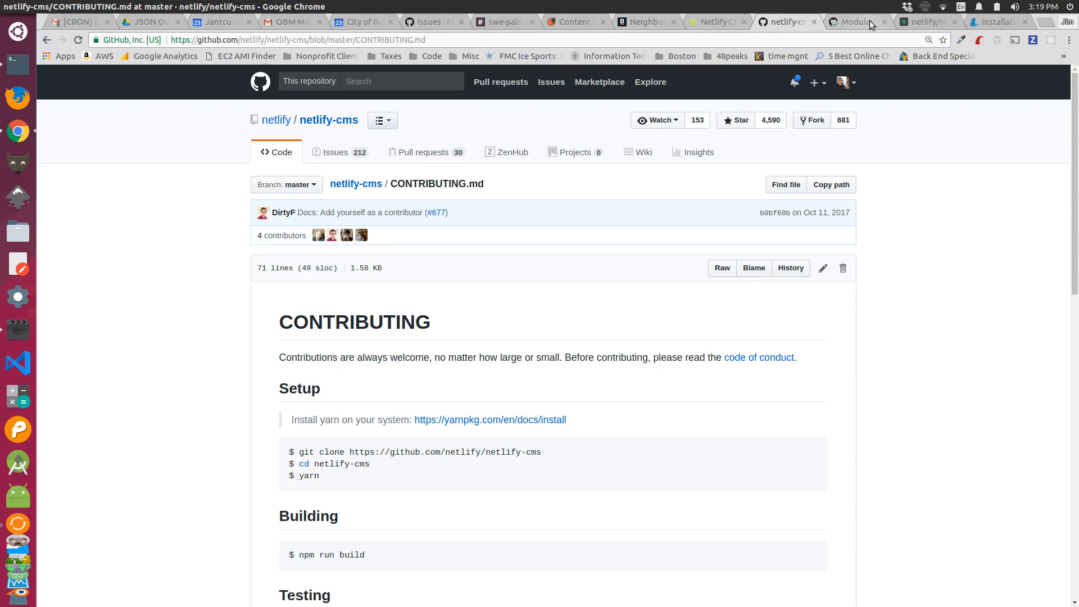
Read through the review discussion on the Modular Content Widget pull request #1169
left_click(853, 22)
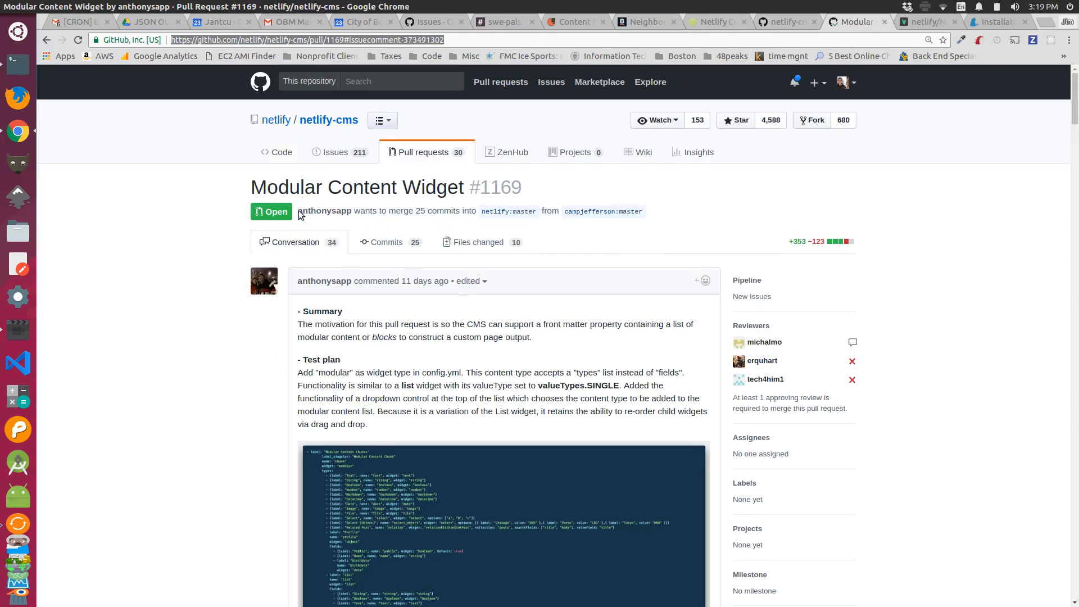
scroll("down", 3)
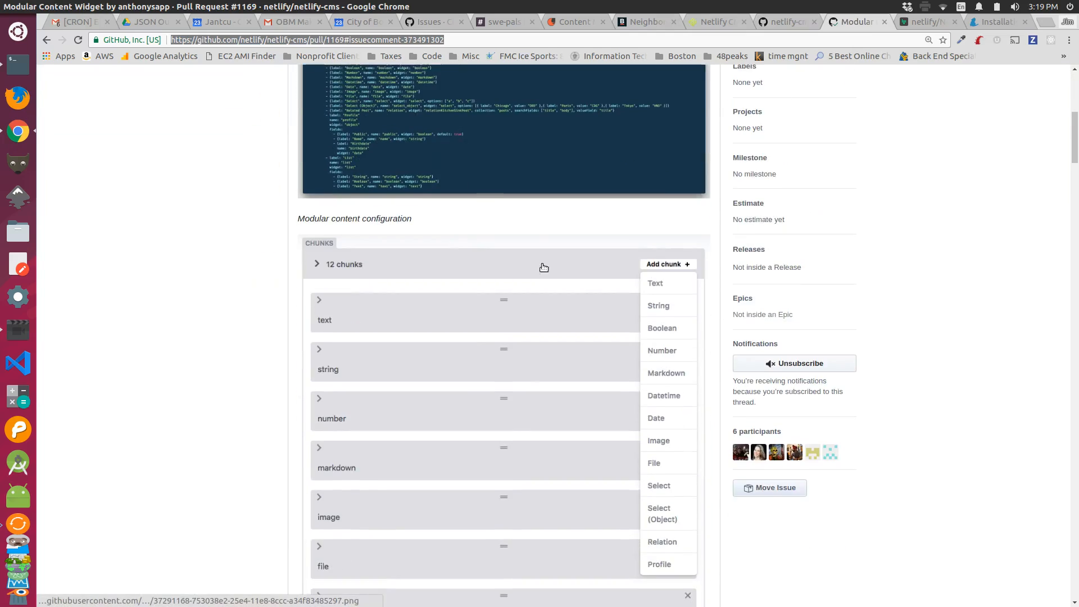
mouse_move(669, 283)
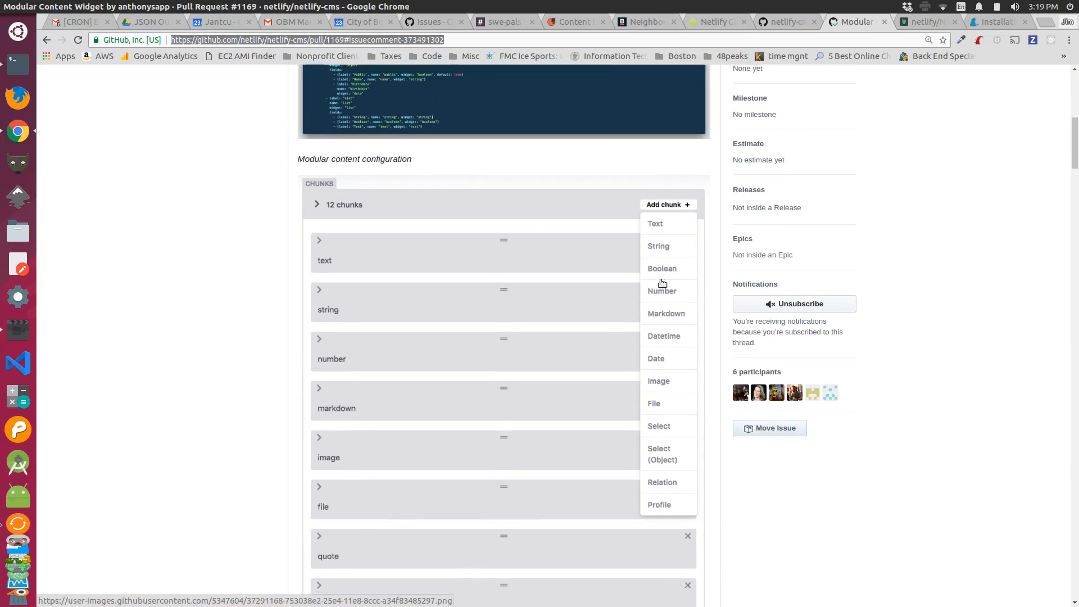
scroll("down", 3)
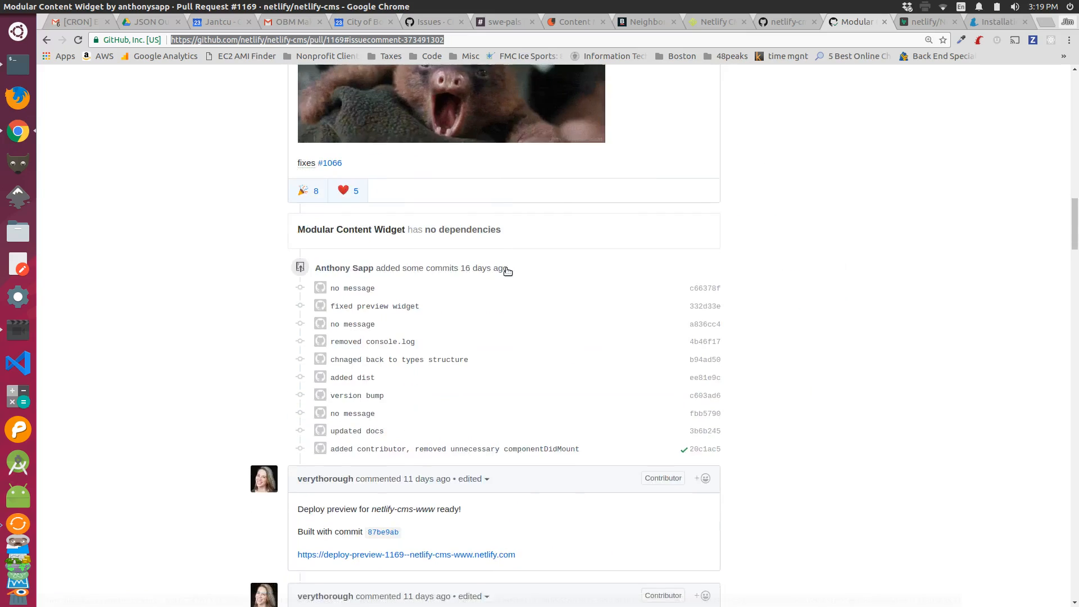
scroll("down", 3)
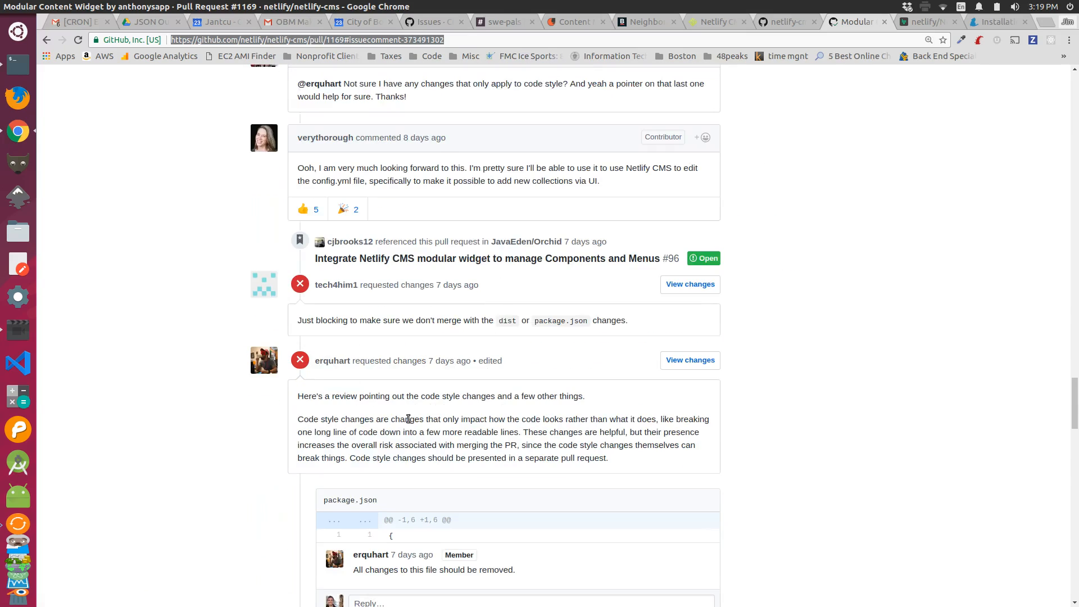
scroll("down", 3)
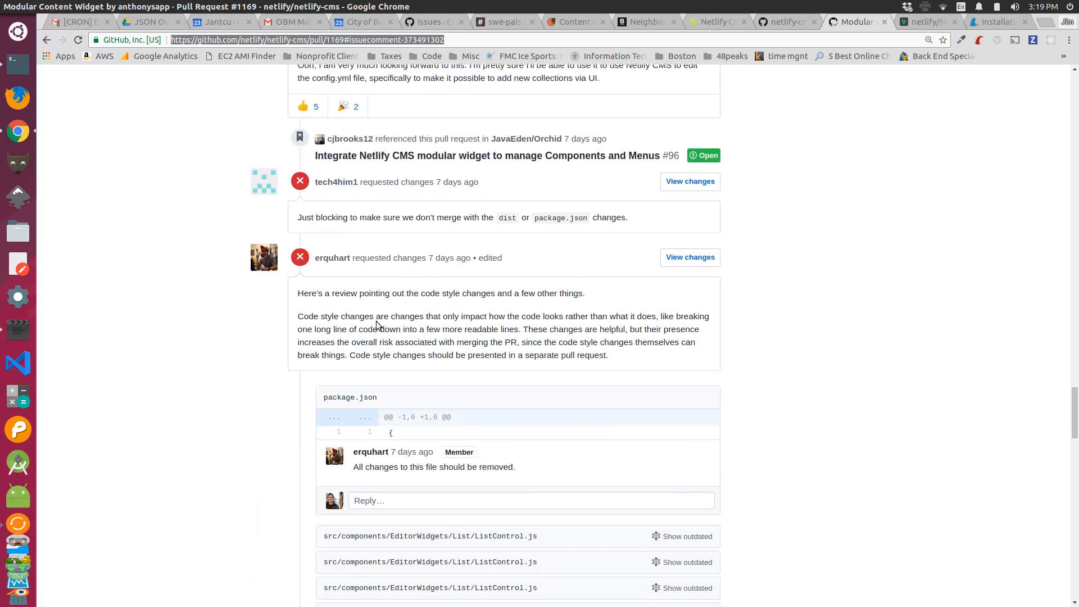
scroll("down", 3)
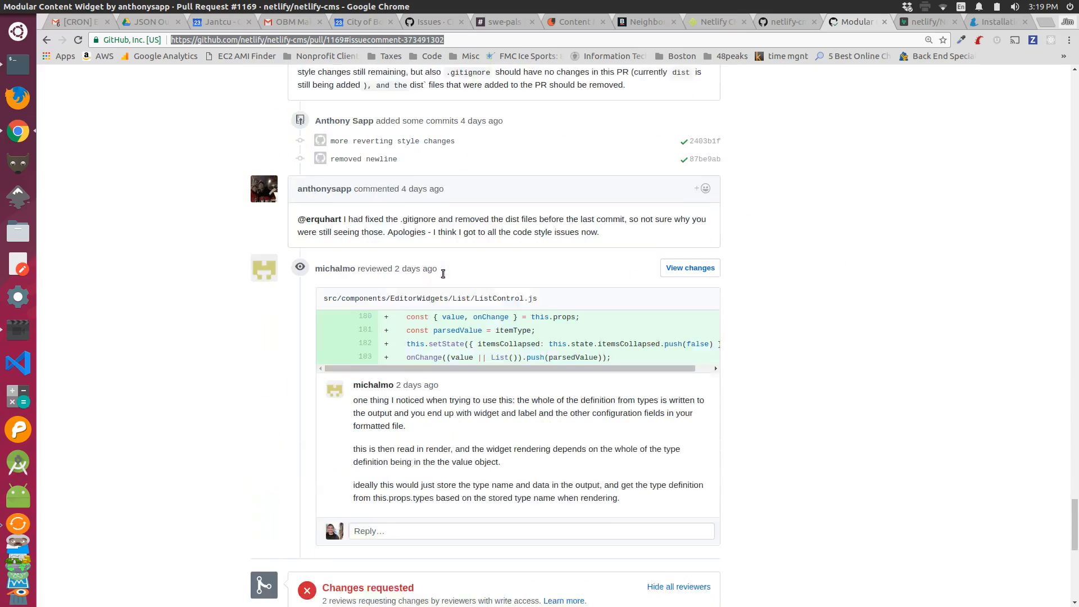
scroll("down", 3)
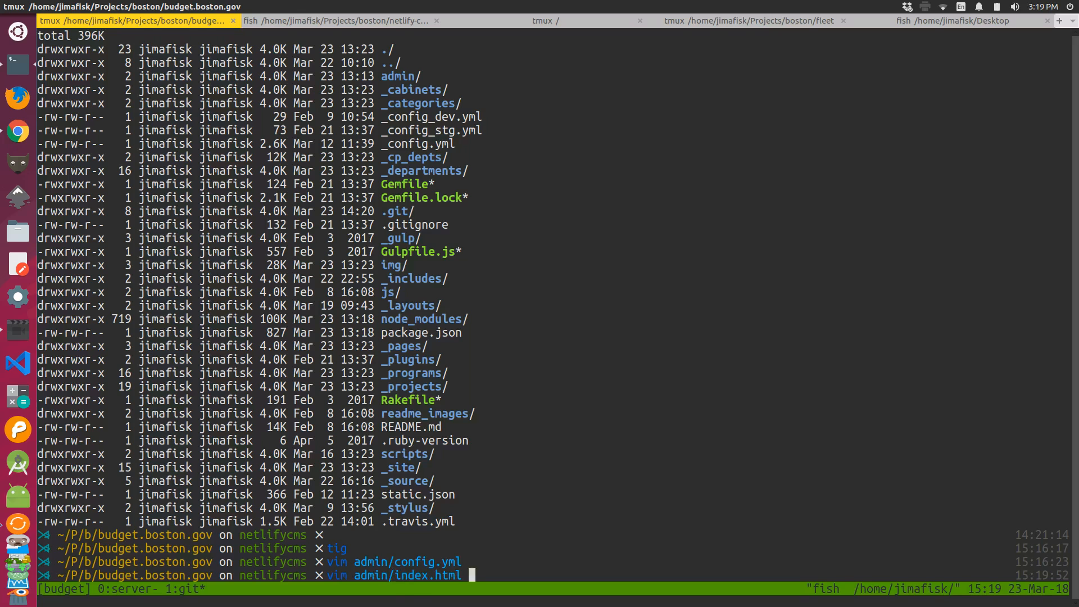
Open admin/index.html in Vim and mark its Netlify CMS stylesheet line
key("Enter")
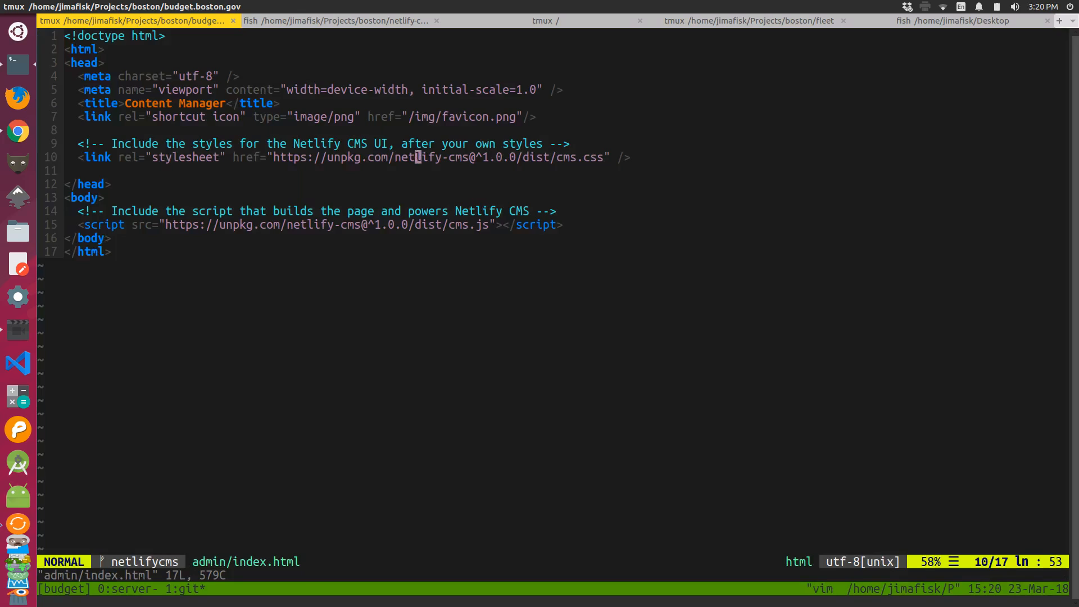
key("V")
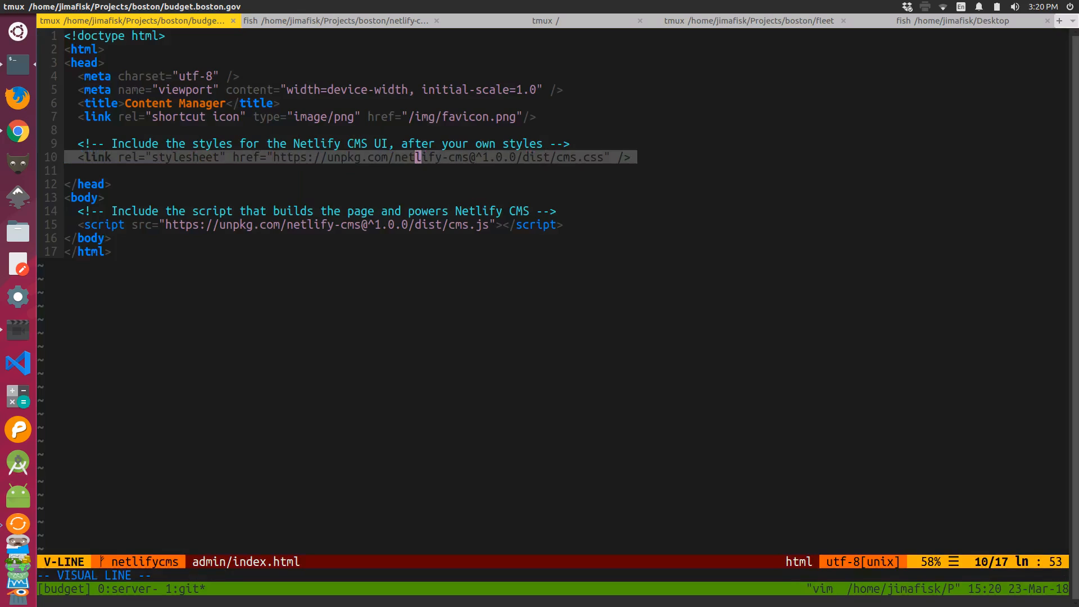
key("Escape")
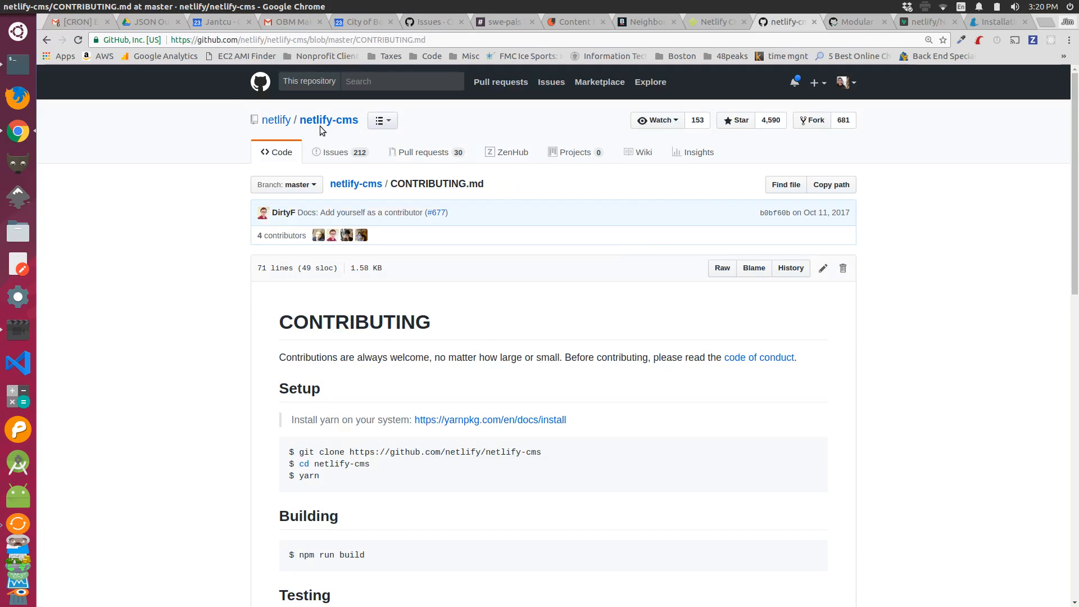
mouse_move(343, 122)
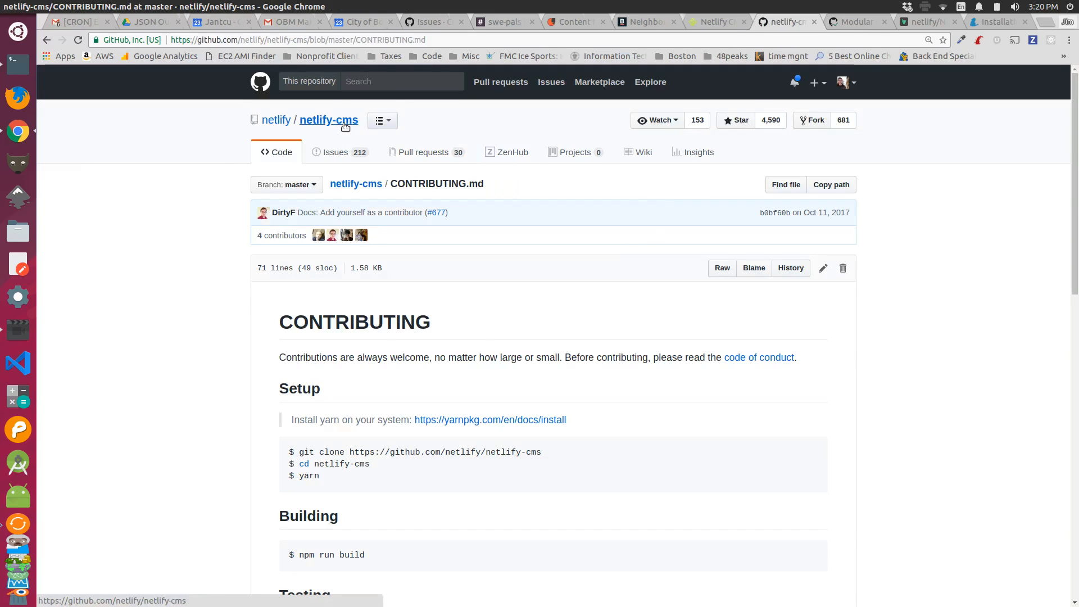
Browse the netlify-cms repository home page and file list, then return to Vim
left_click(328, 120)
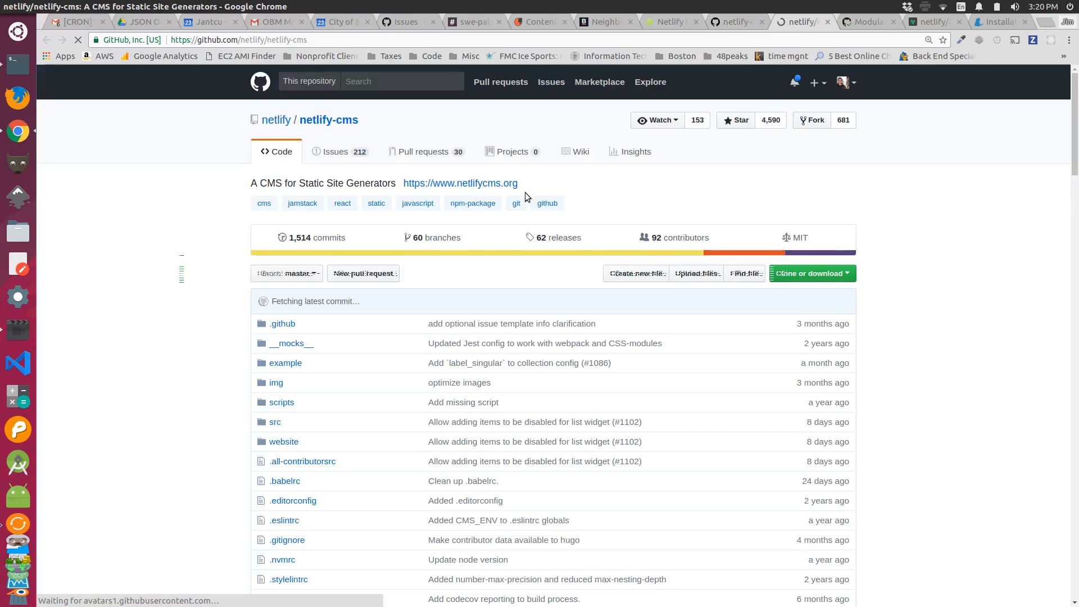
scroll("down", 3)
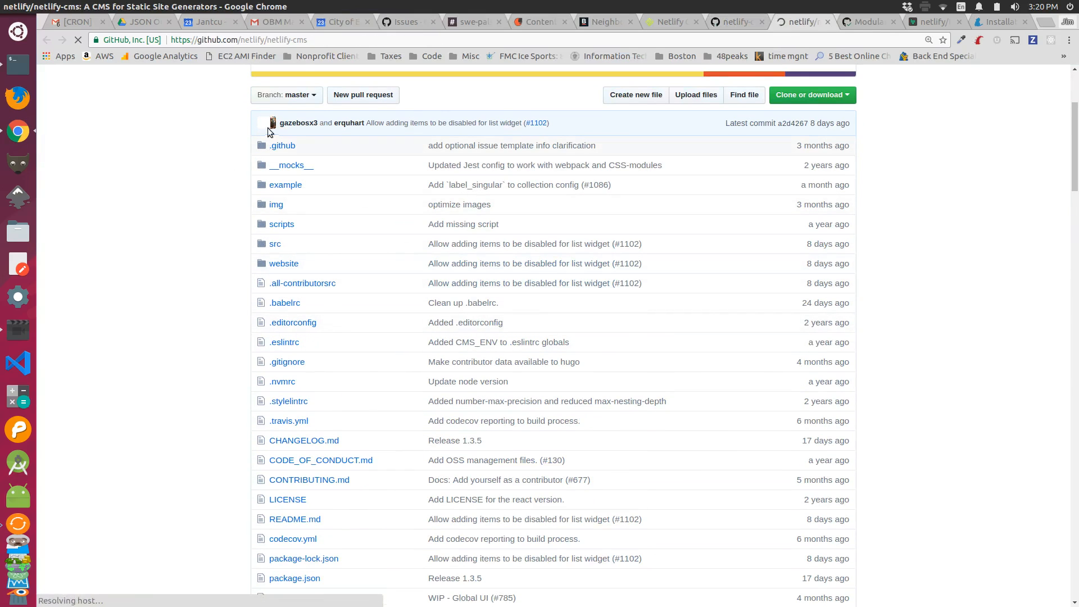
scroll("down", 3)
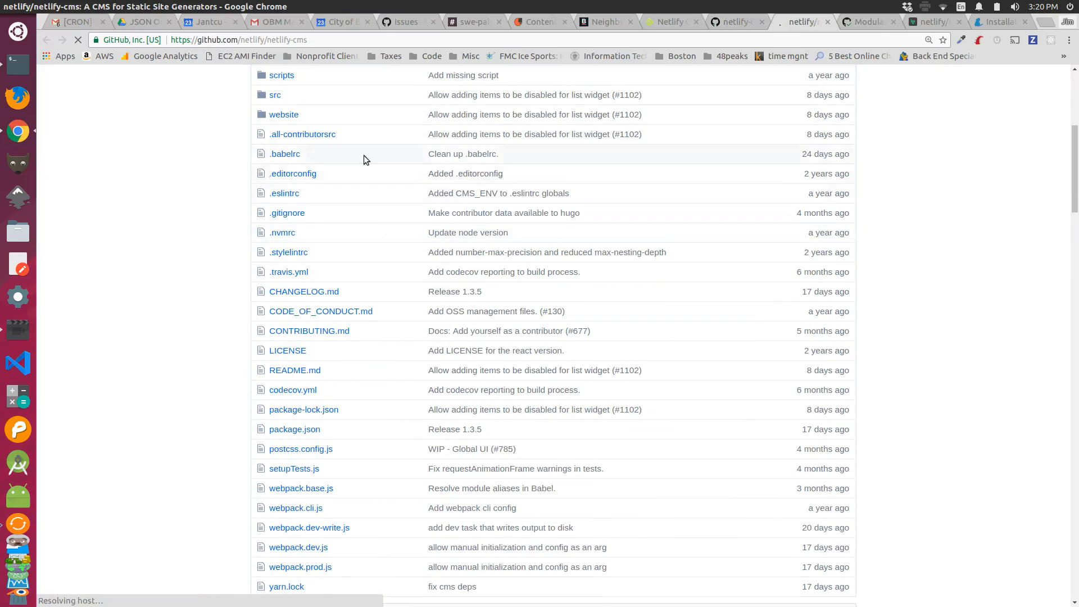
scroll("down", 3)
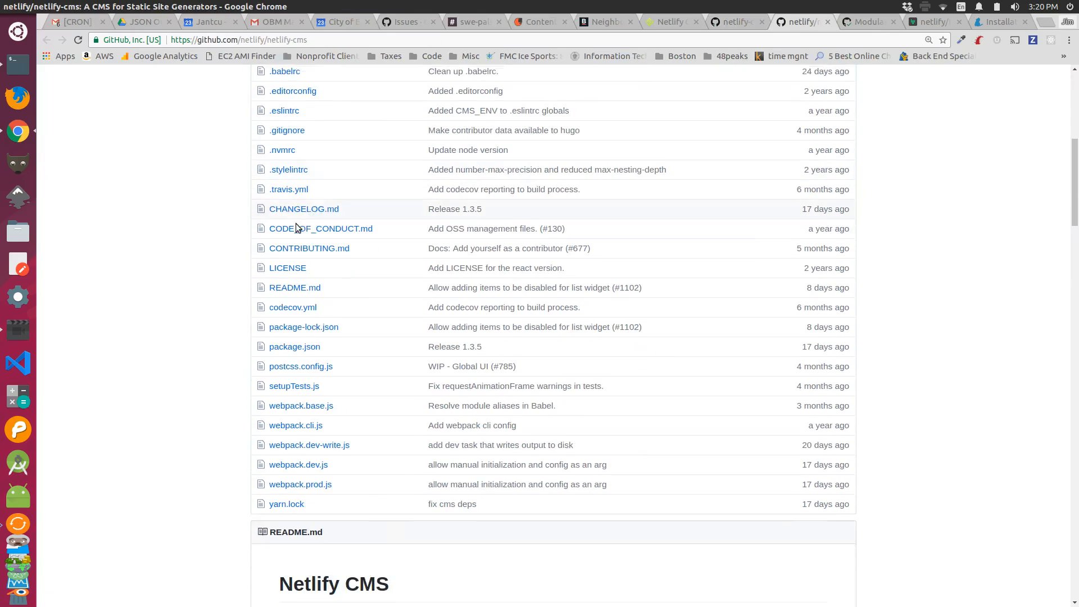
scroll("down", 3)
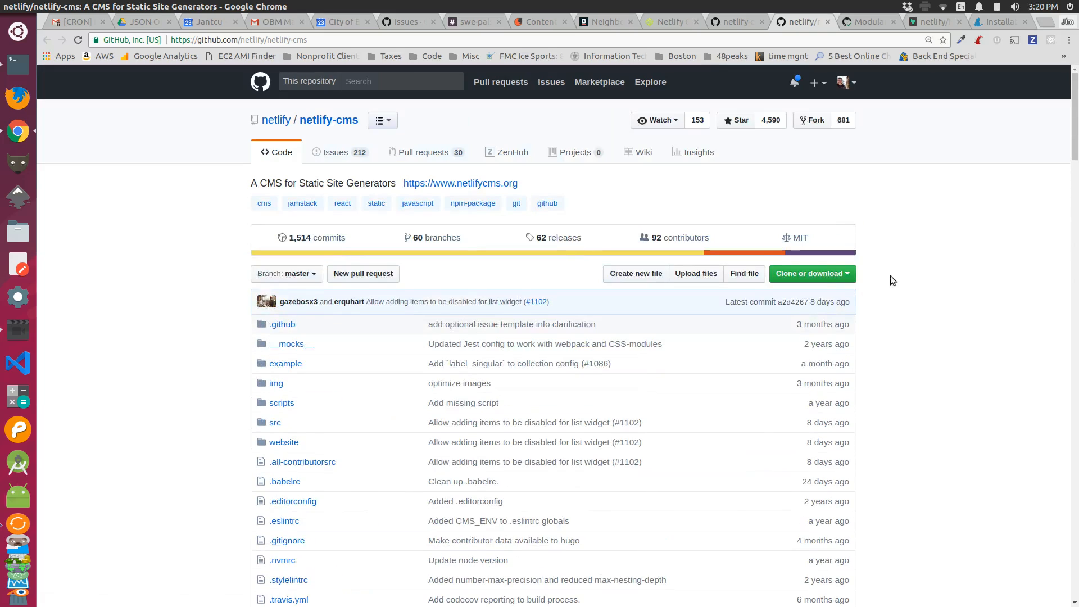
left_click(810, 273)
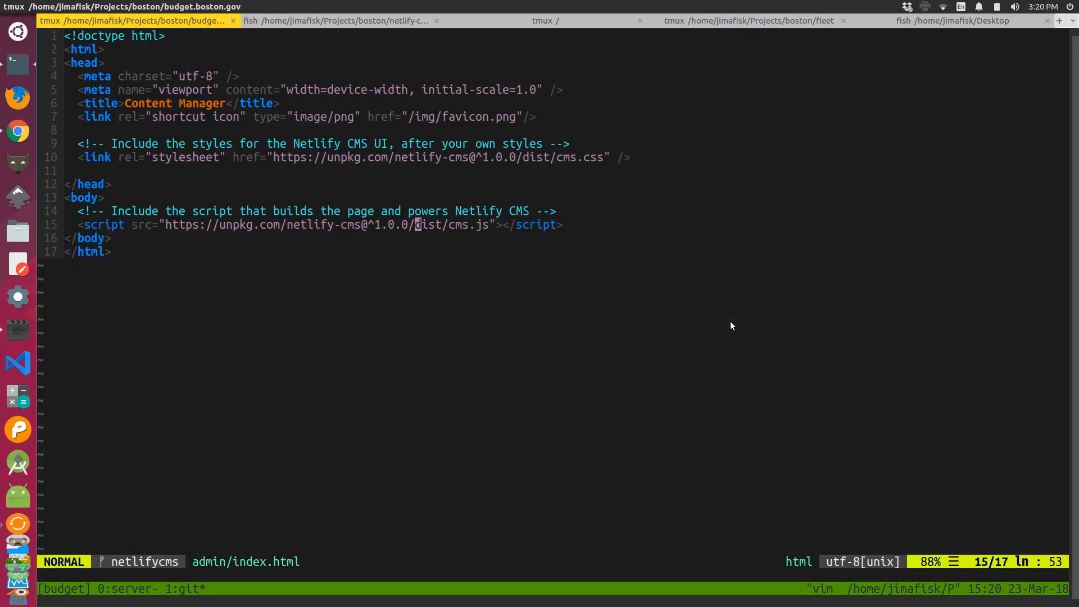
Clone netlify/netlify-cms onto the Desktop and enter the netlify-cms folder
left_click(954, 21)
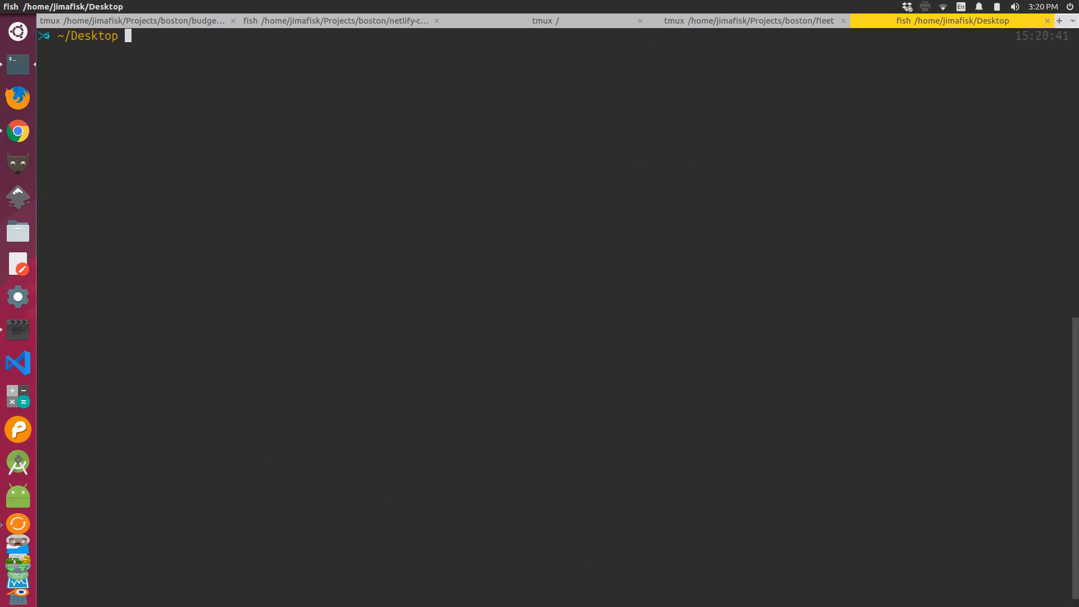
type("git clone https://github.com/netlify/netlify-cms.git")
type("cd")
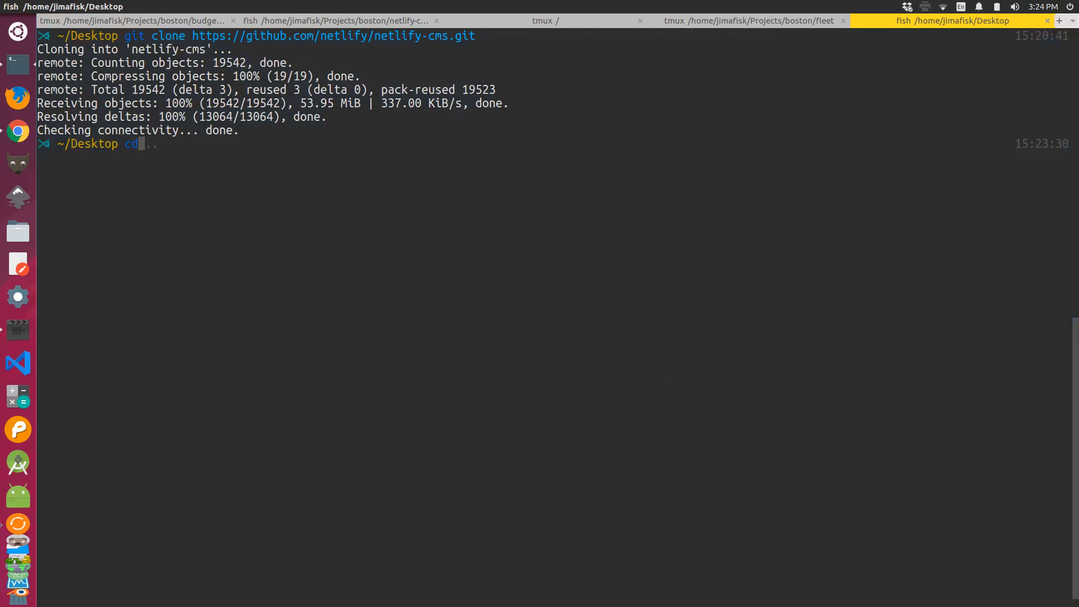
type("netlify-cms/")
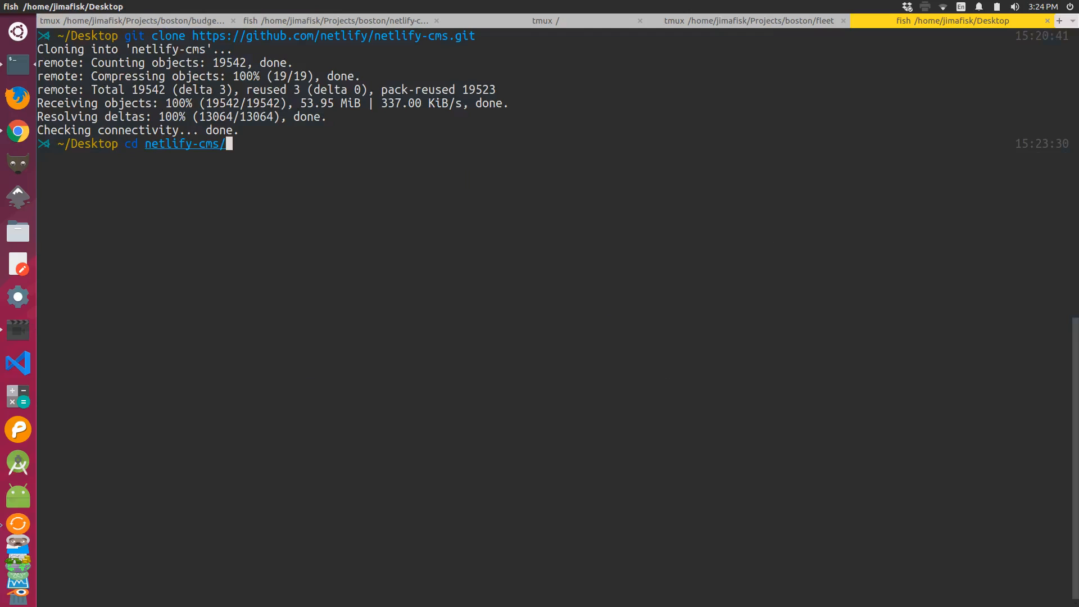
key("Return")
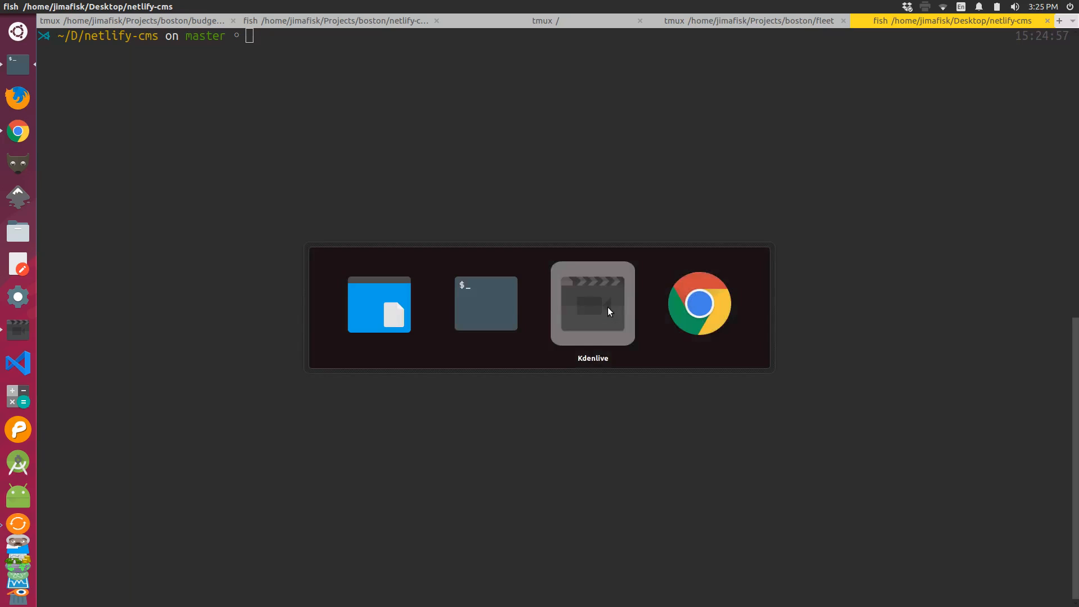
Review the CONTRIBUTING setup commands and try yarn inside netlify-cms
left_click(700, 303)
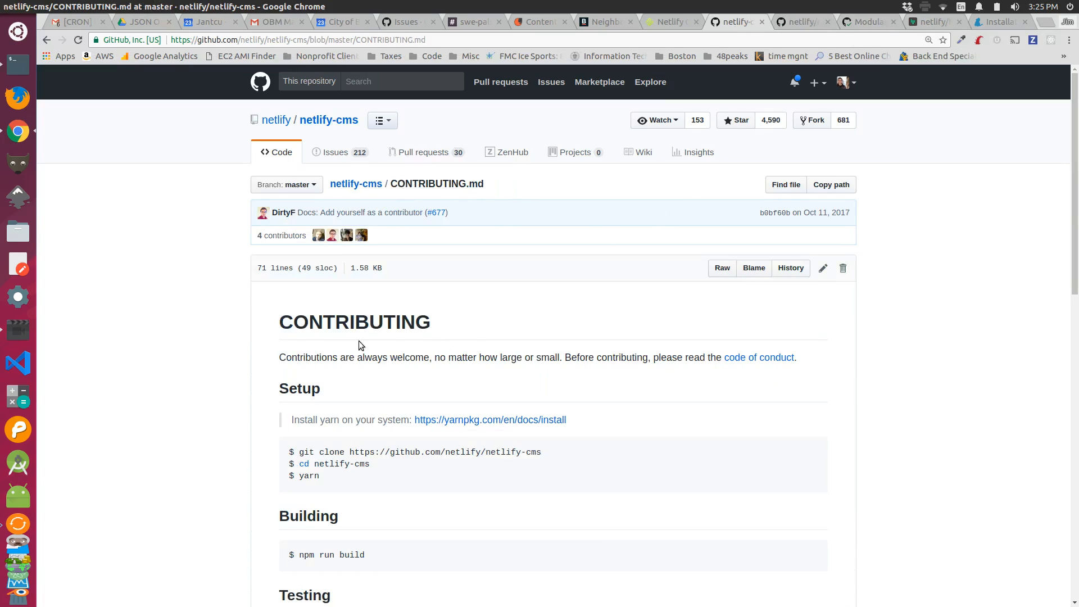
scroll("down", 3)
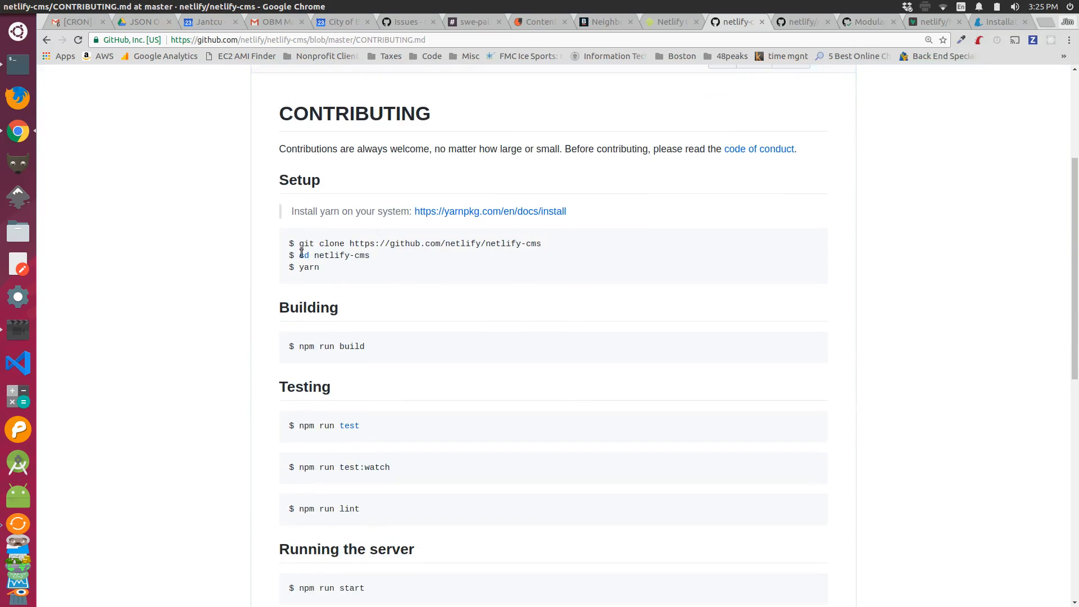
mouse_move(366, 256)
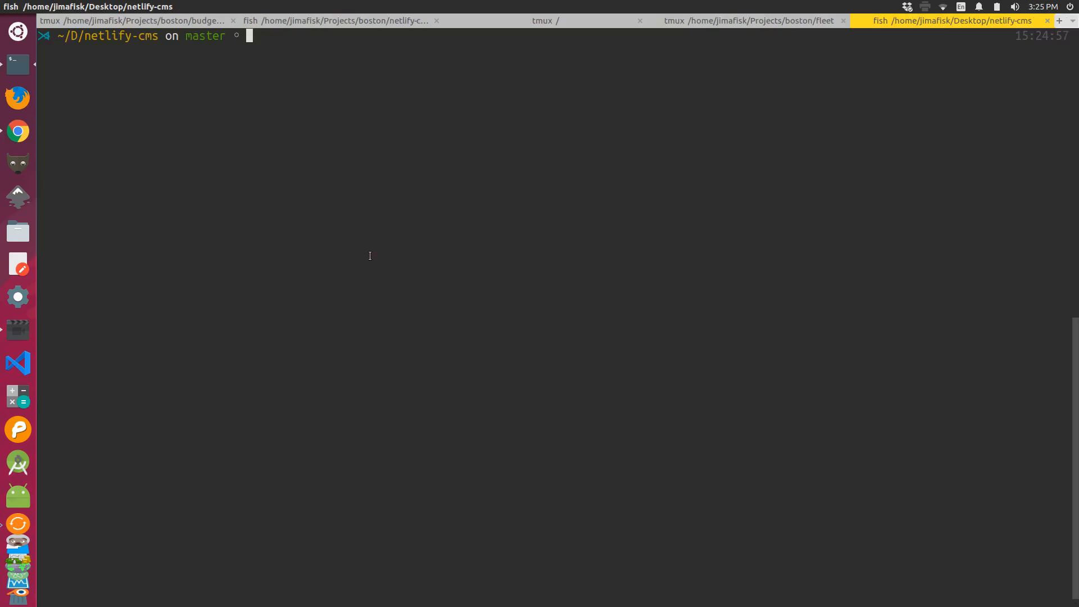
type("yarn")
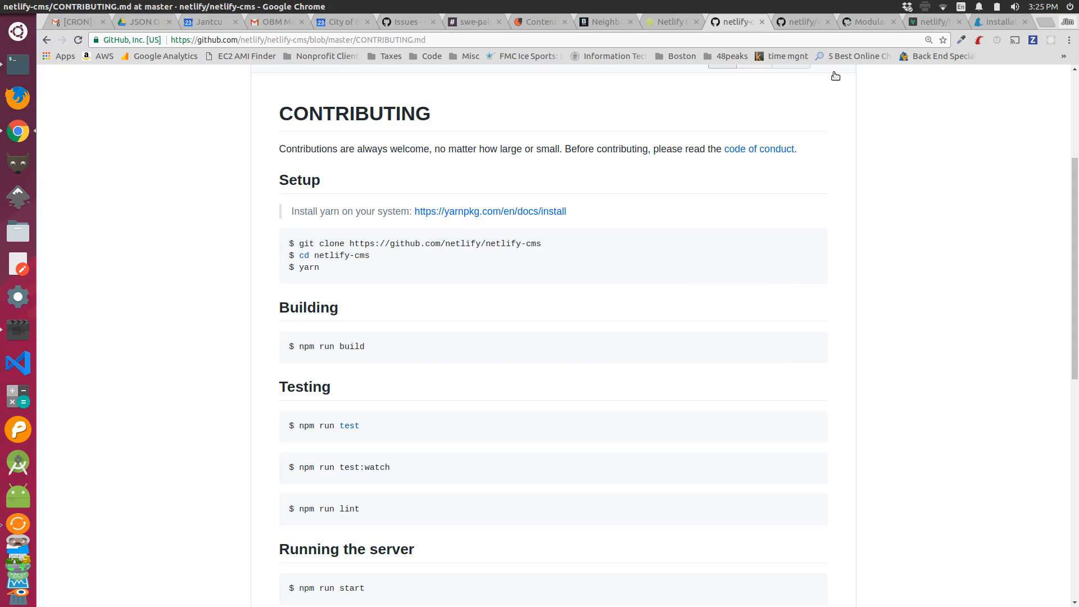
Follow Yarn's Linux install guide to add its apt signing key and repository
left_click(490, 211)
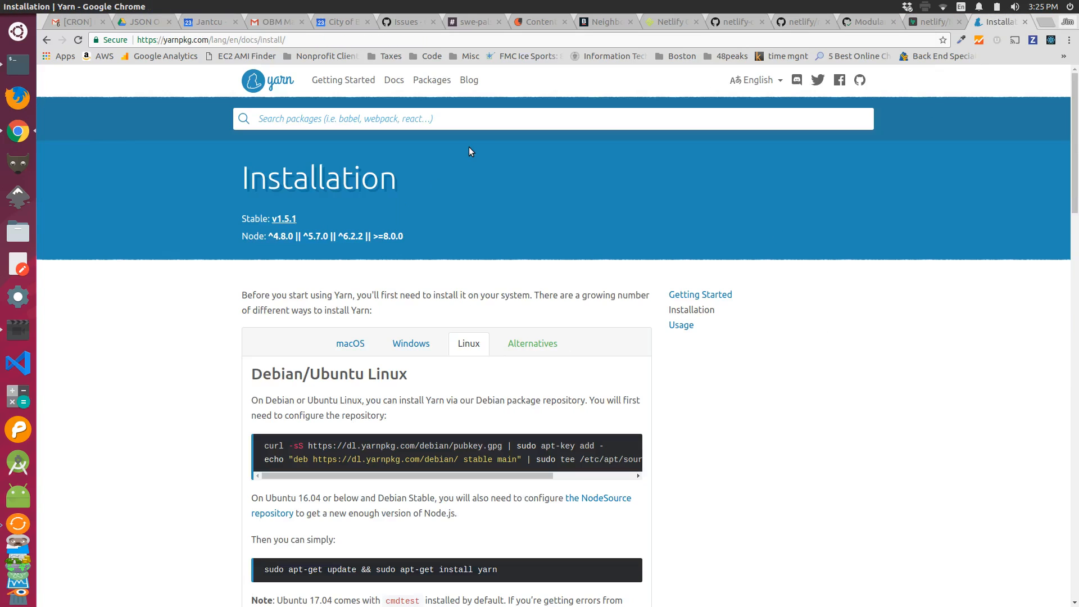
scroll("down", 3)
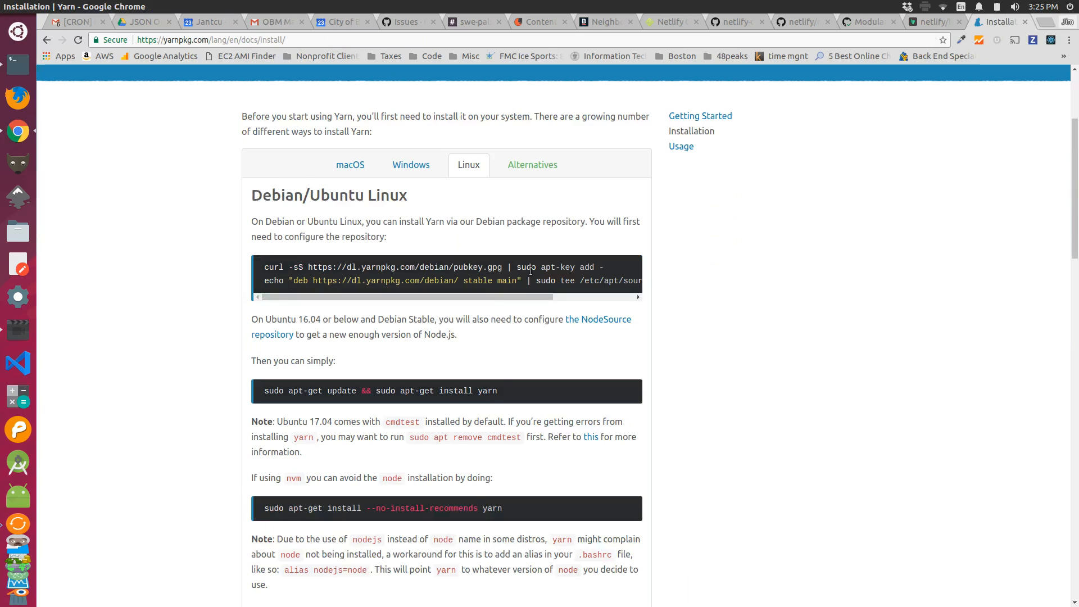
mouse_move(611, 257)
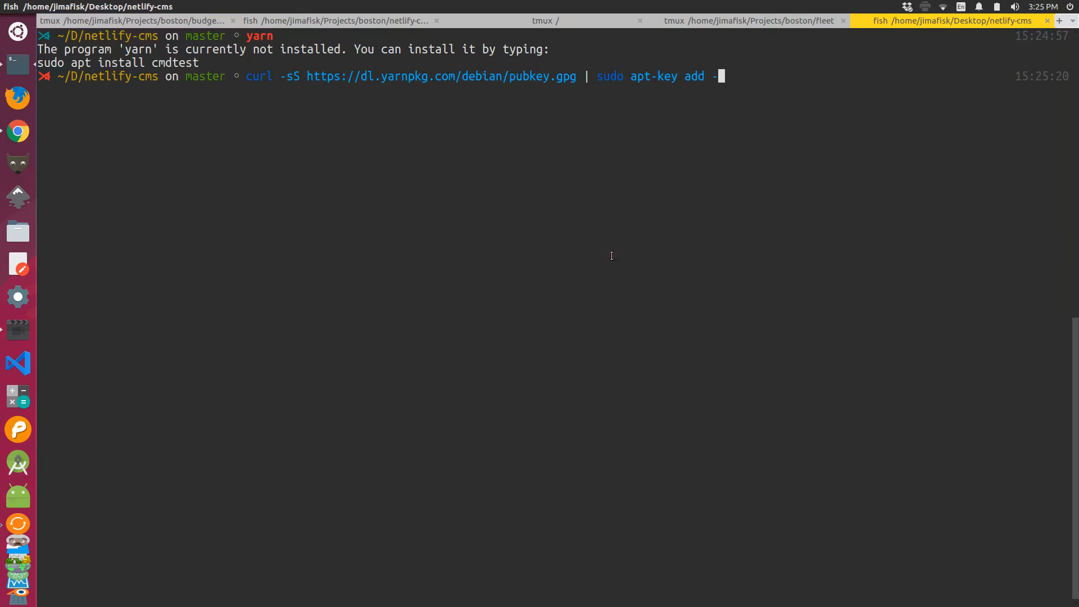
key("alt+Tab")
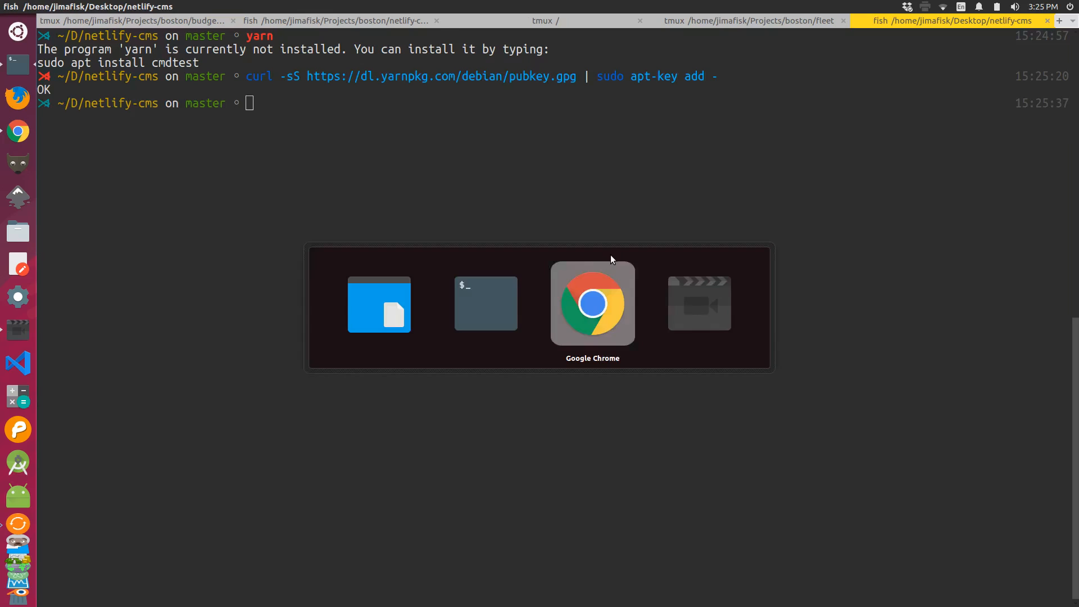
left_click(592, 303)
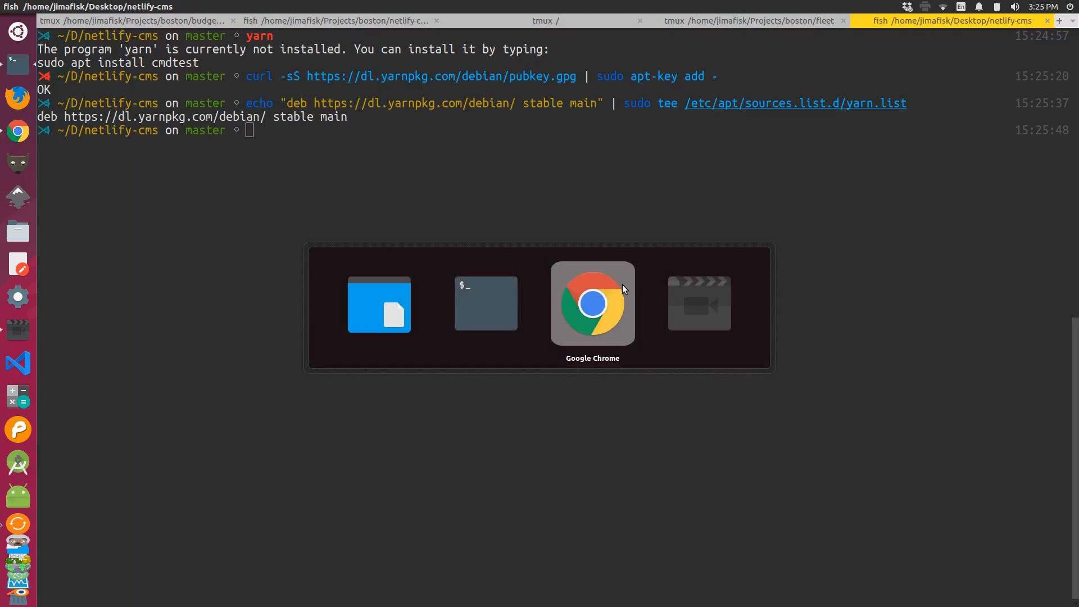
left_click(592, 303)
type("sudo apt")
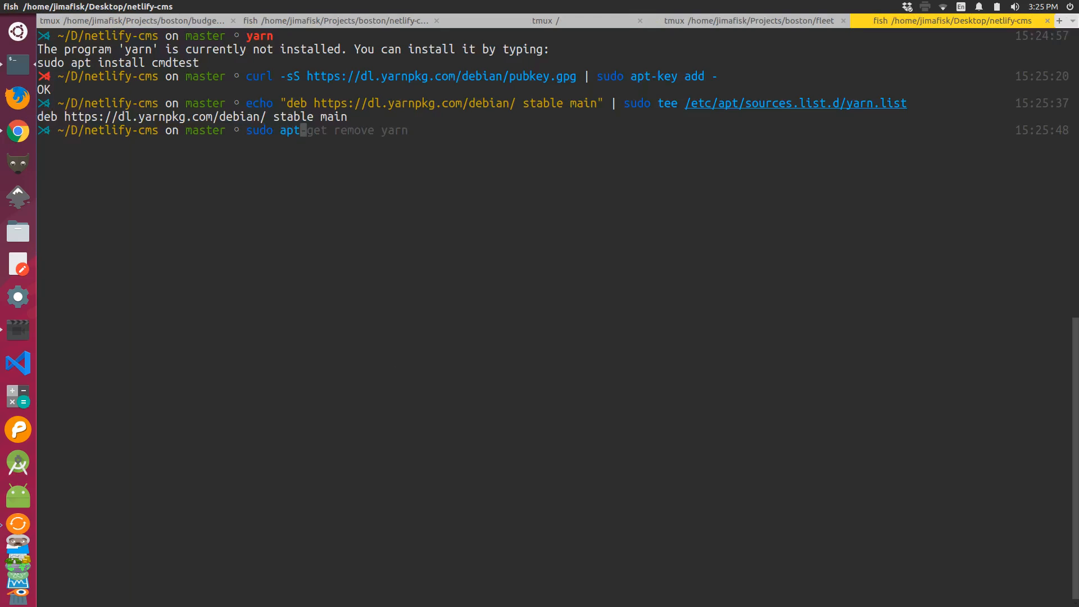
Run apt-get update and attempt to install yarn
type("update")
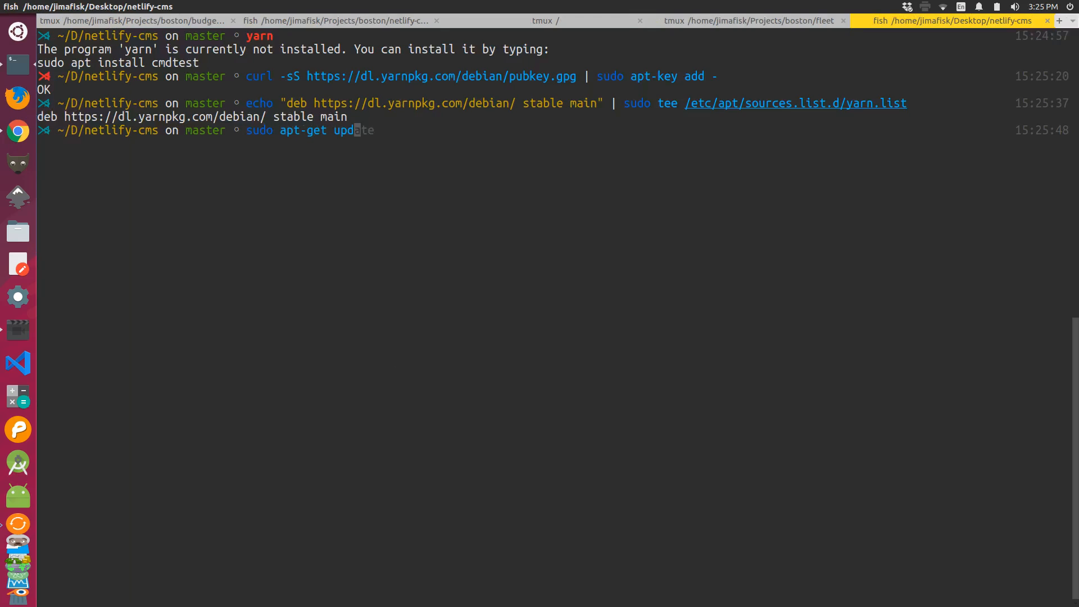
key("Return")
type("sudo a")
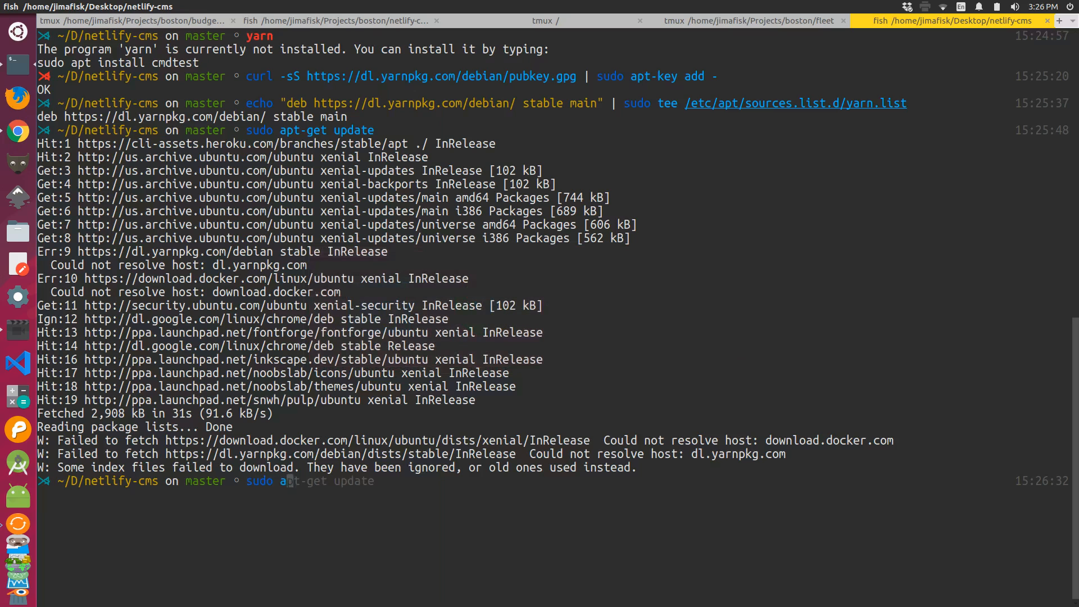
type("install yarn")
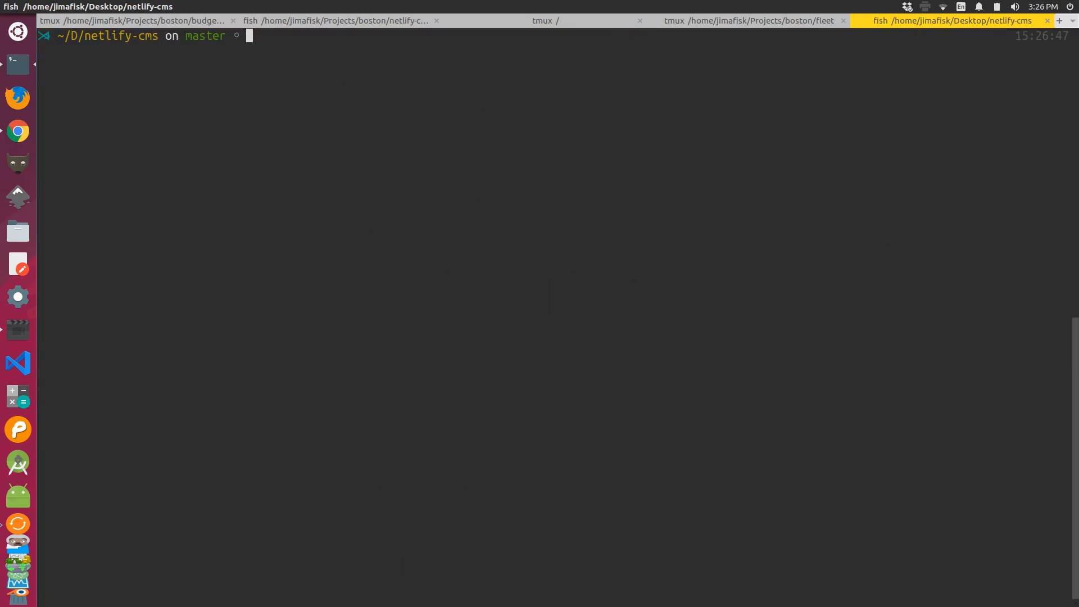
type("yarn")
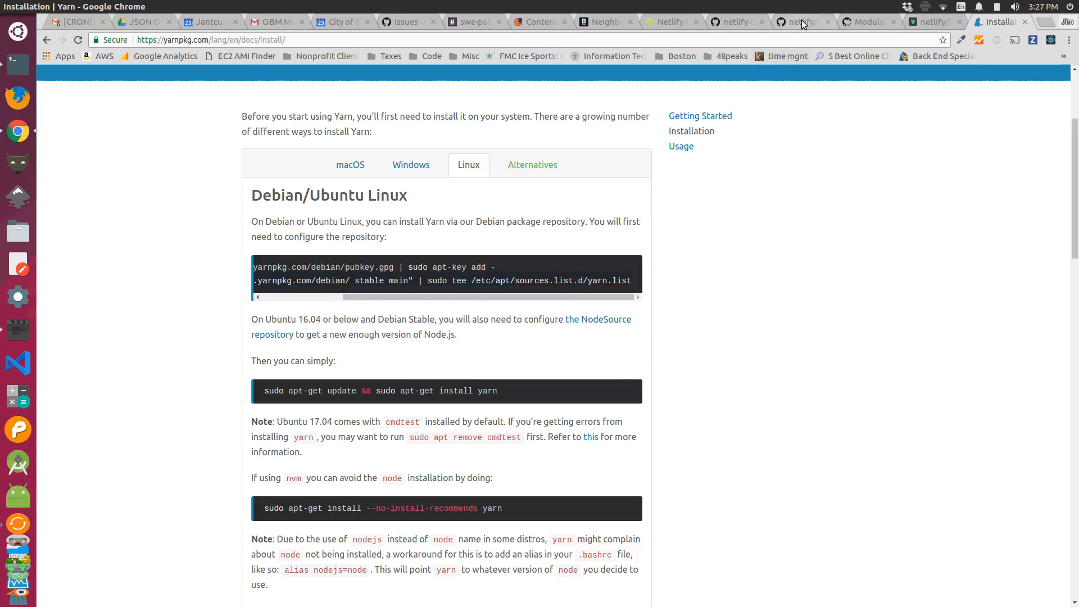
Run the production build, emitting cms.js, init.js, CSS and source maps
left_click(736, 21)
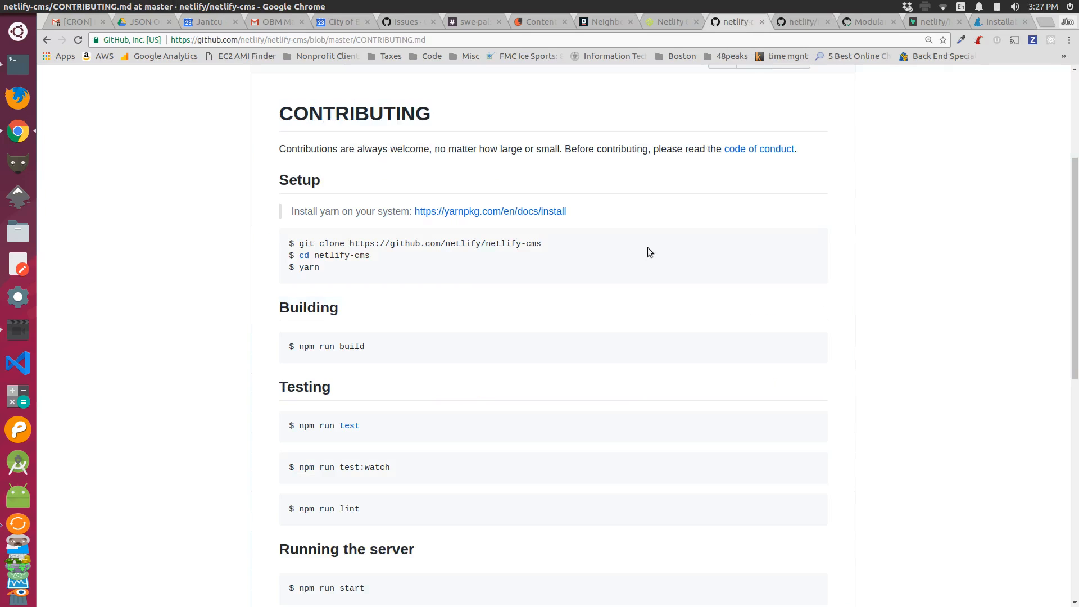
scroll("down", 3)
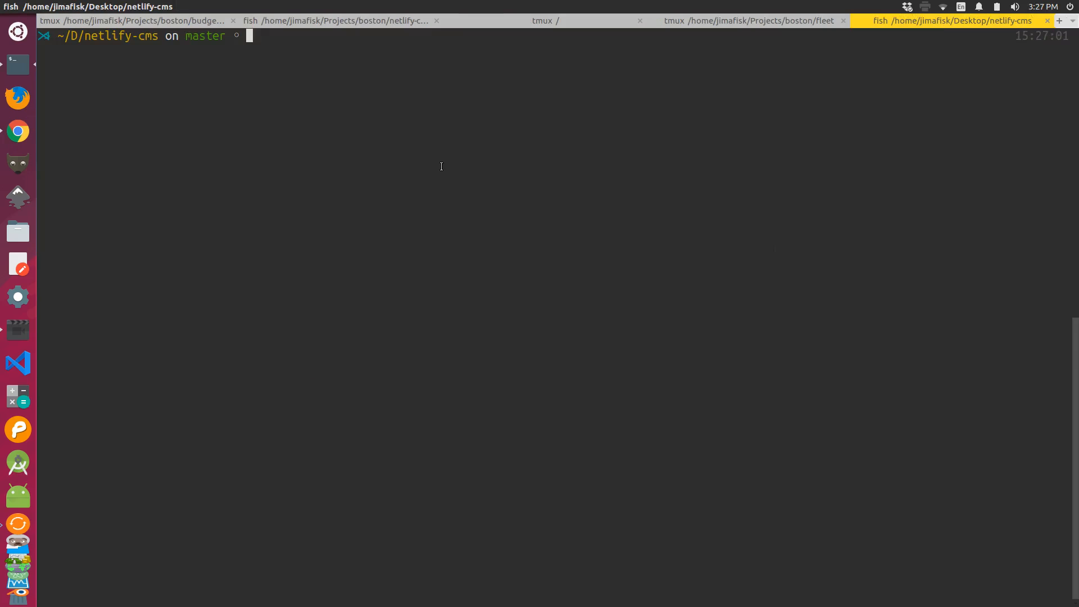
type("npm run testcafe.dev")
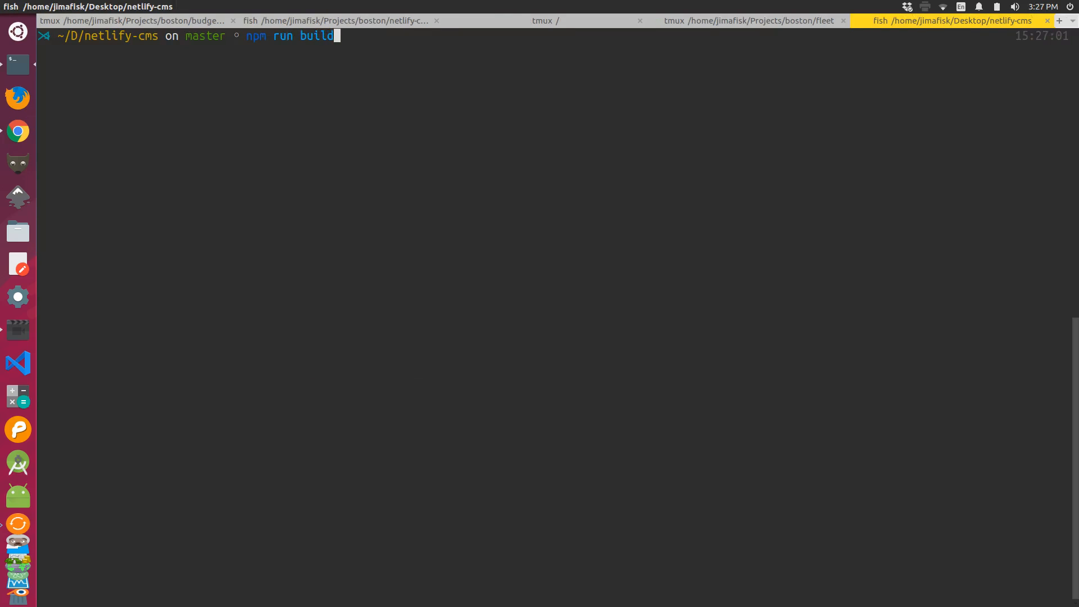
key("Return")
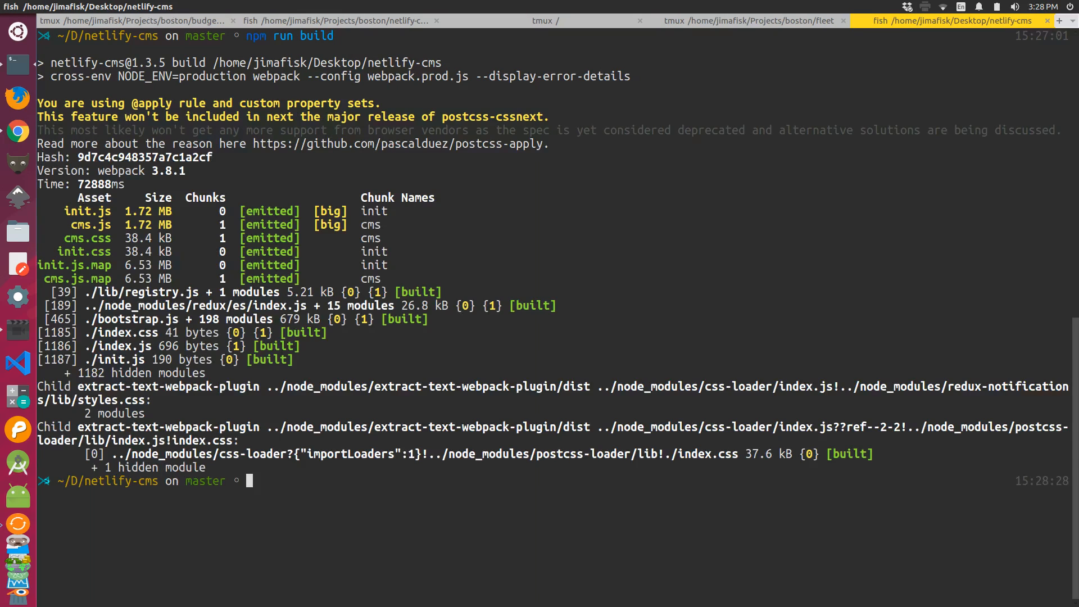
type("clear")
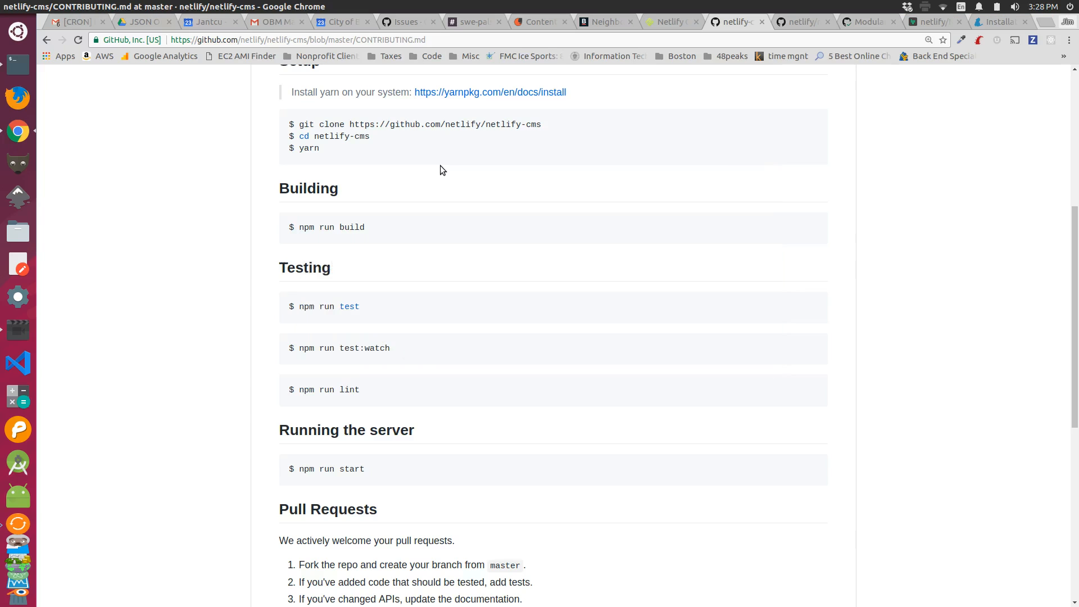
Find Running the server in the guide and start the dev server at localhost:8080
scroll("down", 3)
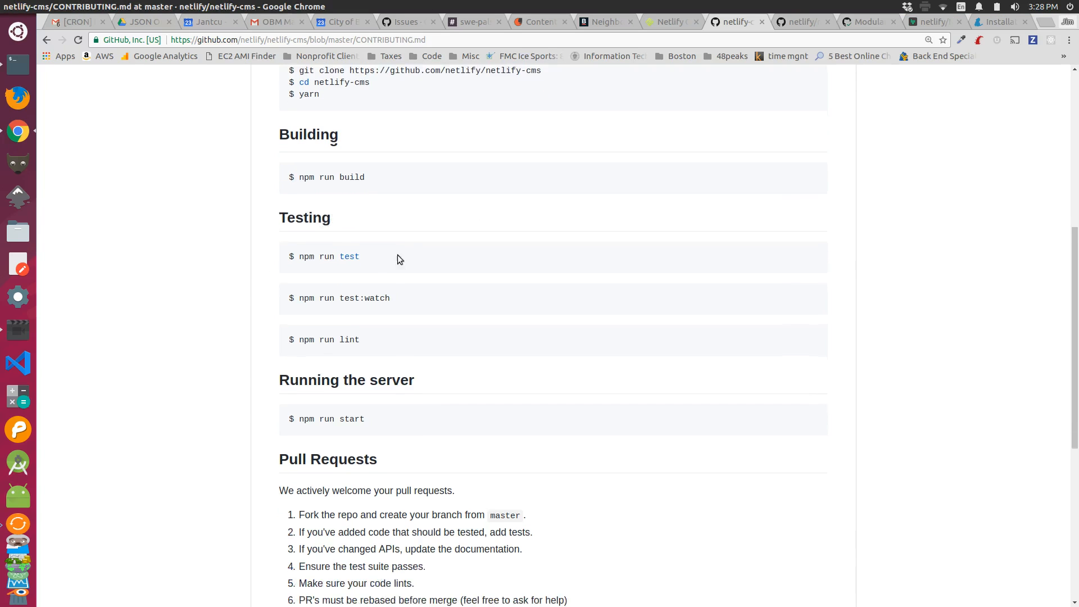
scroll("down", 3)
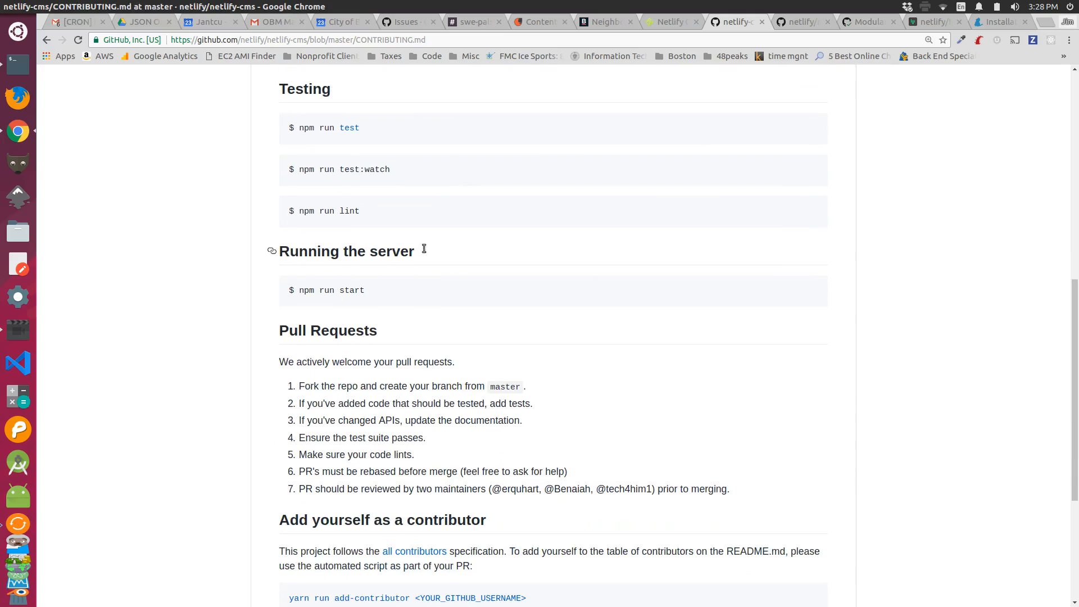
mouse_move(466, 226)
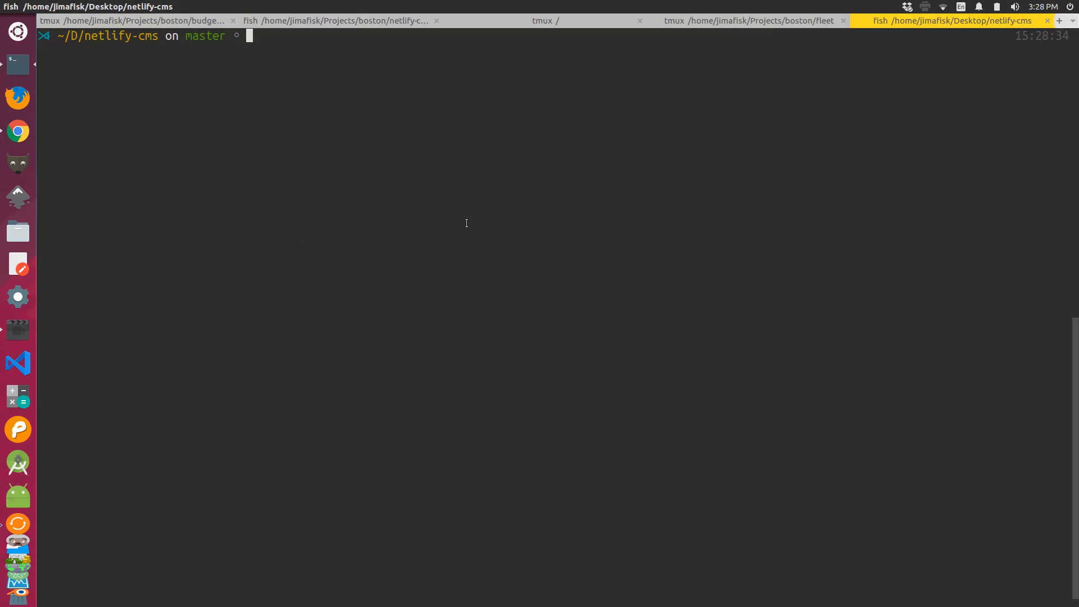
type("npm run build")
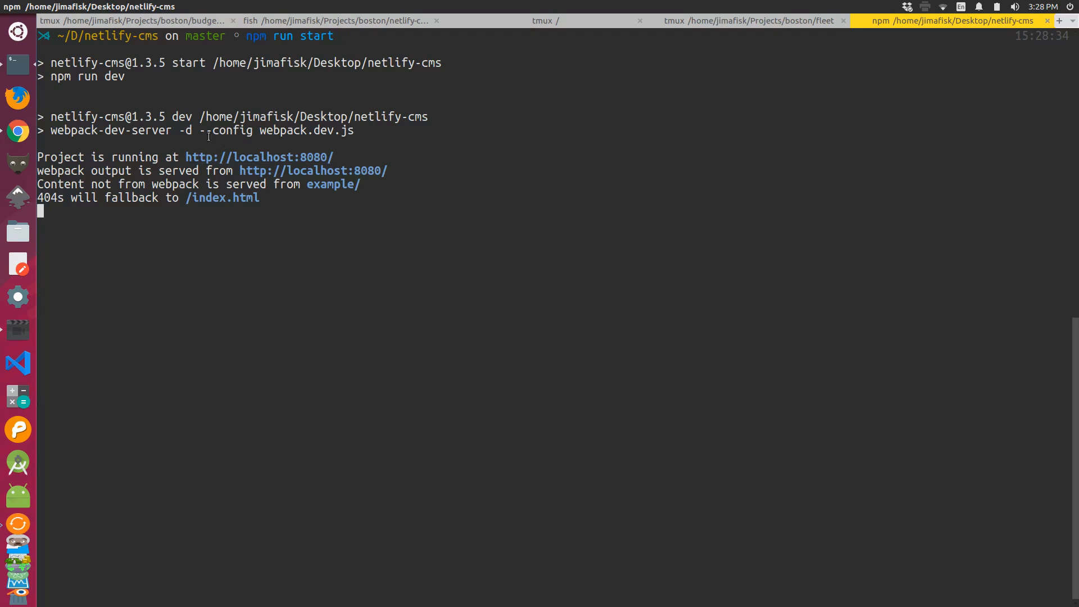
mouse_move(167, 164)
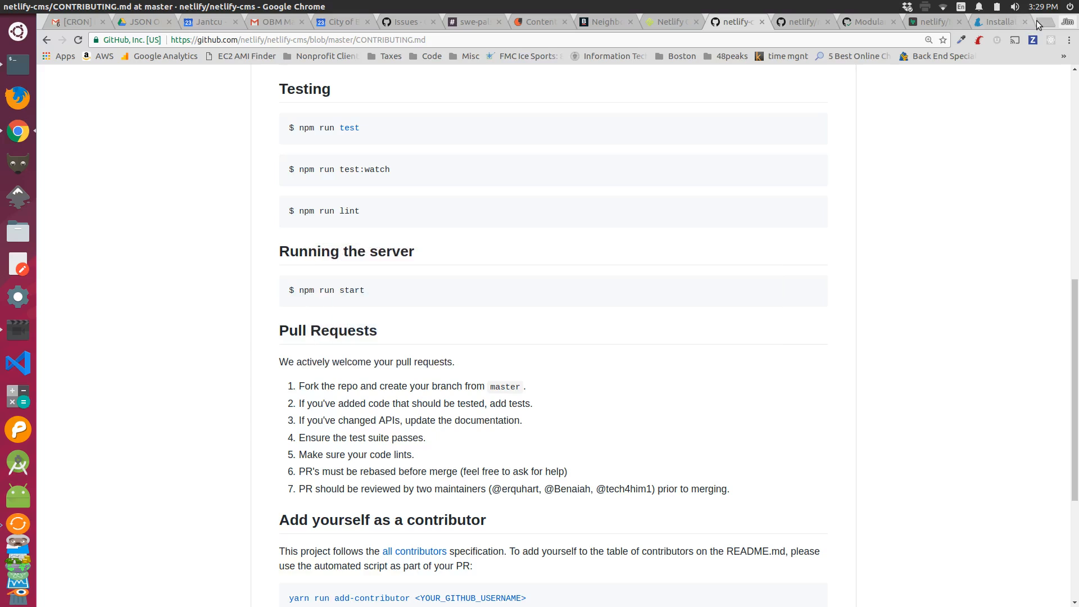
Open localhost:8080 in a new tab and log in to the local CMS example
left_click(1037, 21)
type("localhost:8080/#/")
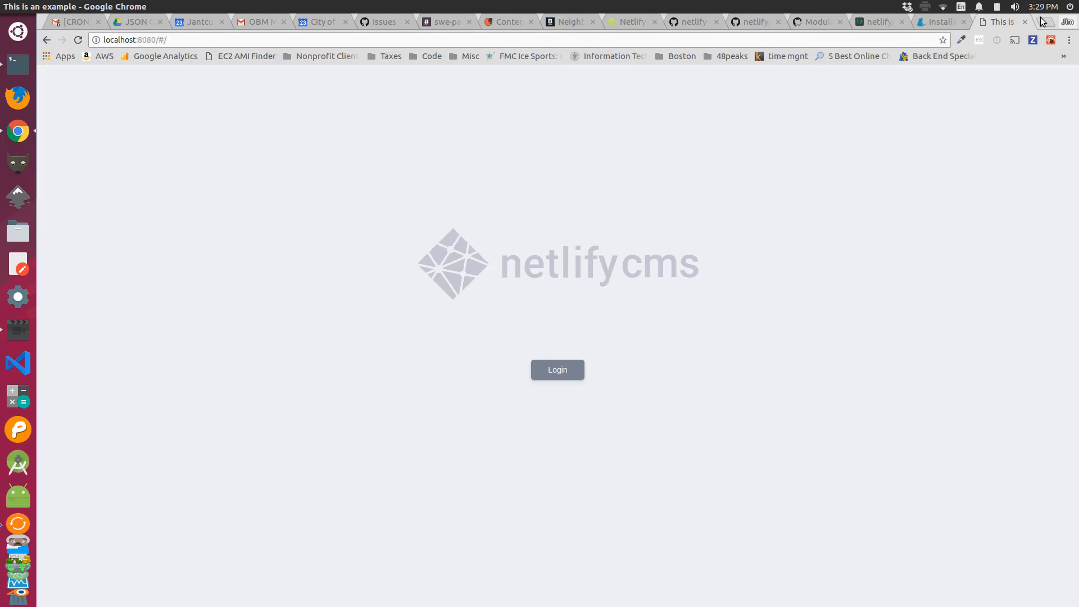
mouse_move(993, 179)
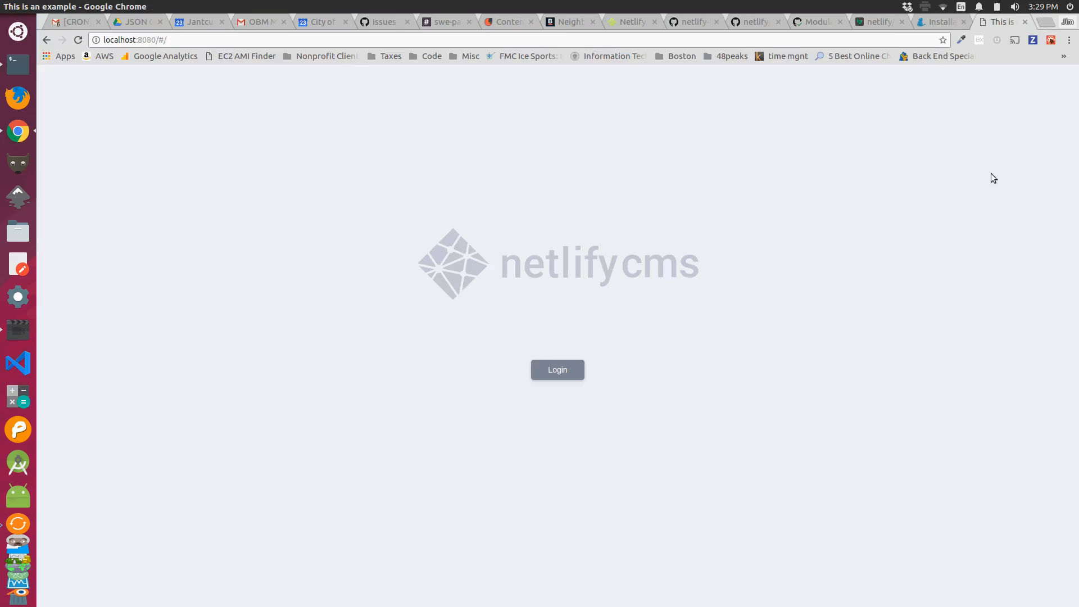
left_click(558, 370)
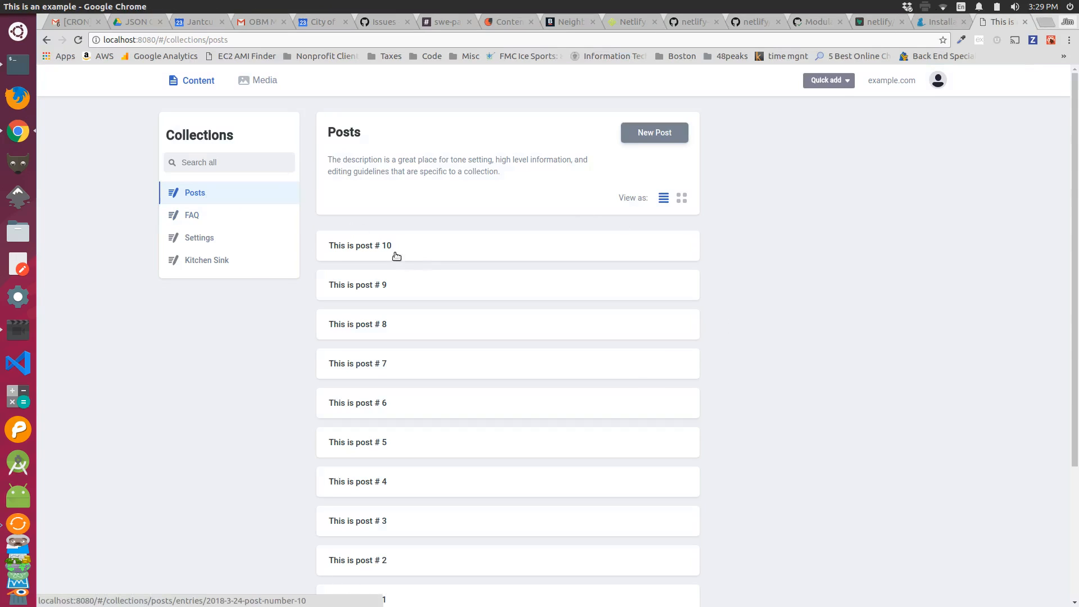
scroll("down", 3)
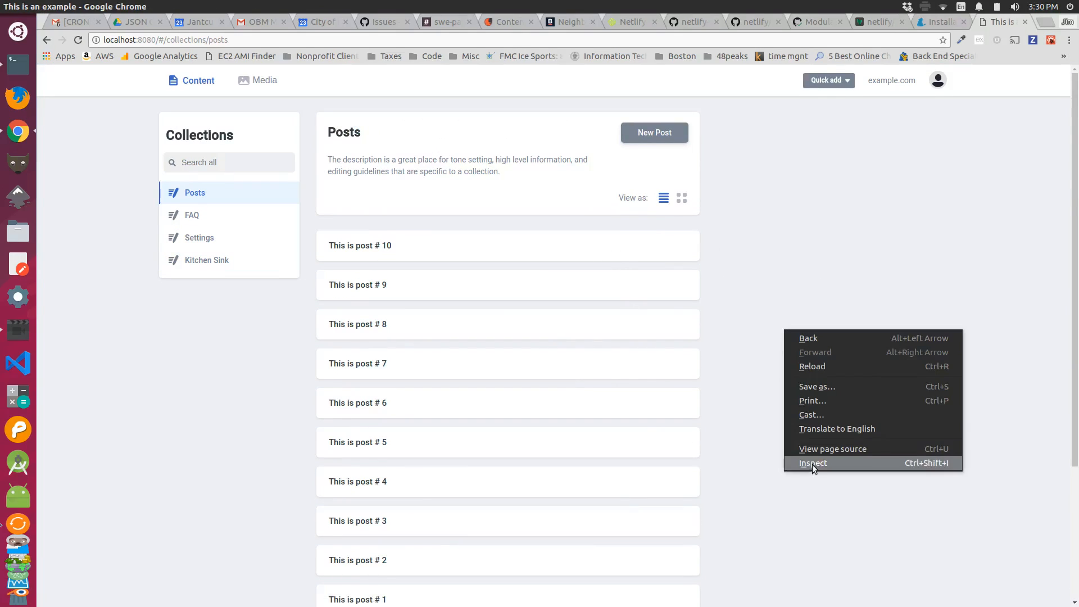
Inspect the cms.js request and the CSS requests in the DevTools Network panel
left_click(813, 463)
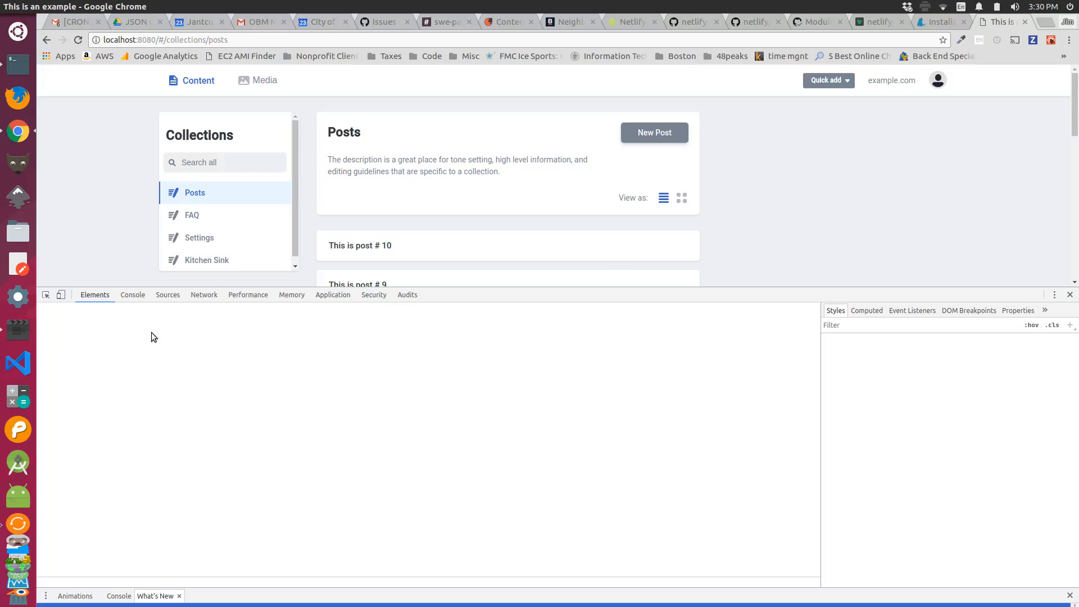
left_click(204, 294)
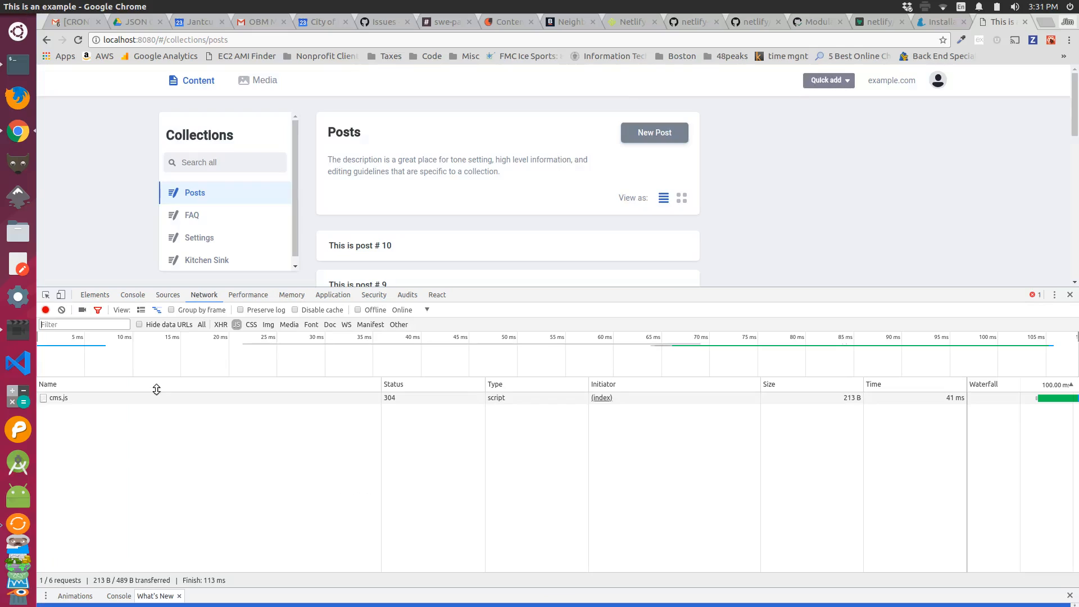
left_click(59, 398)
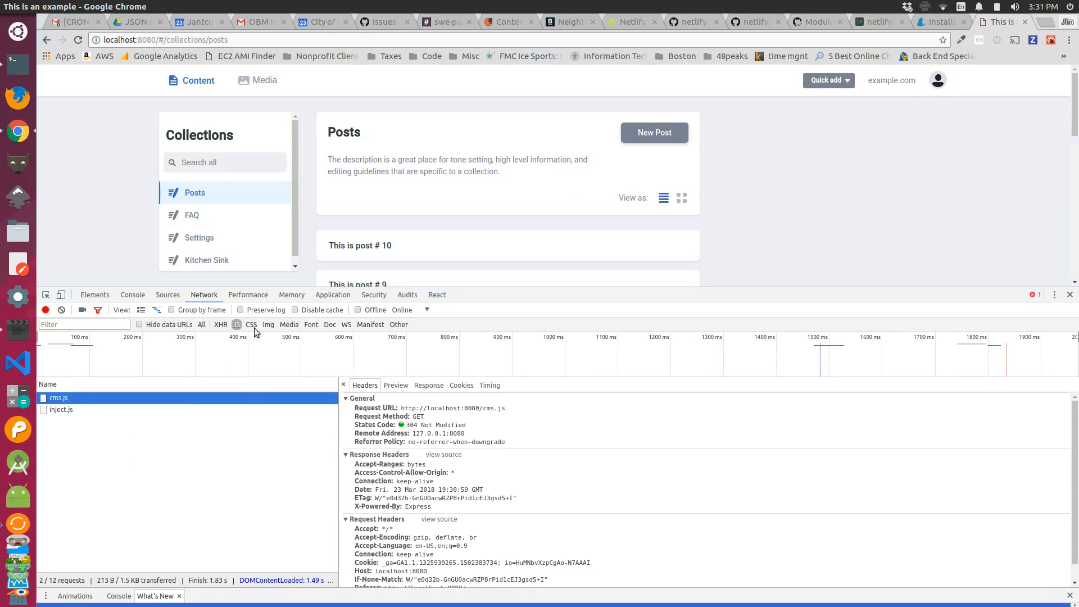
left_click(251, 324)
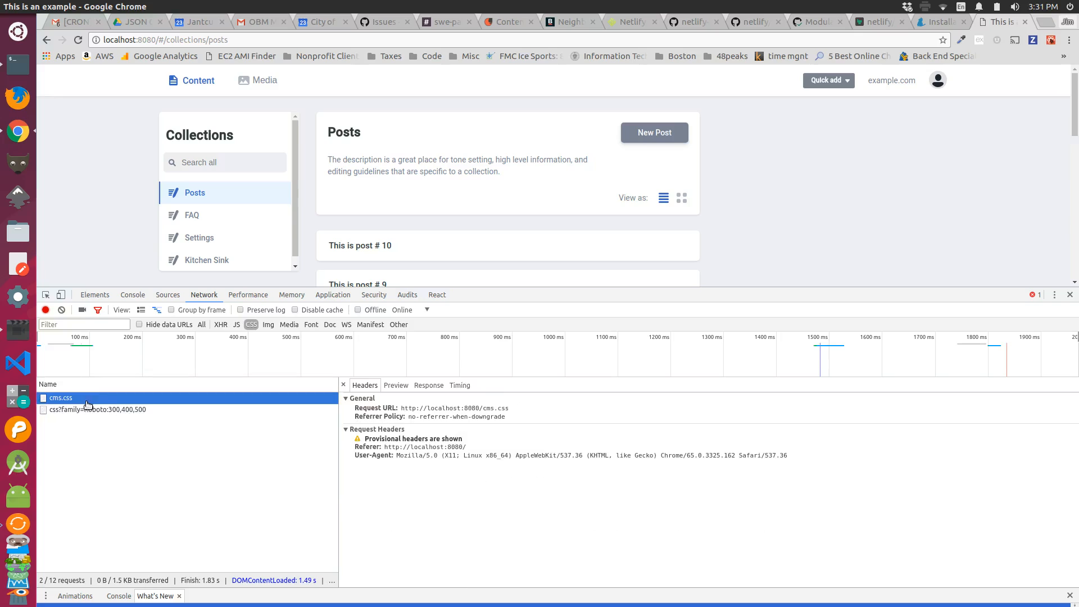
mouse_move(263, 373)
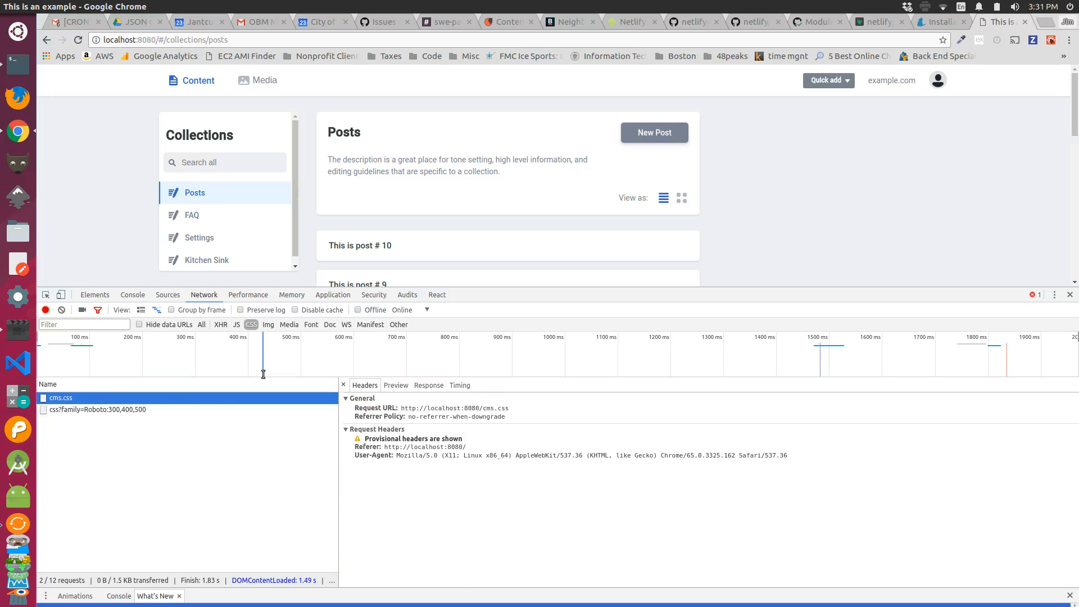
key("Alt+Tab")
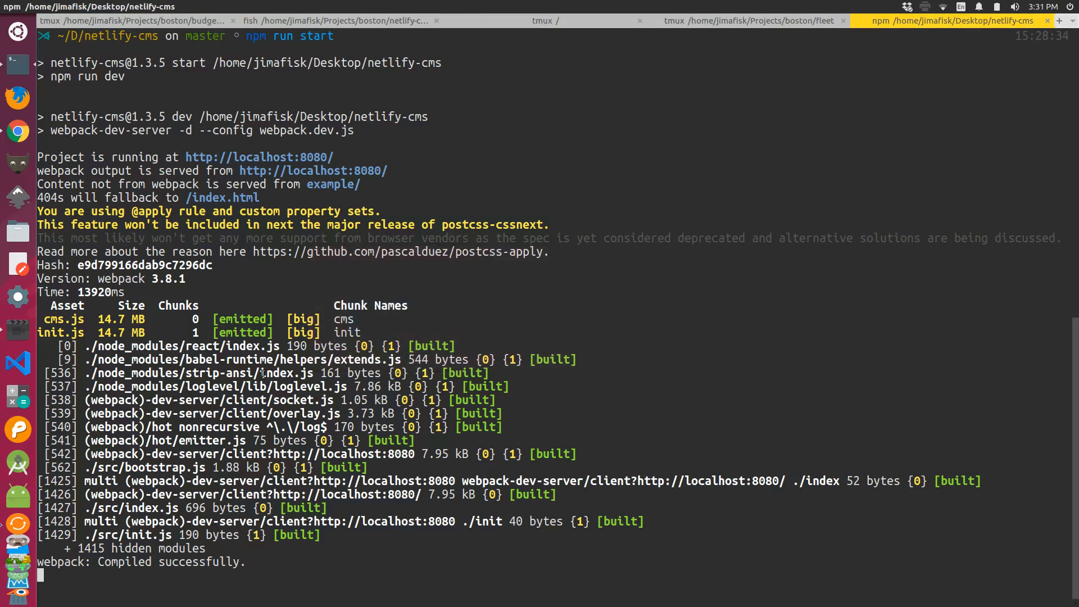
Stop the dev server, list the directory with la, and copy the dist folder name
key("ctrl+c")
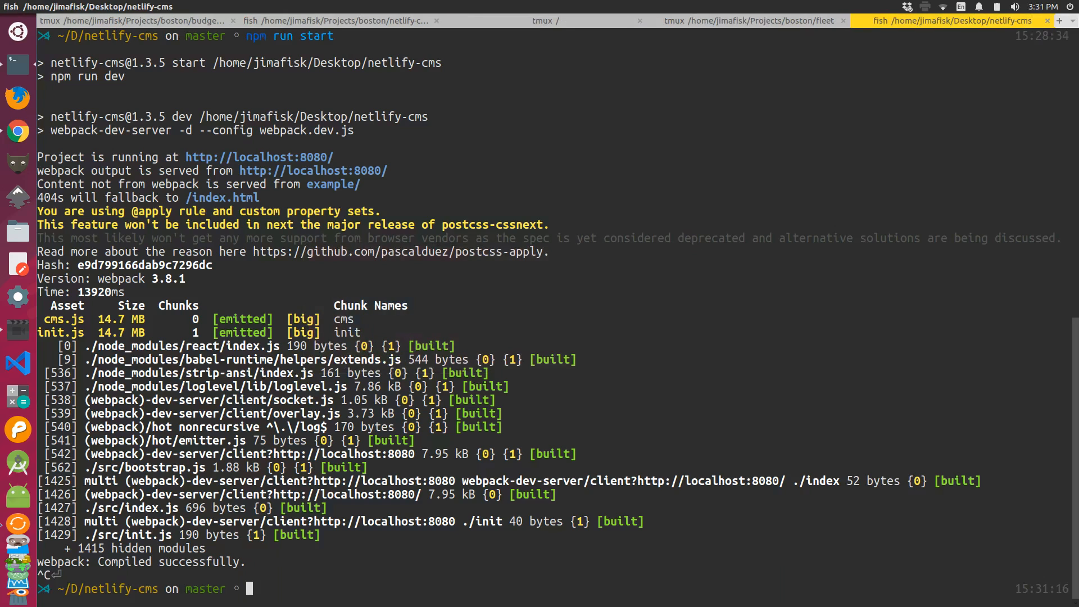
type("la")
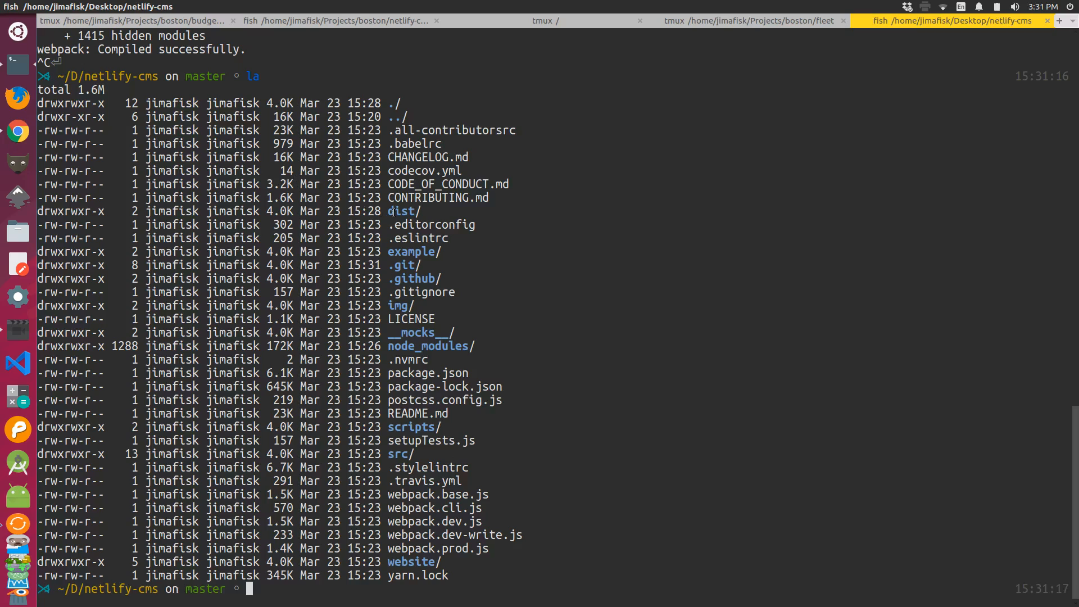
double_click(401, 211)
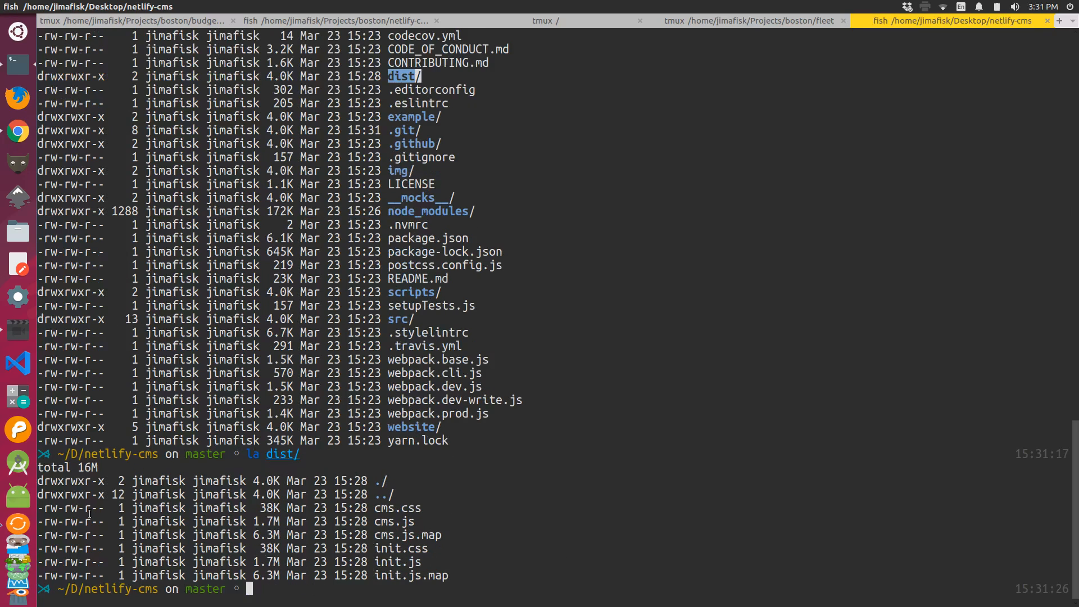
mouse_move(365, 601)
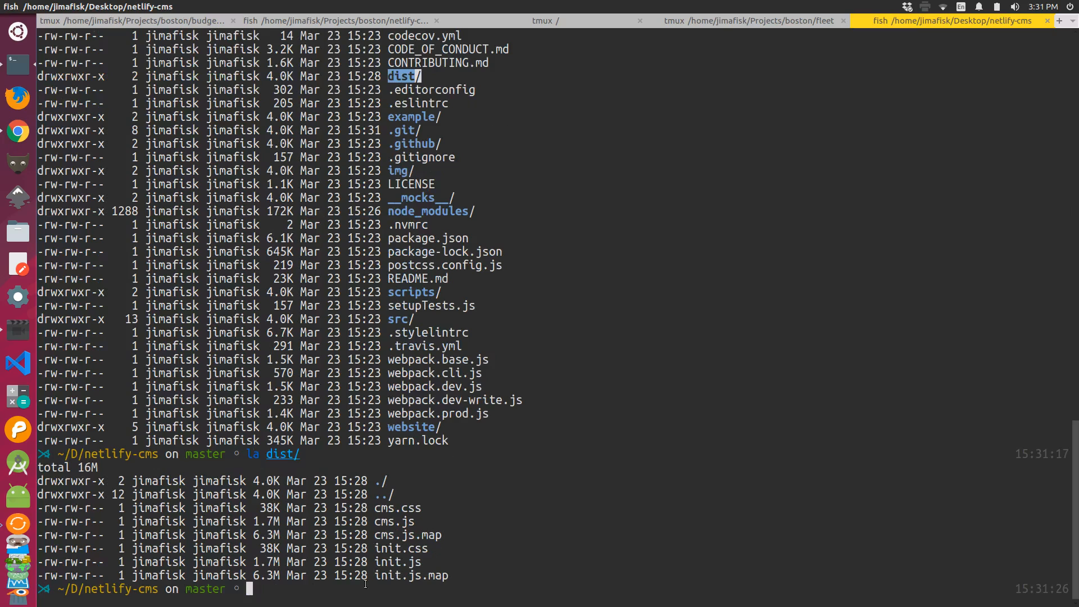
mouse_move(331, 532)
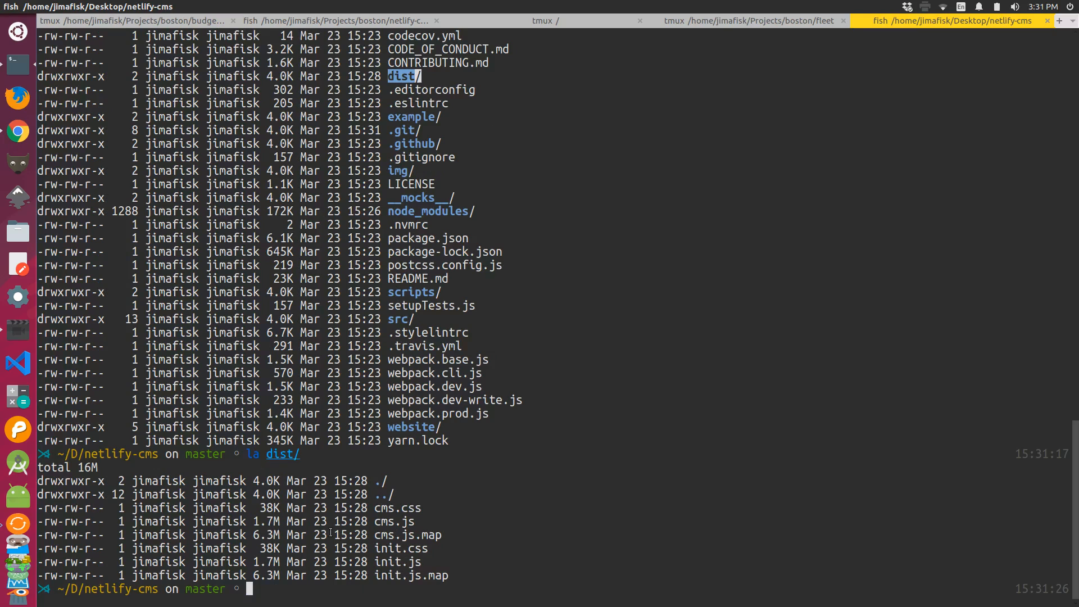
mouse_move(459, 502)
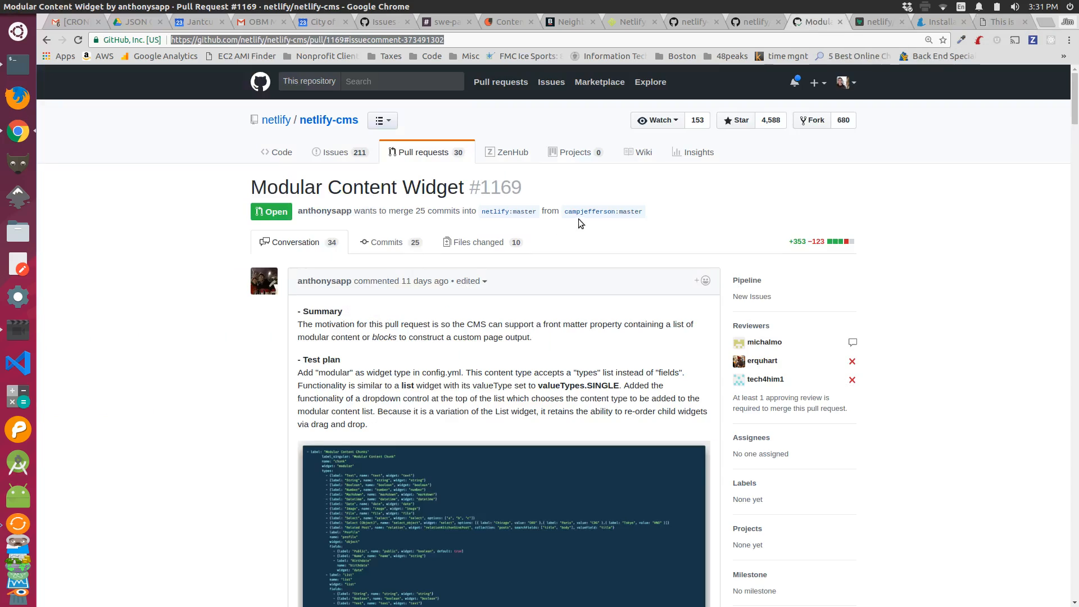
mouse_move(597, 214)
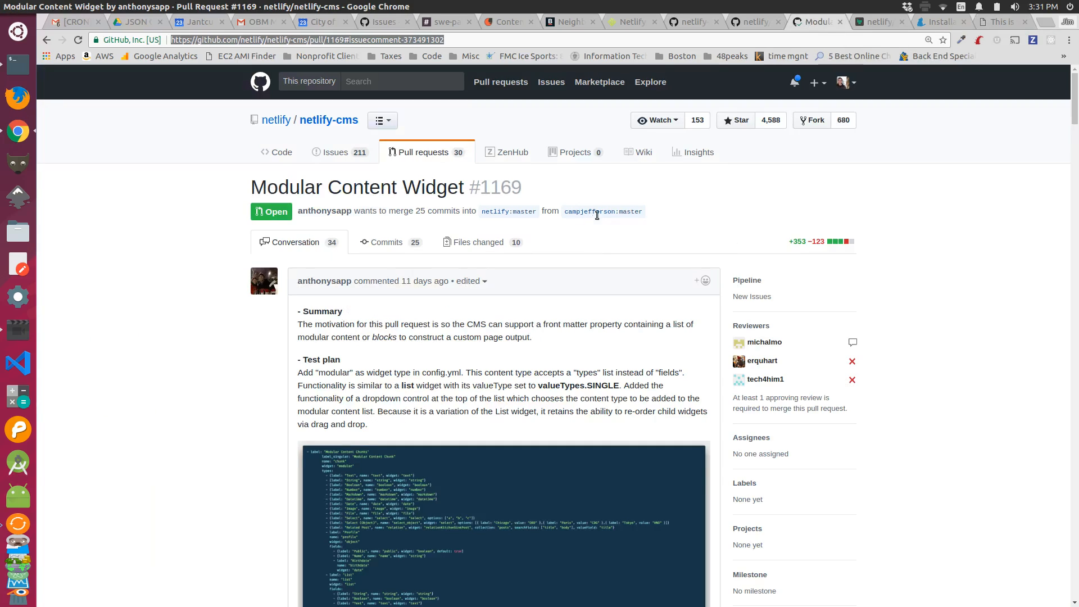
mouse_move(579, 214)
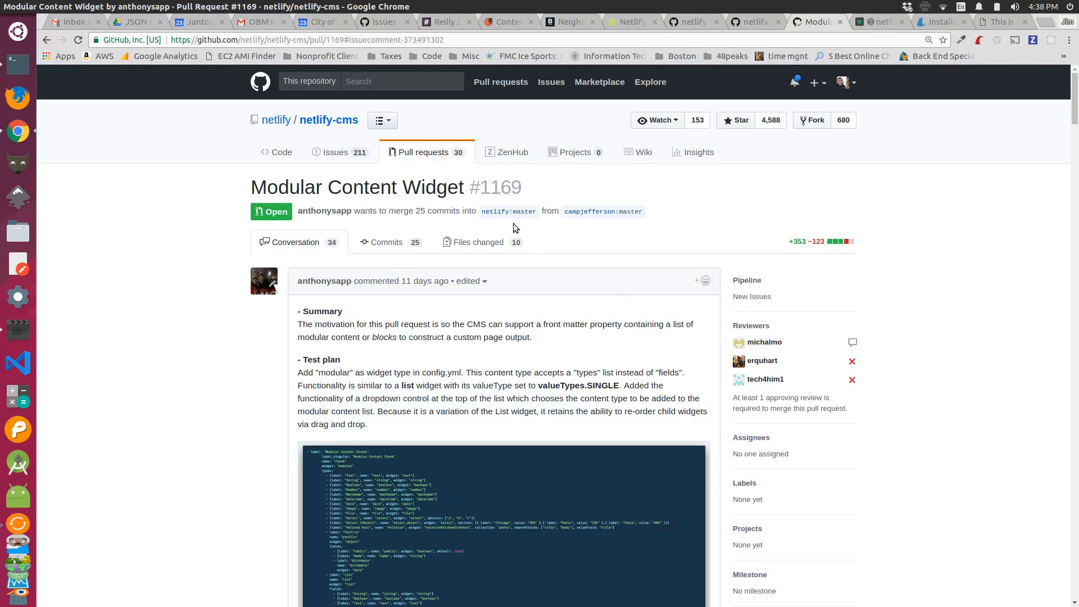
mouse_move(680, 212)
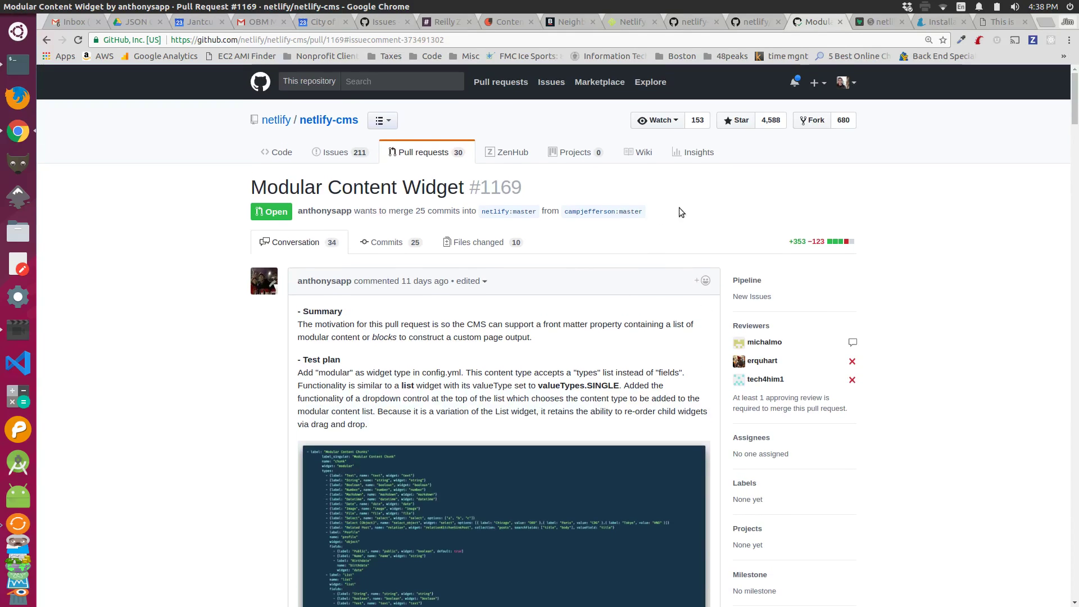
mouse_move(765, 236)
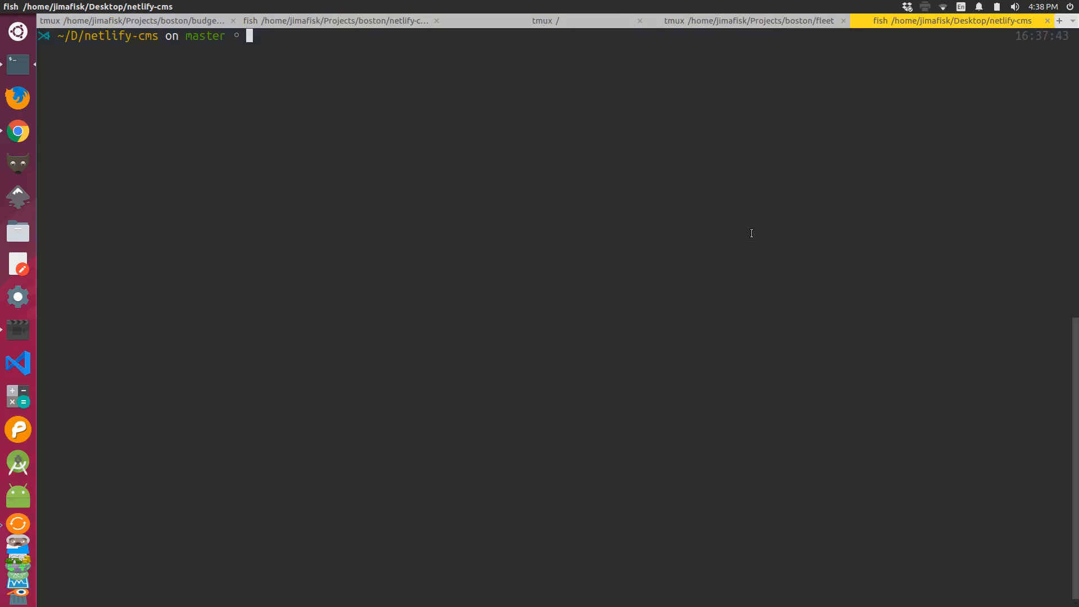
Pull PR #1169 from origin with -X theirs, saving the merge message with :wq
type("git status")
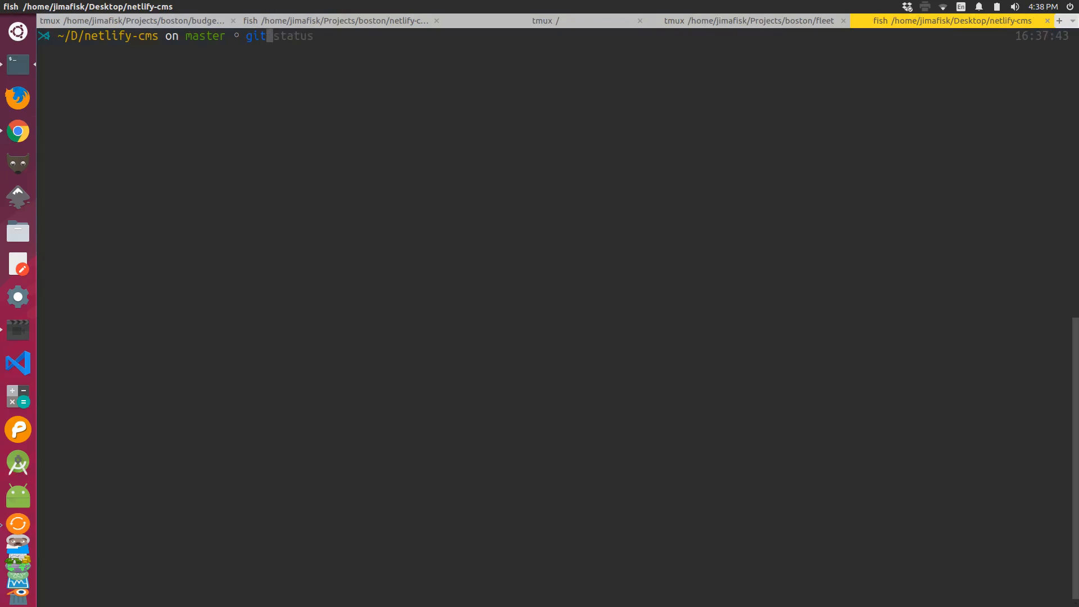
type("pull origin pull/1169/head")
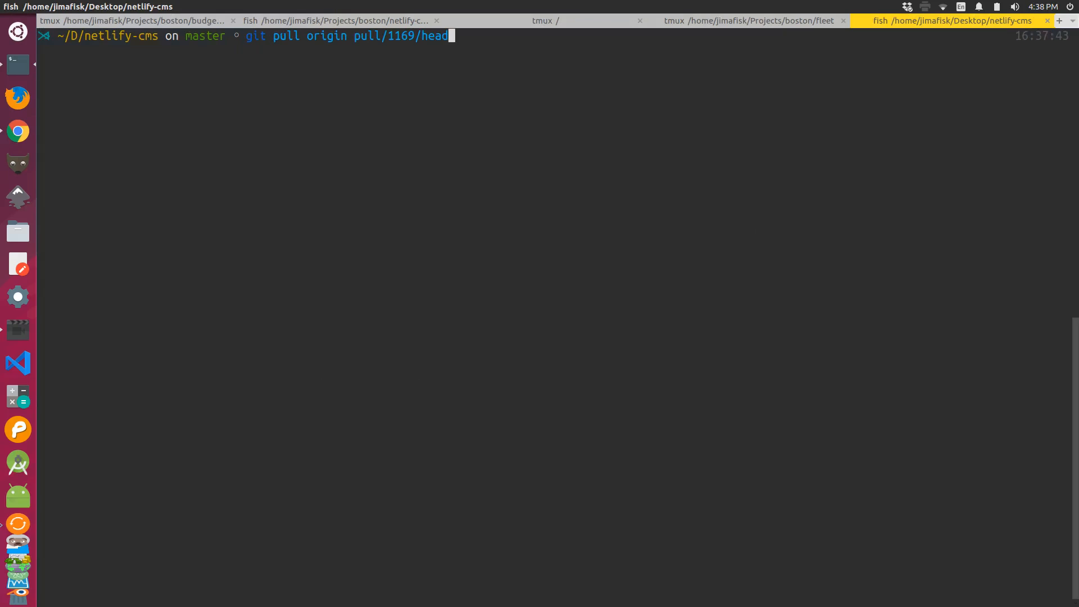
key("alt+tab")
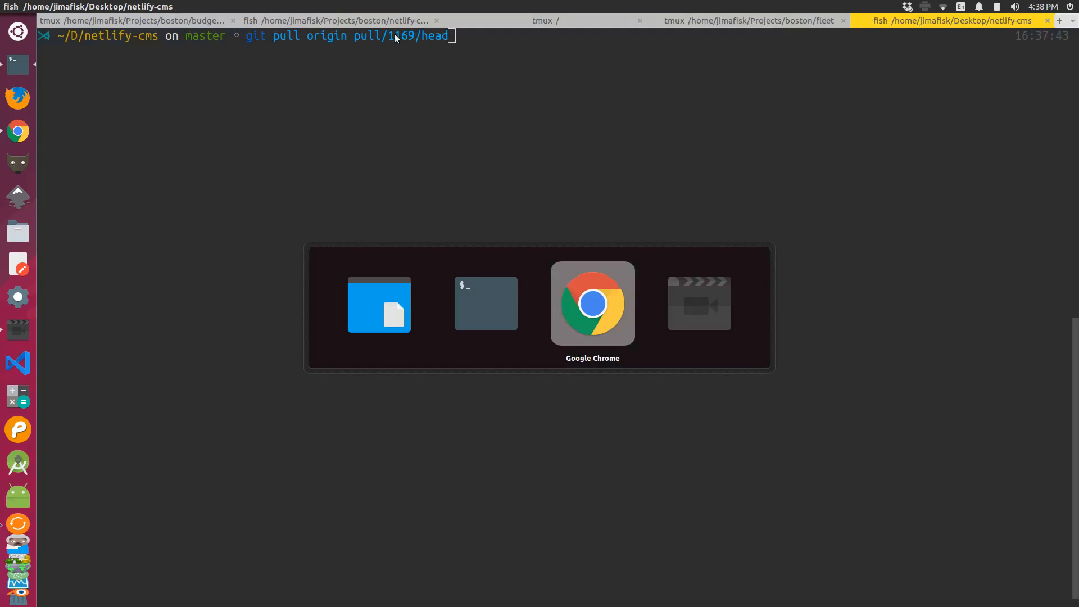
left_click(592, 303)
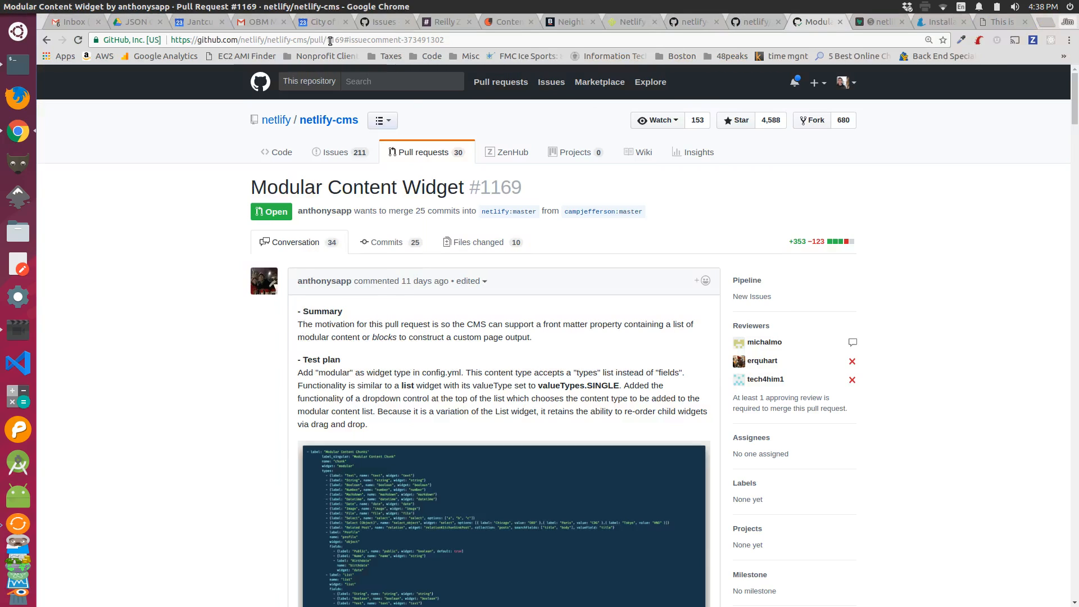
left_click(330, 40)
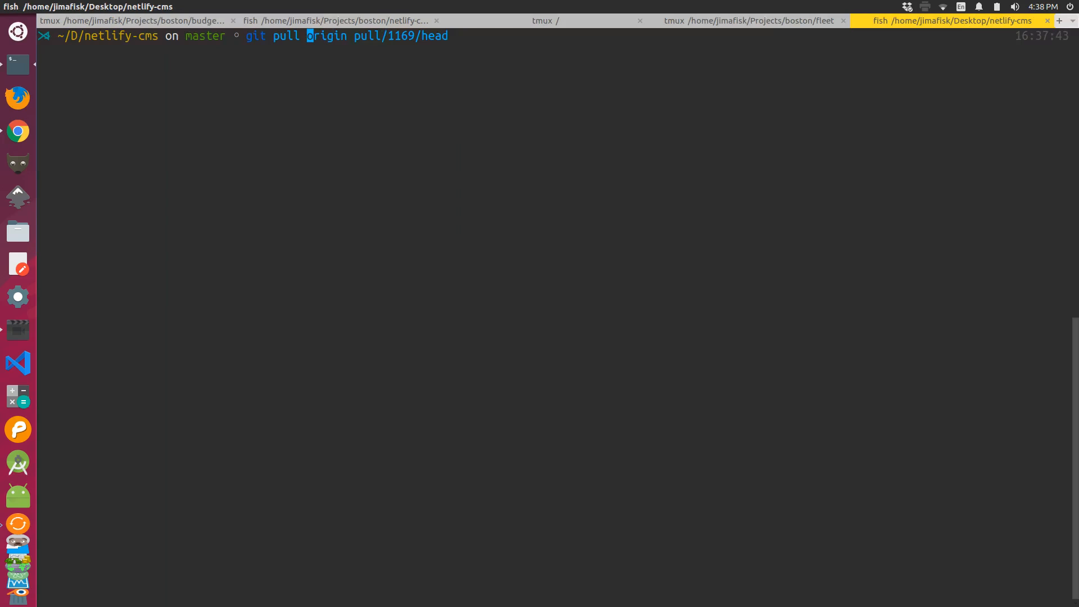
type("-X theirs")
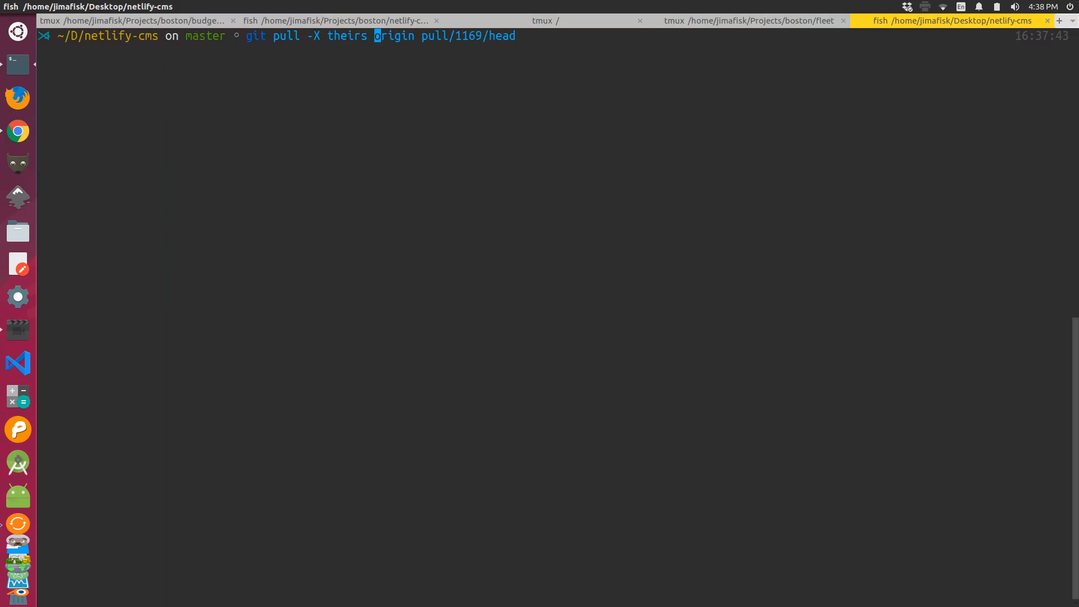
key("Return")
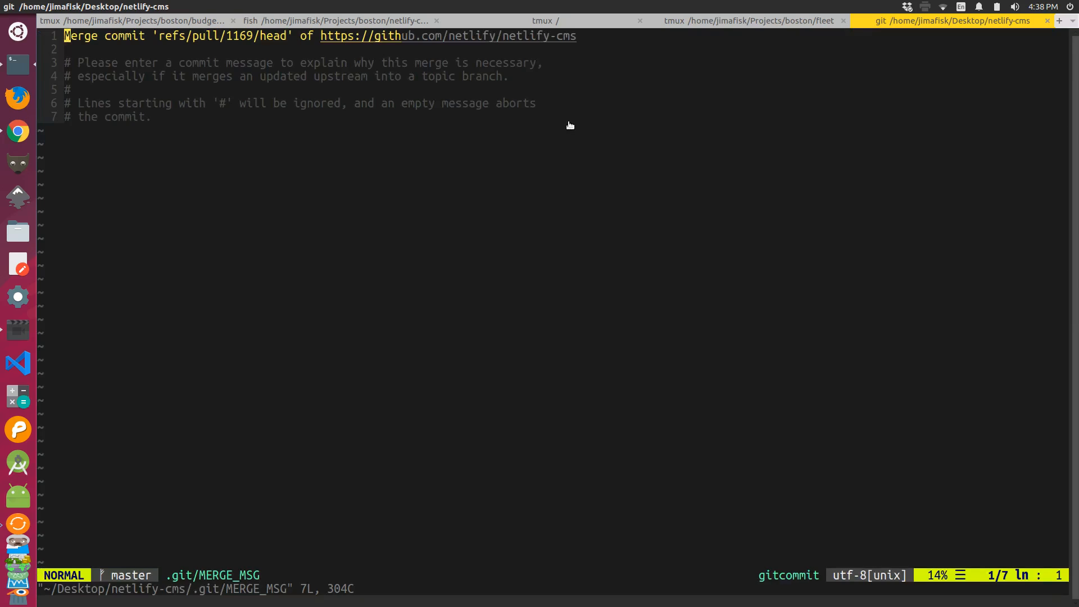
type(":wq")
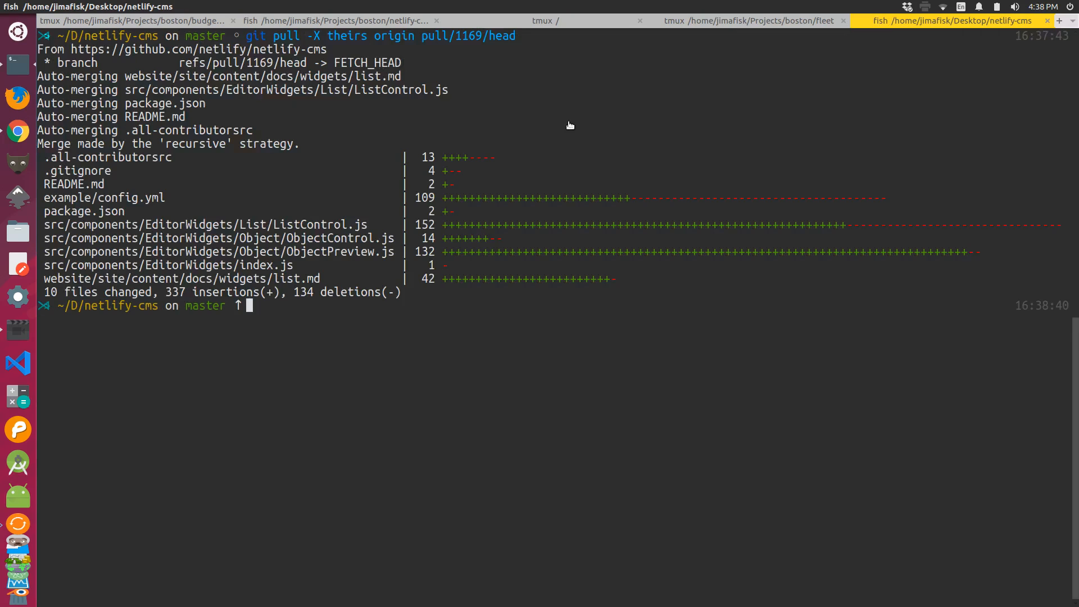
type("git status")
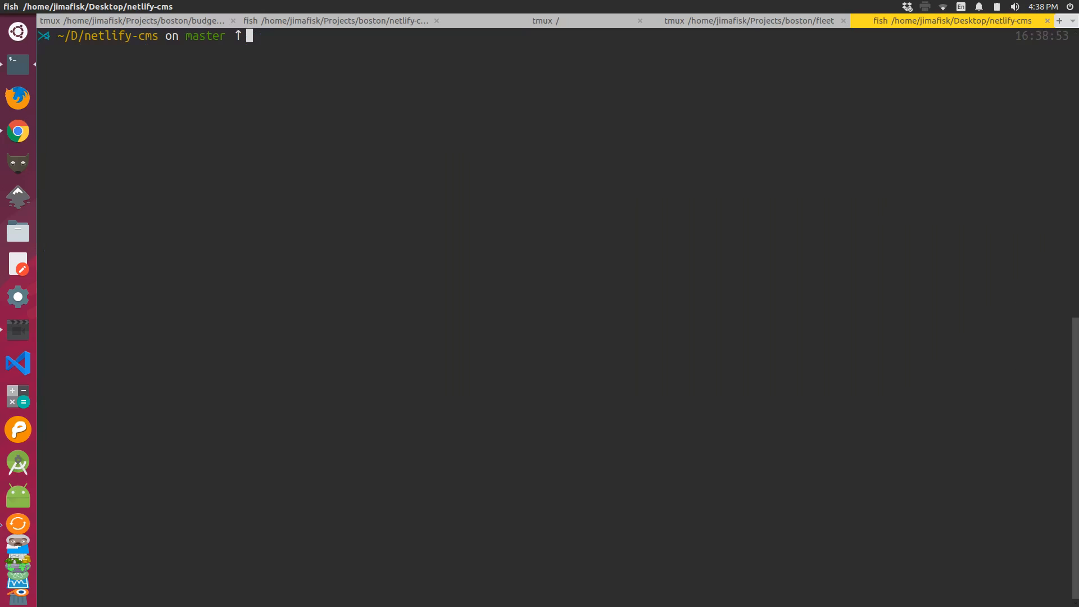
Rebuild the CMS with npm run build, clear the screen, and rerun the command
type("npm run build")
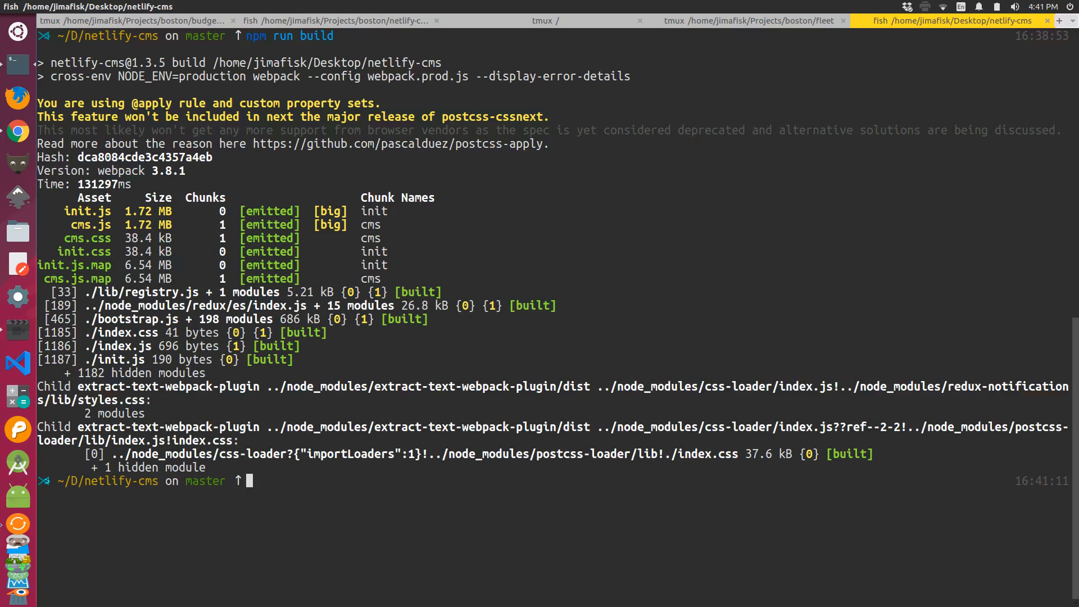
type("clear")
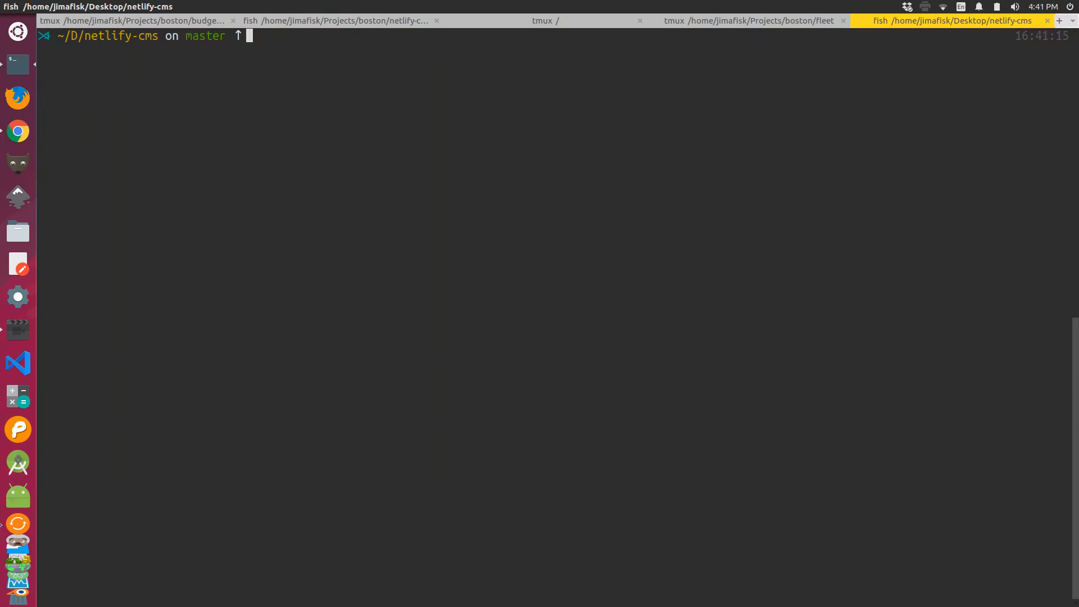
type("npm run build")
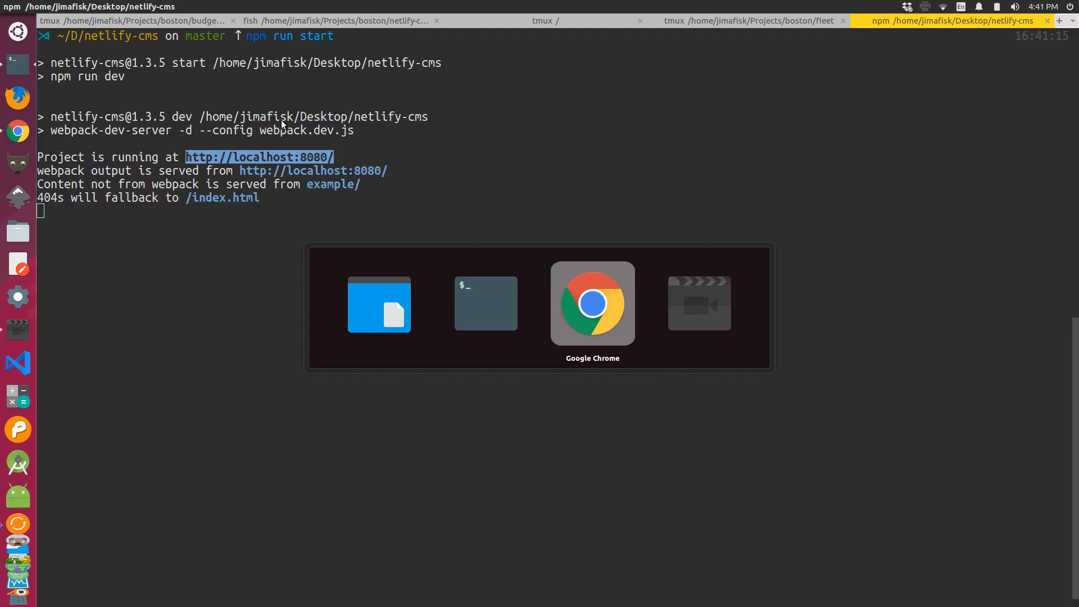
Bring Chrome forward and load localhost:8080 in a new tab
left_click(592, 303)
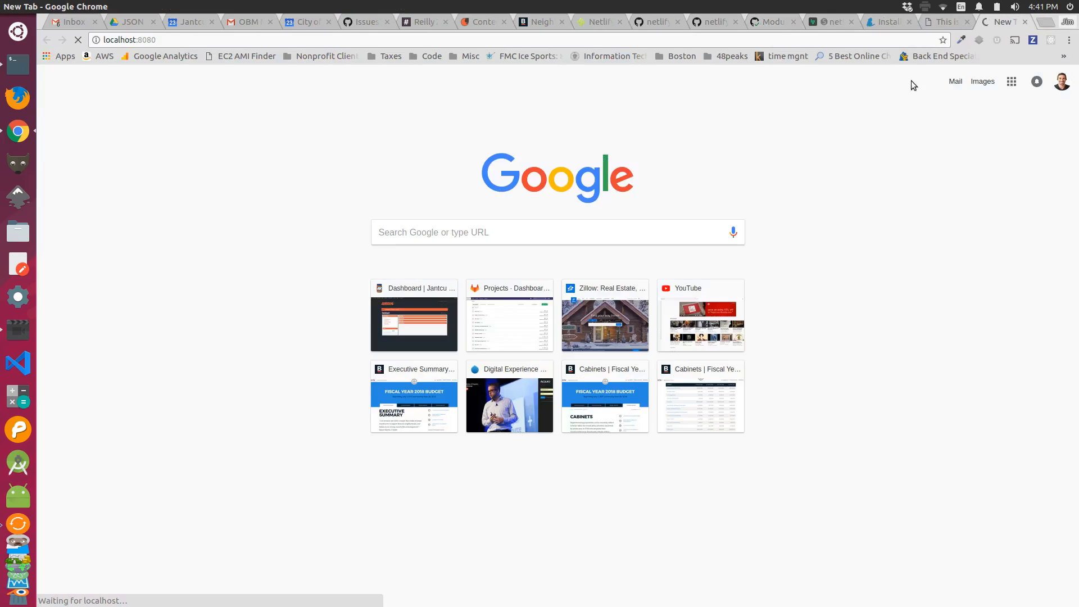
mouse_move(675, 168)
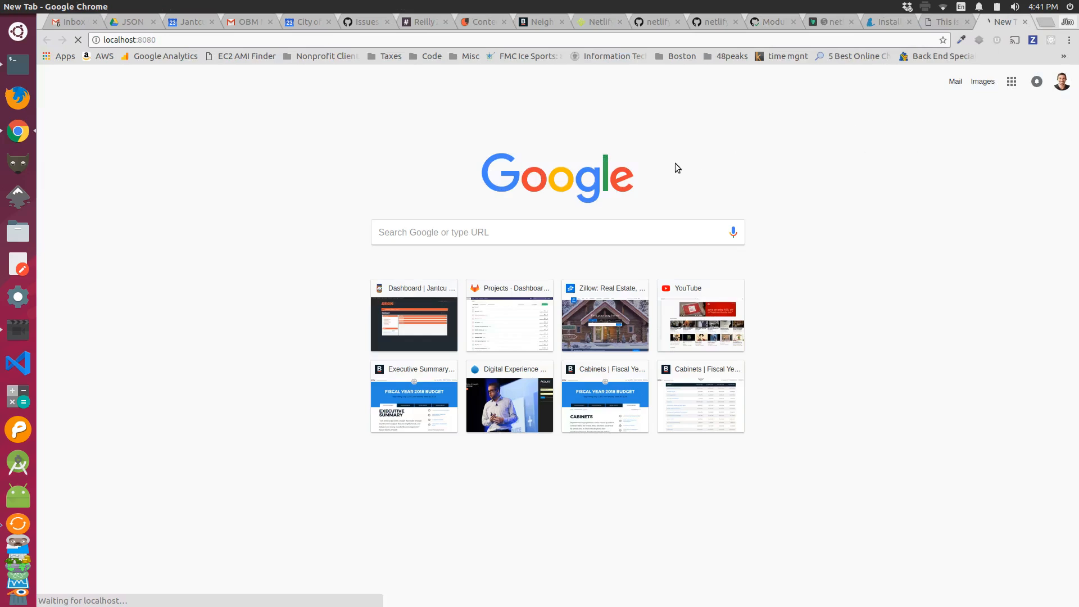
mouse_move(327, 163)
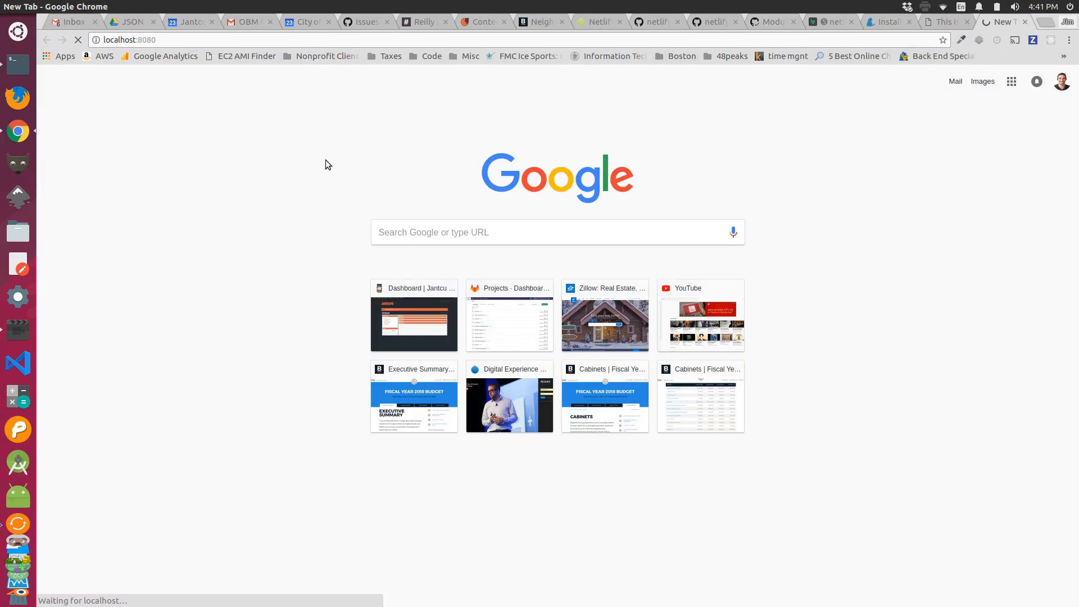
mouse_move(494, 126)
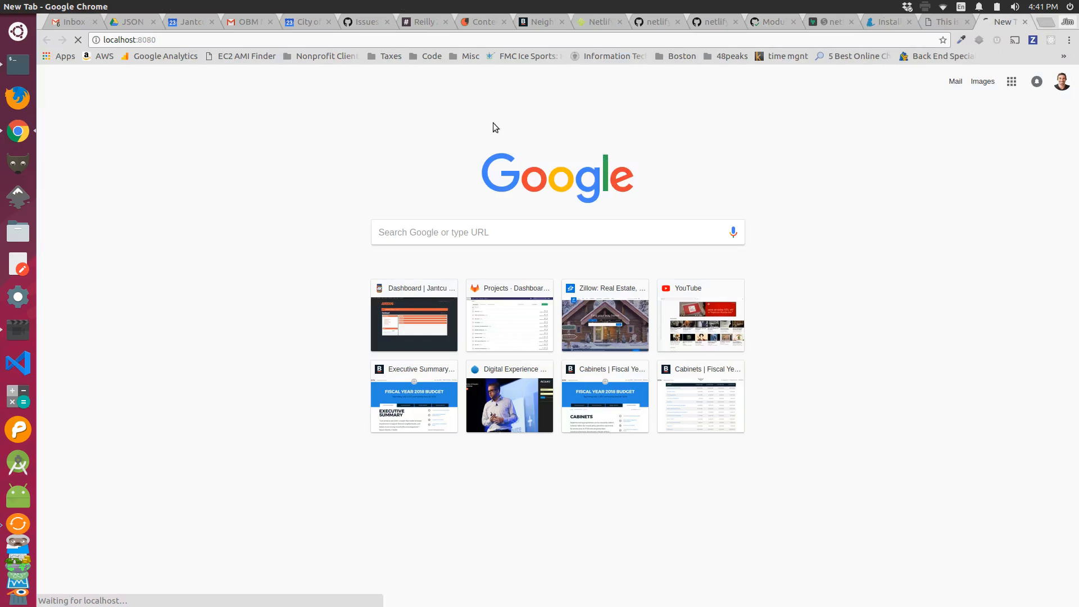
mouse_move(363, 151)
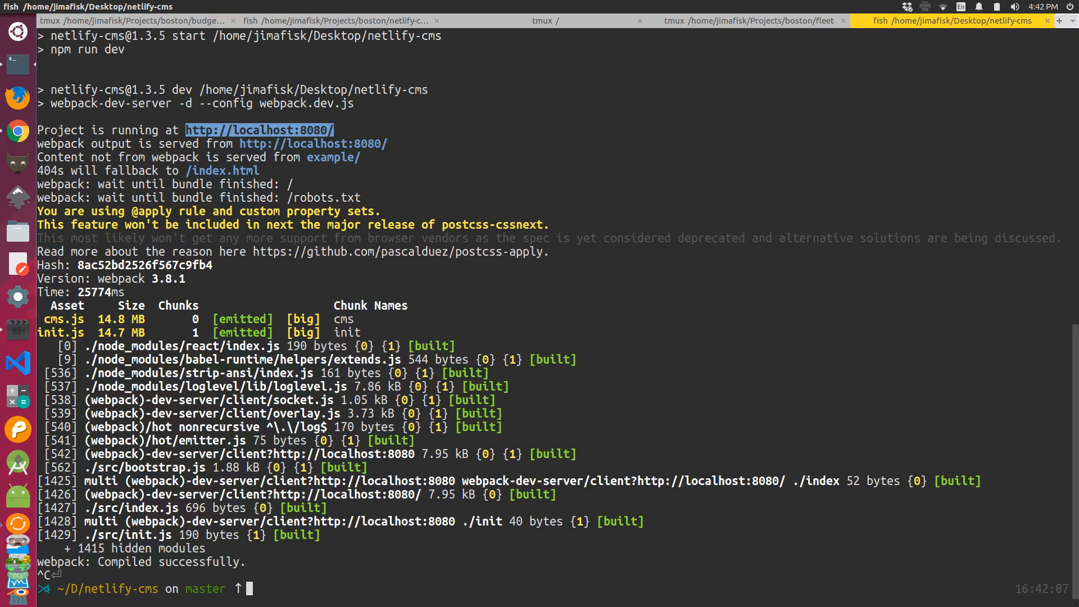
List the dist folder to confirm the cms and init files rebuilt at 16:41
type("la dist/")
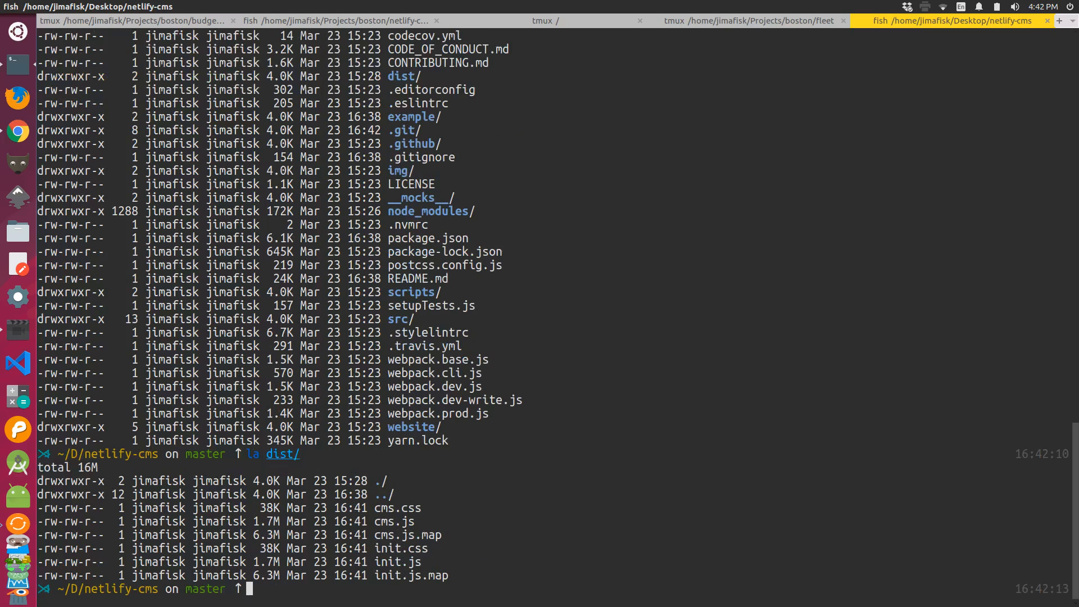
mouse_move(396, 521)
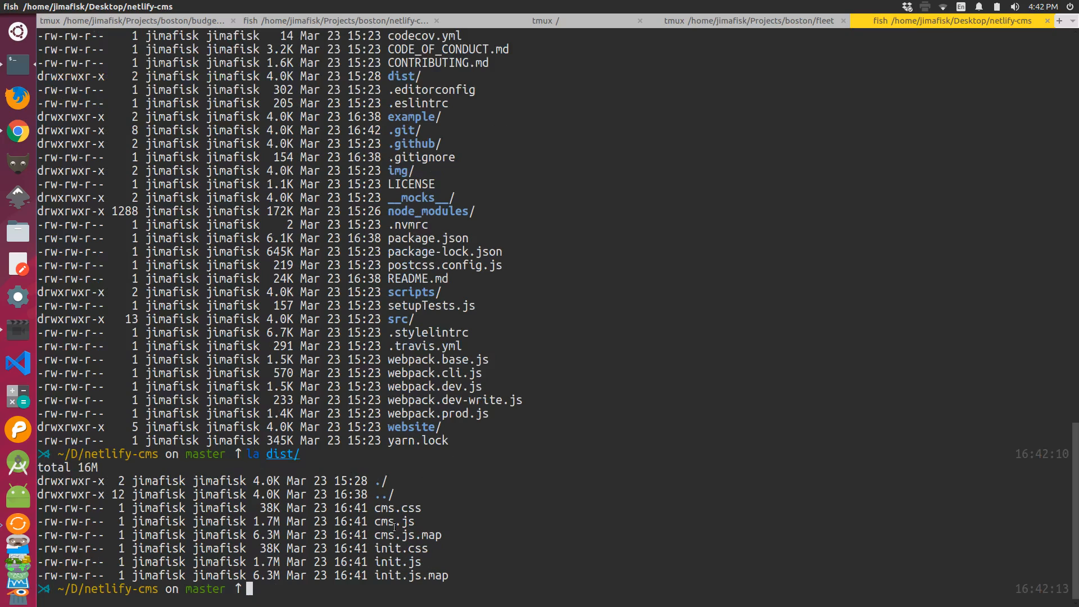
mouse_move(438, 527)
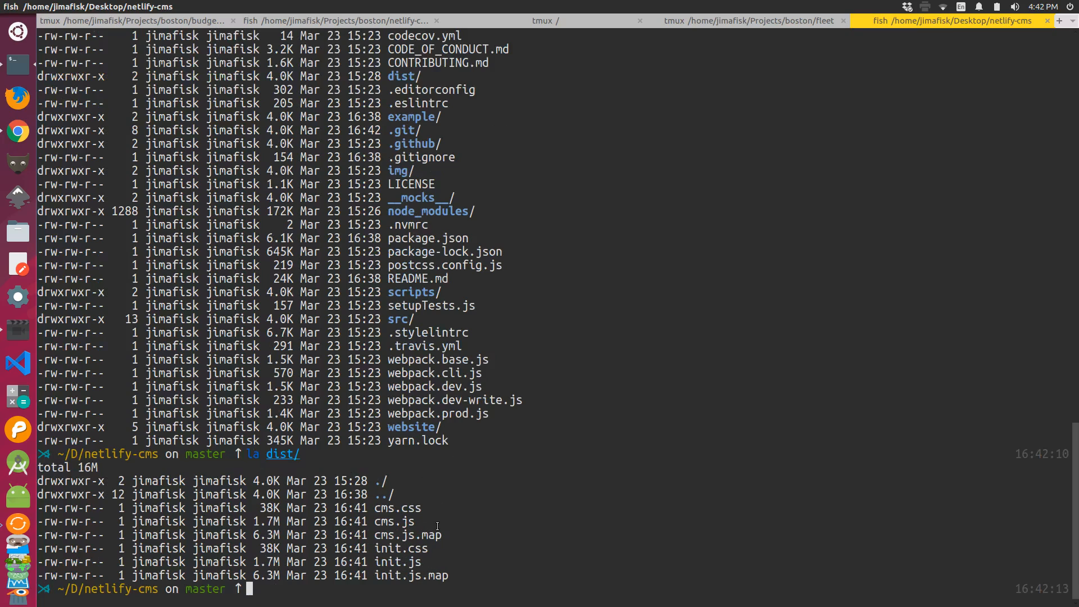